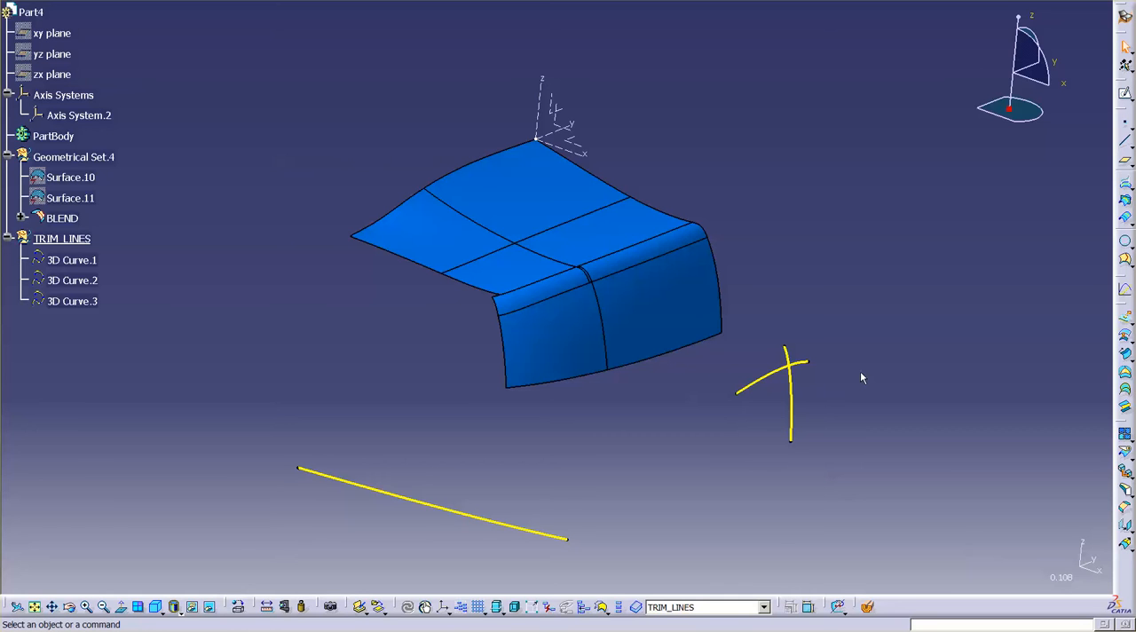
mouse_move(639, 359)
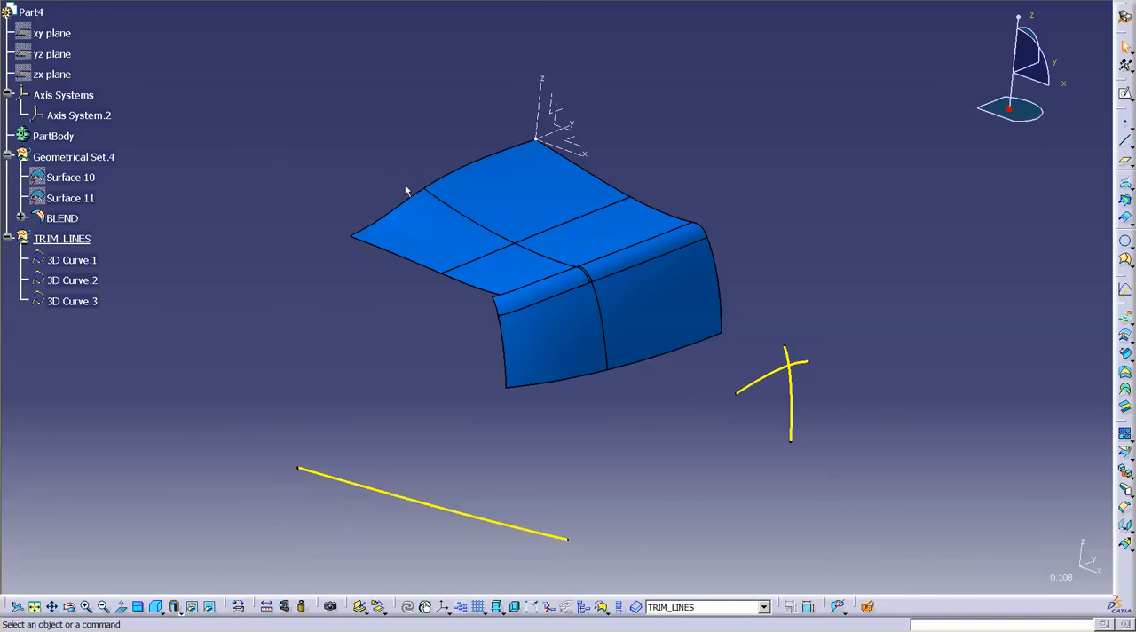
mouse_move(628, 407)
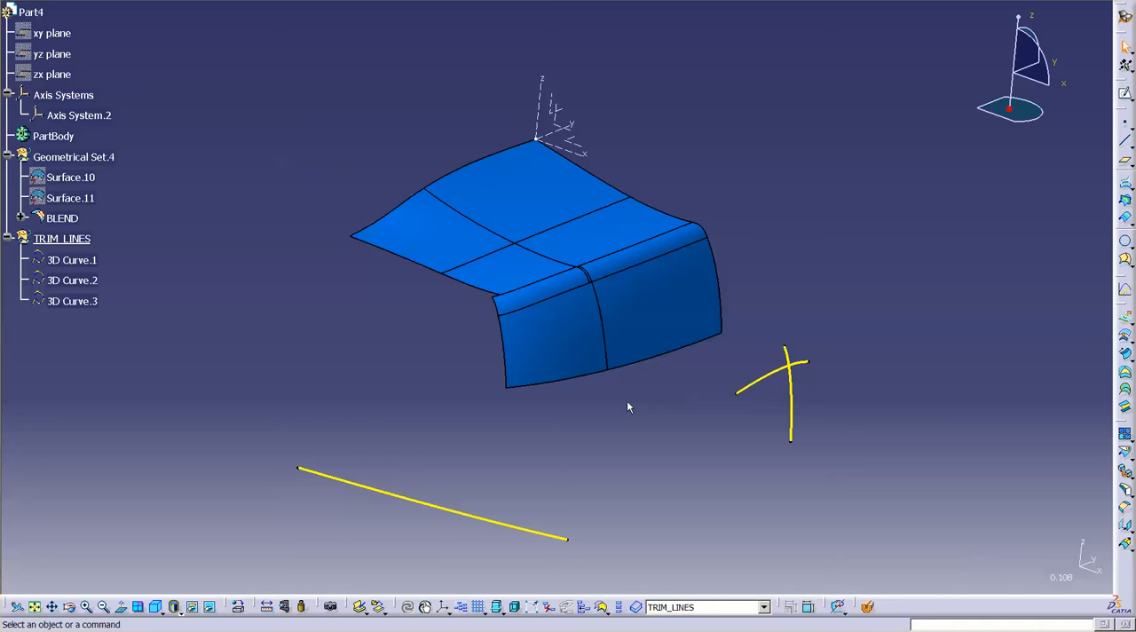
mouse_move(392, 197)
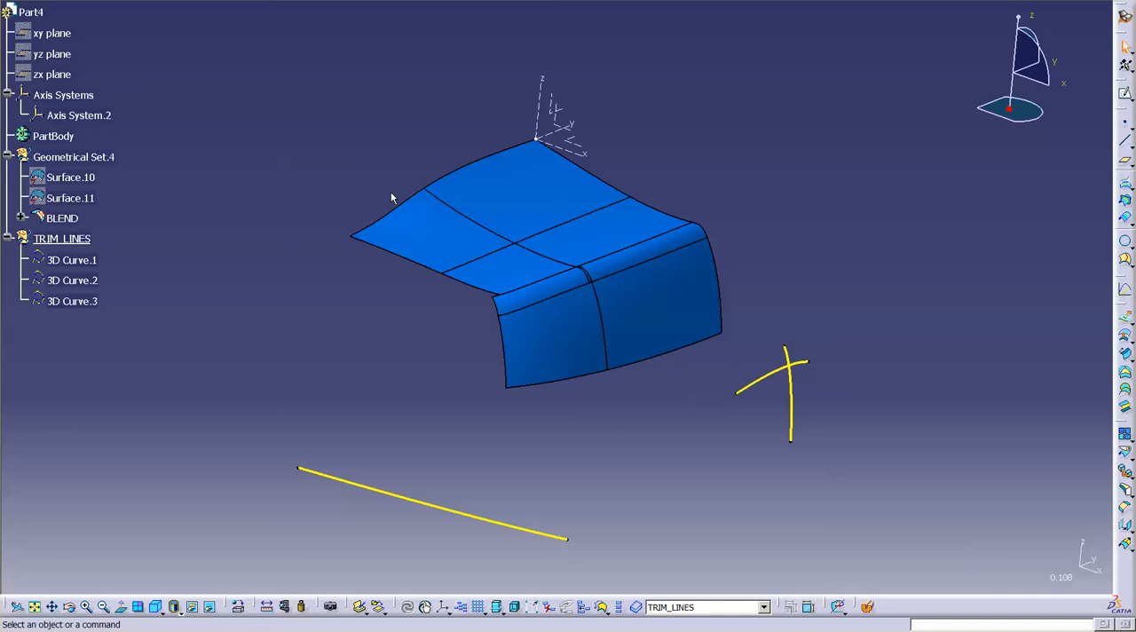
mouse_move(576, 331)
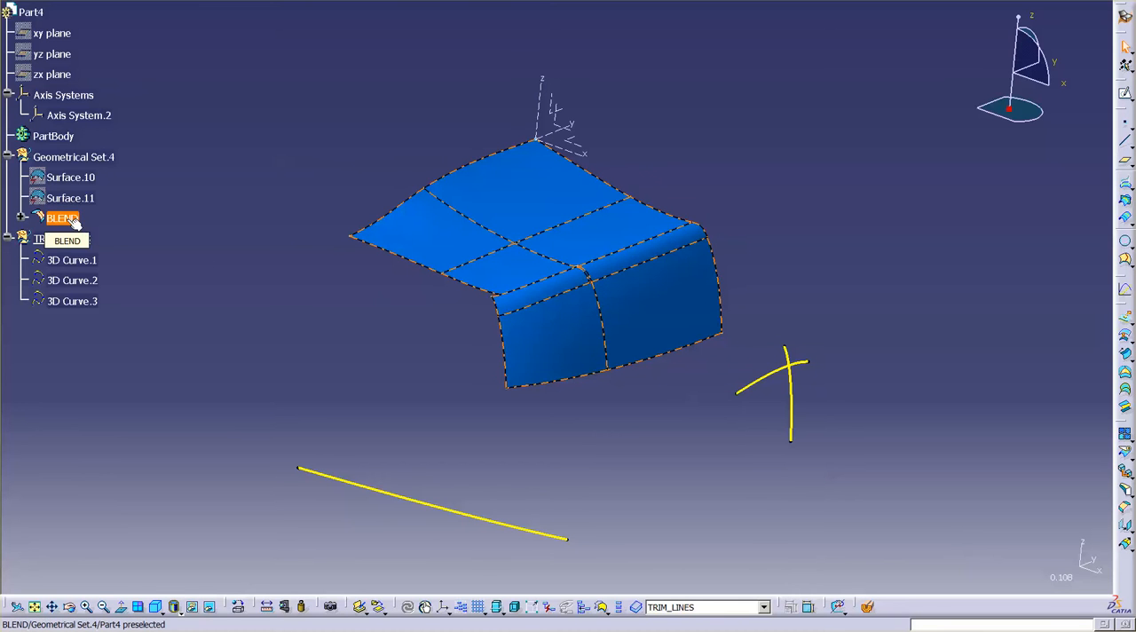
Apply the green and magenta analysis display to the BLEND surfaces from the tree.
right_click(71, 198)
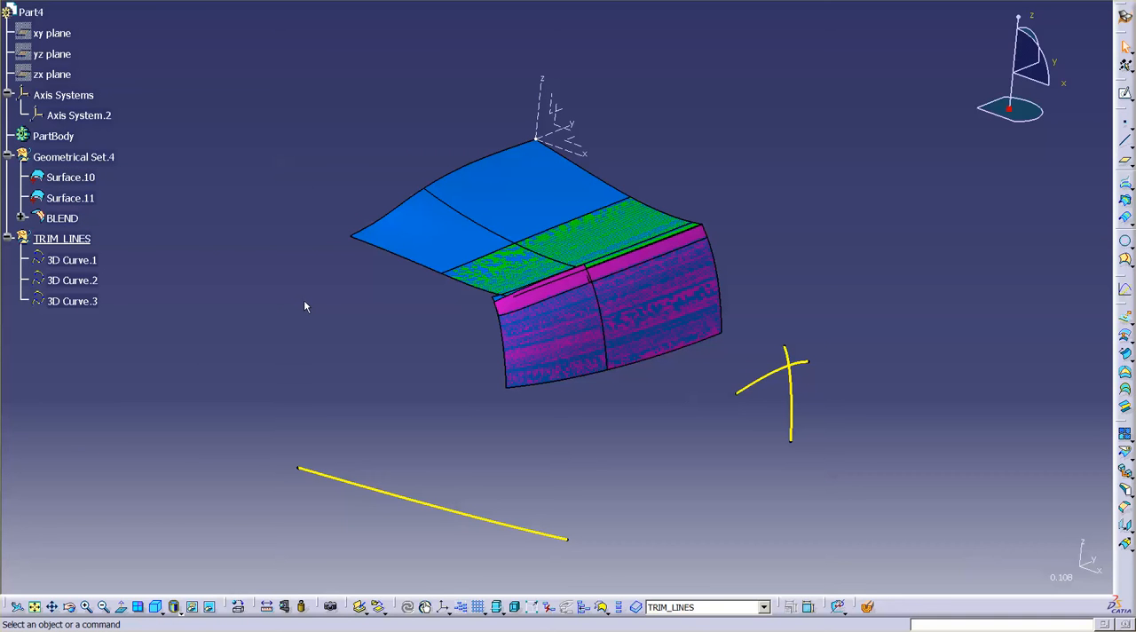
mouse_move(385, 354)
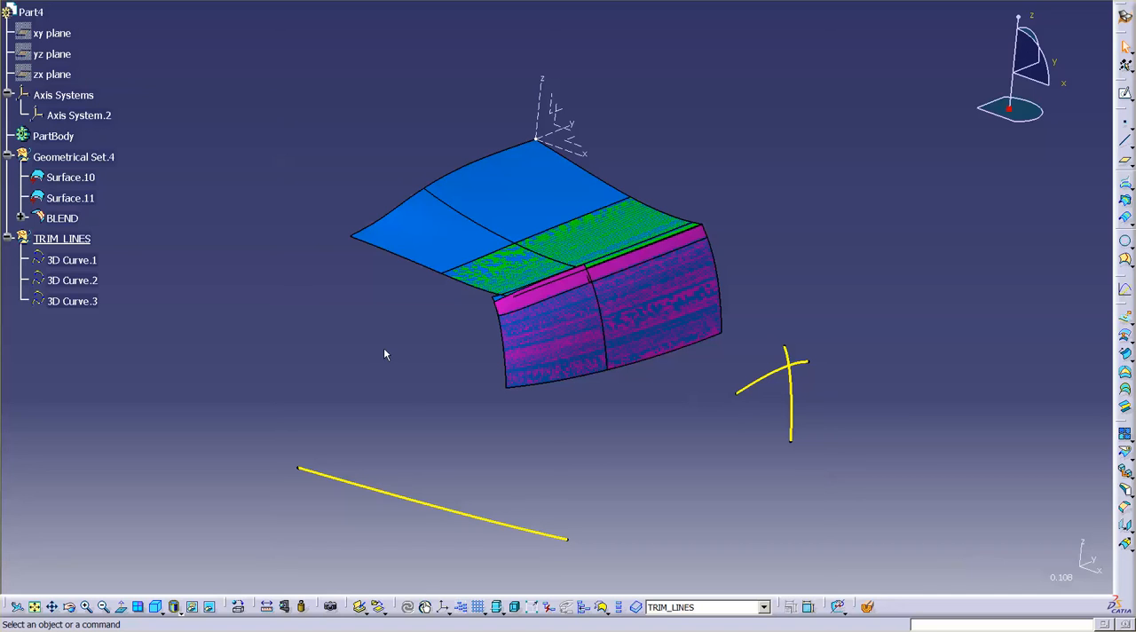
mouse_move(479, 193)
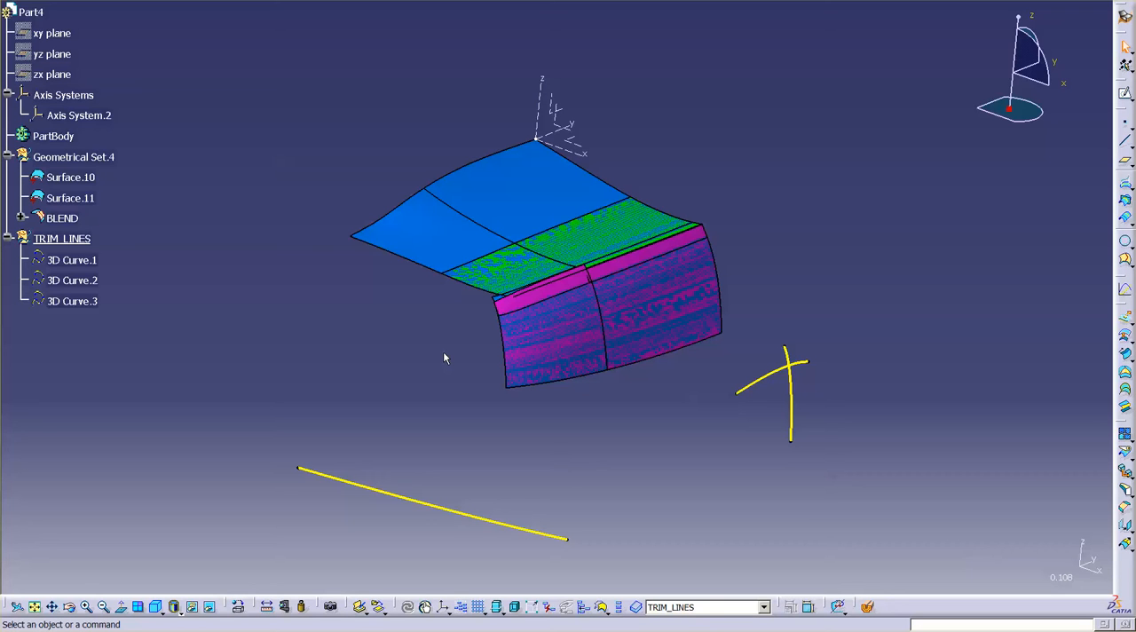
mouse_move(371, 356)
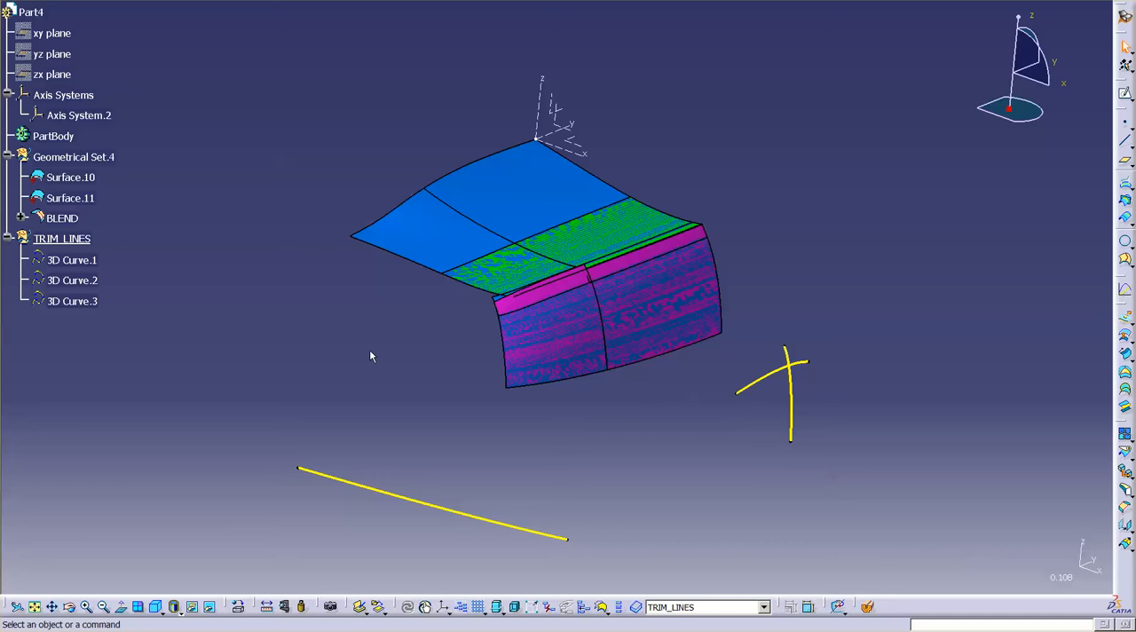
mouse_move(284, 318)
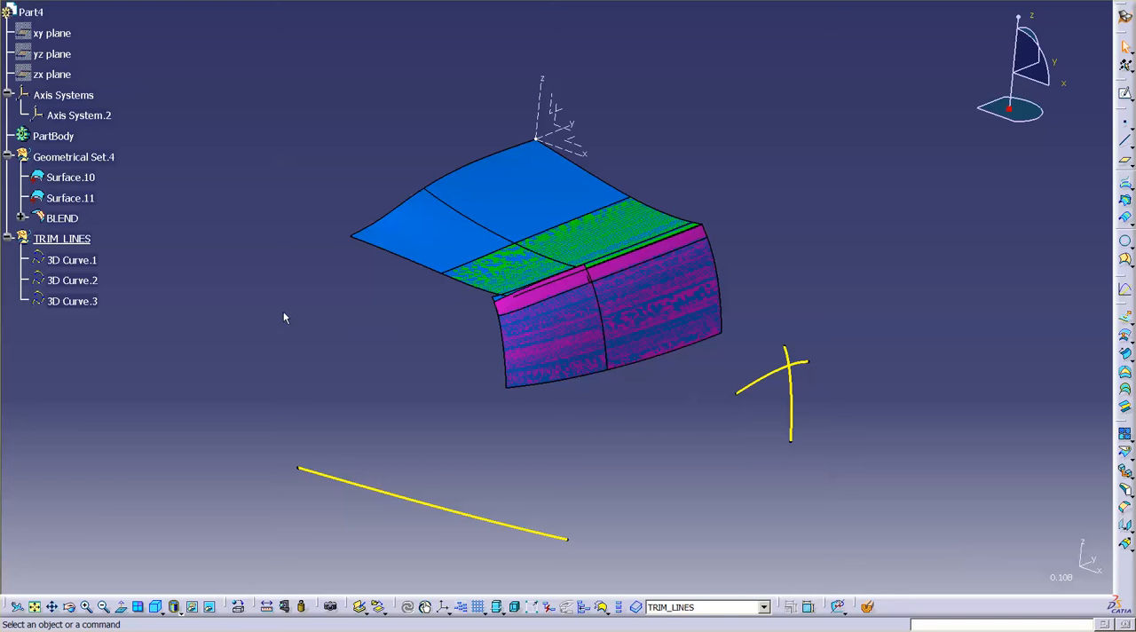
Insert a new geometrical set named FRAME.
click(61, 238)
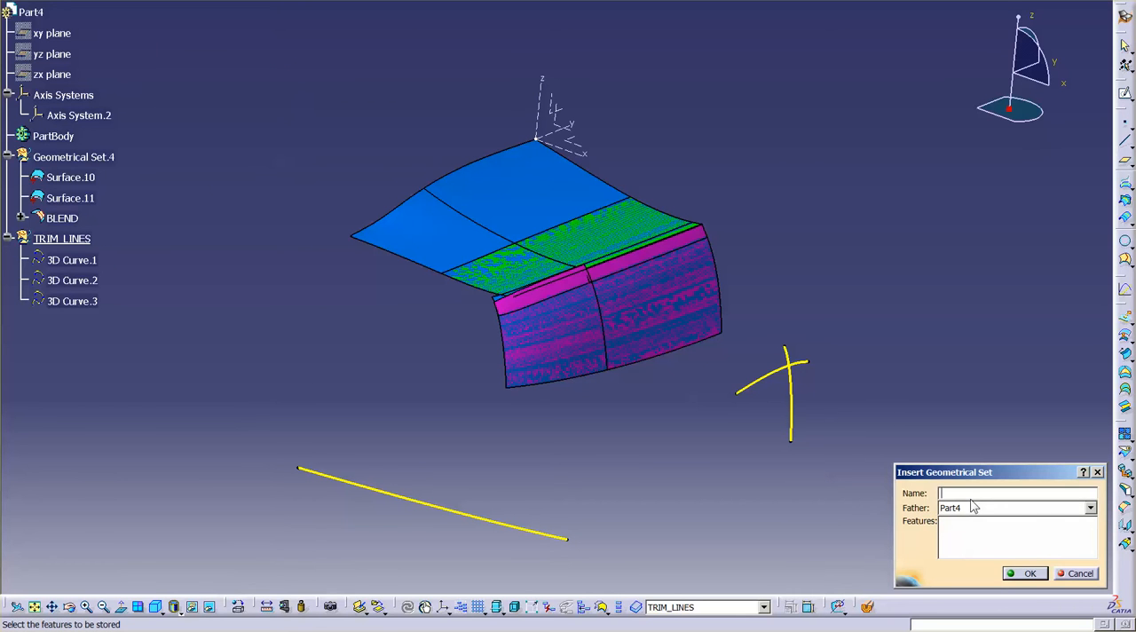
text(FRAME)
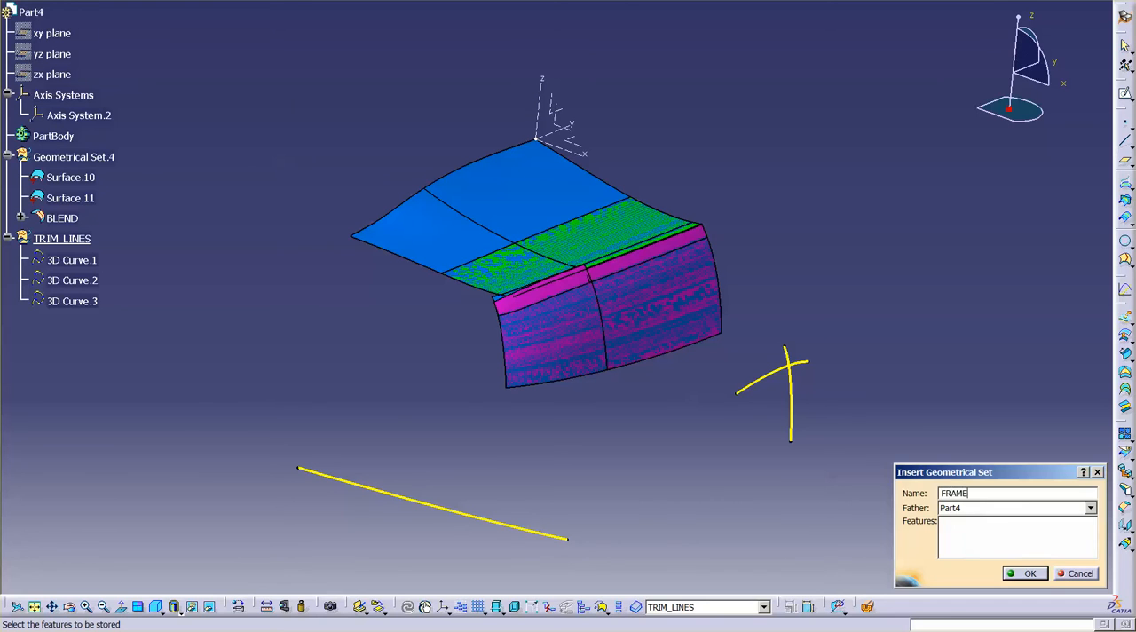
click(1028, 572)
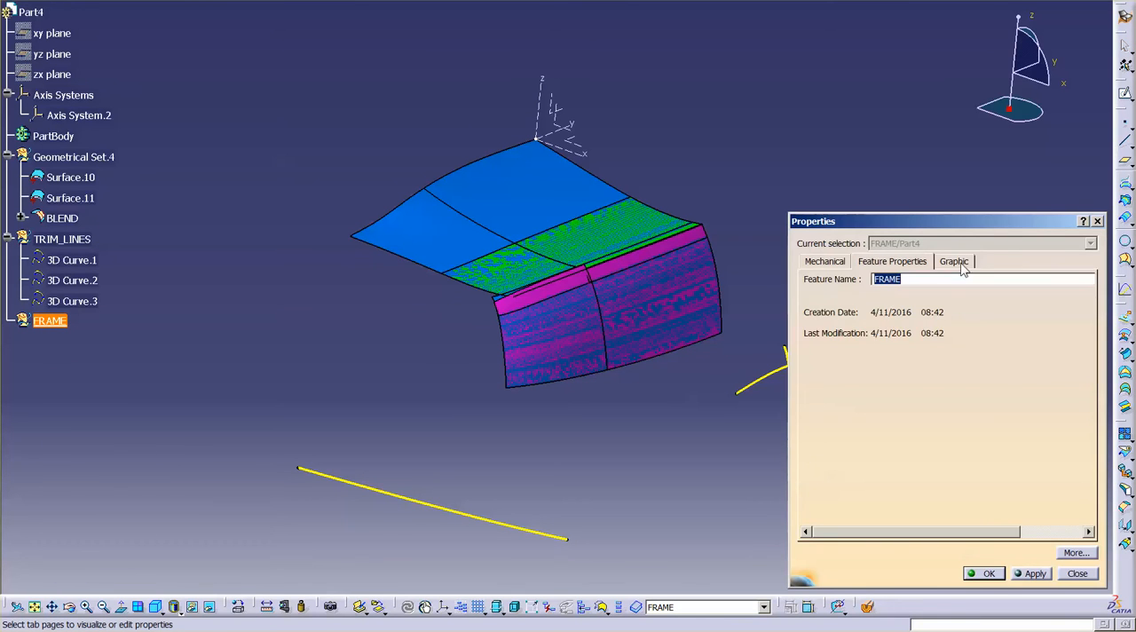
Give FRAME a cyan line colour and 0.7 mm line thickness.
click(953, 260)
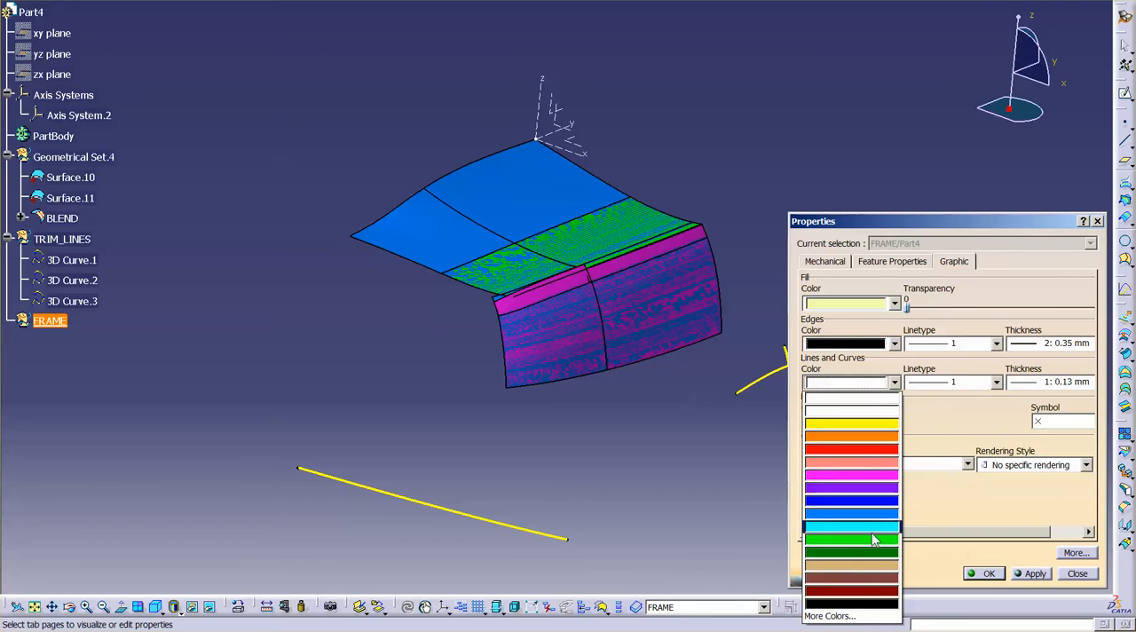
click(851, 528)
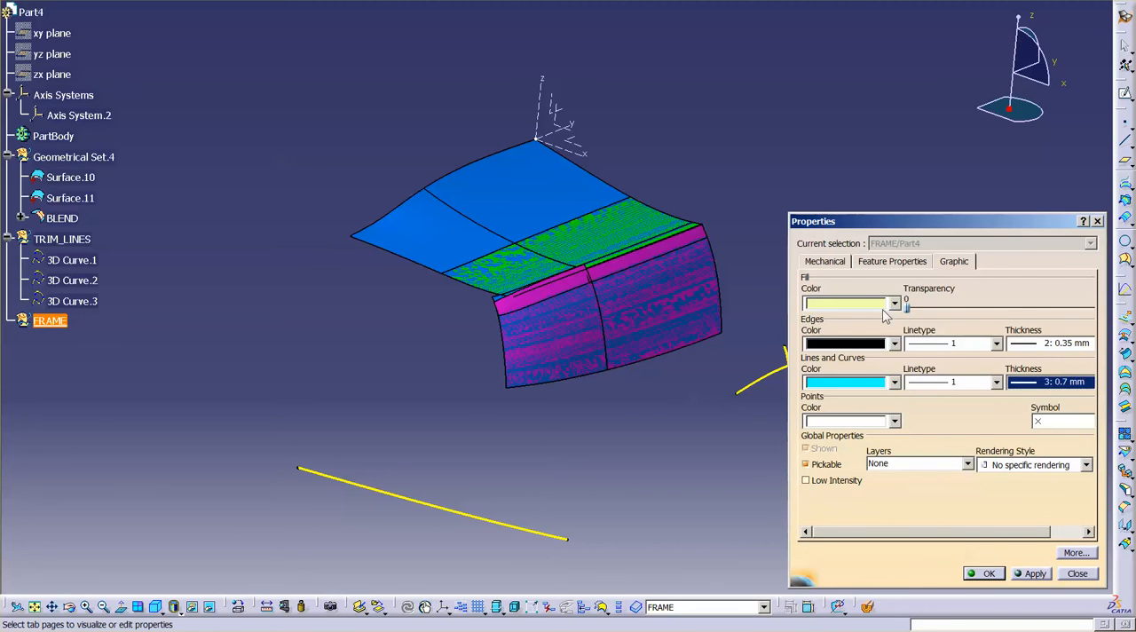
click(894, 303)
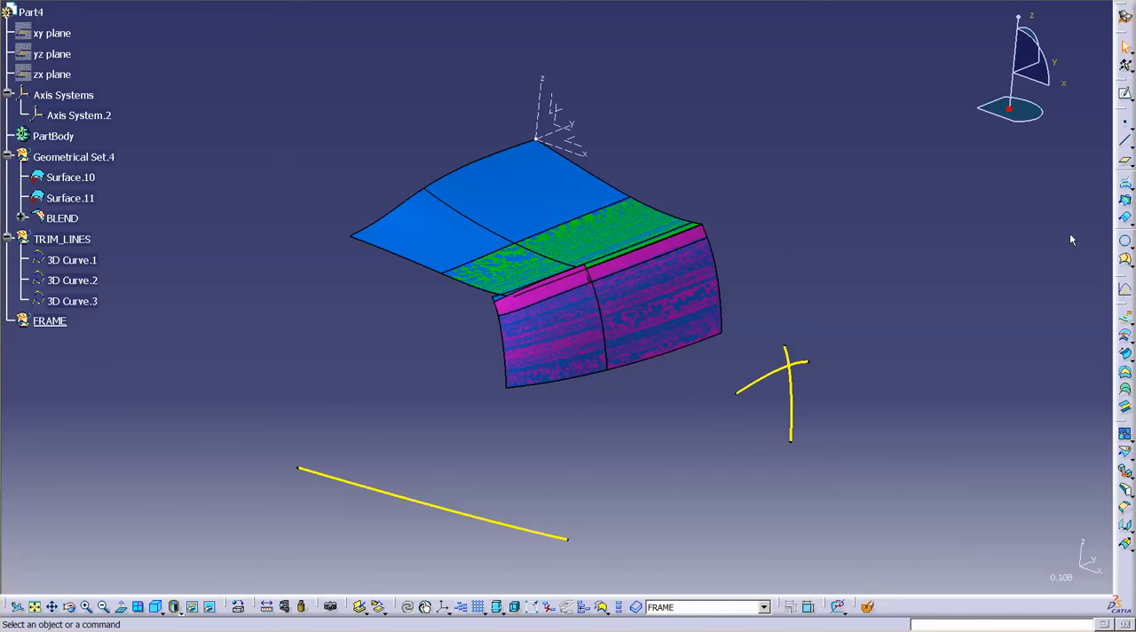
mouse_move(1125, 186)
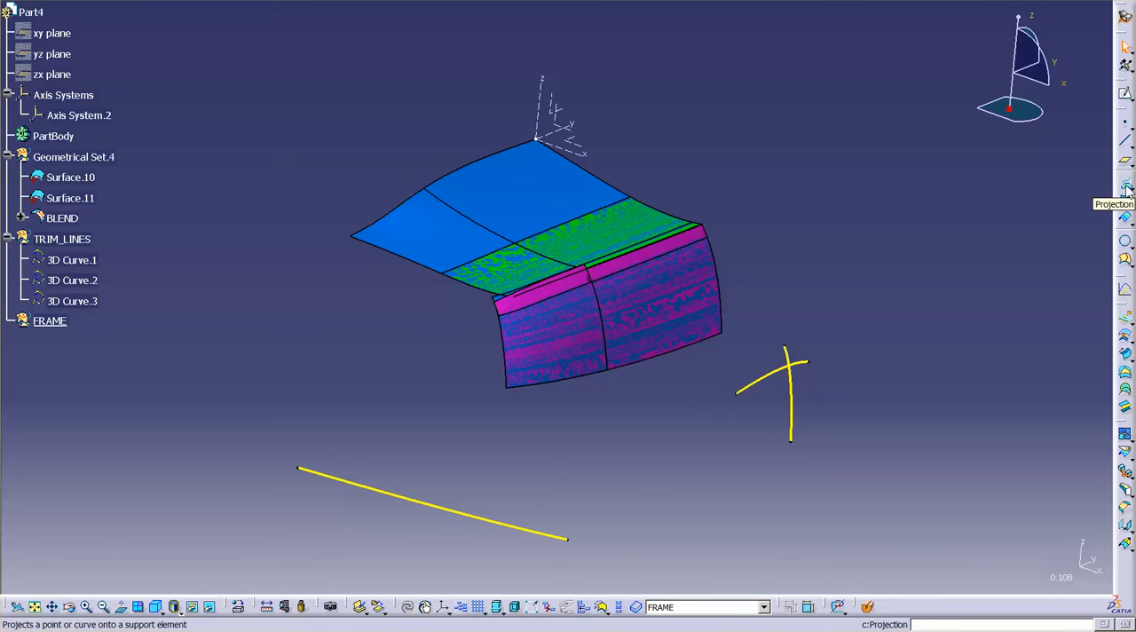
Project the 3D trim curves onto the BLEND car-body surface.
click(1125, 184)
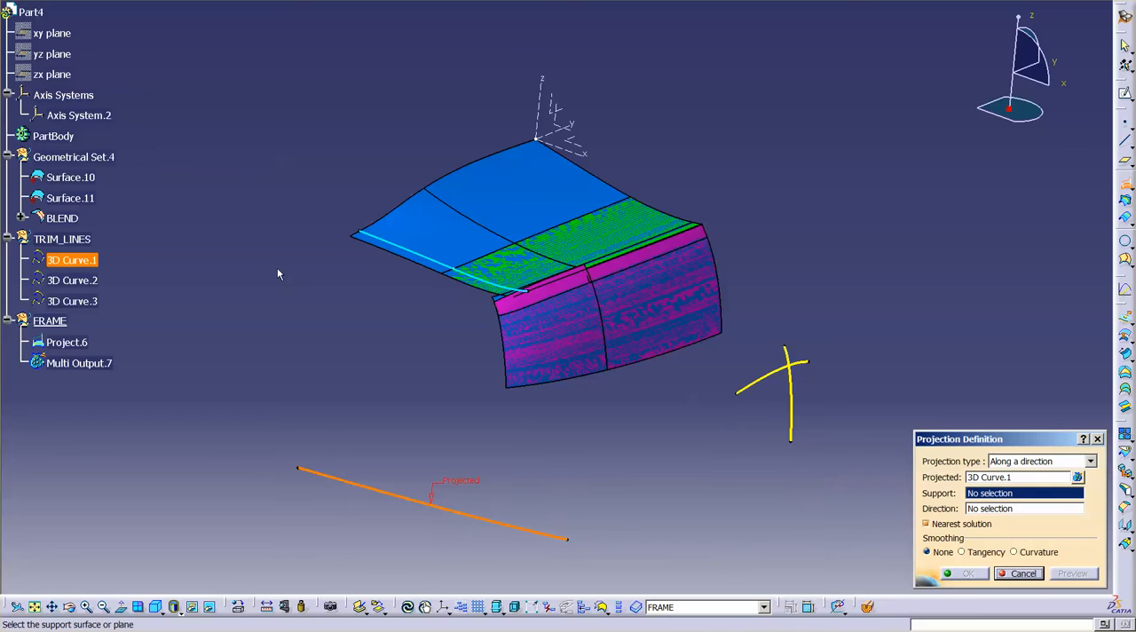
click(71, 198)
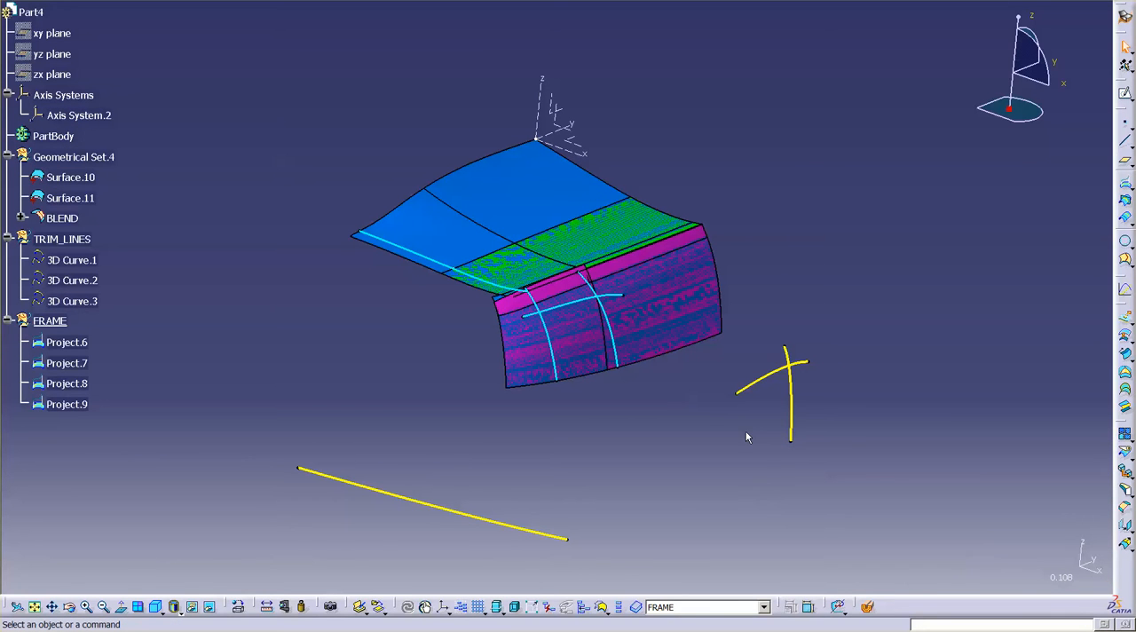
mouse_move(729, 330)
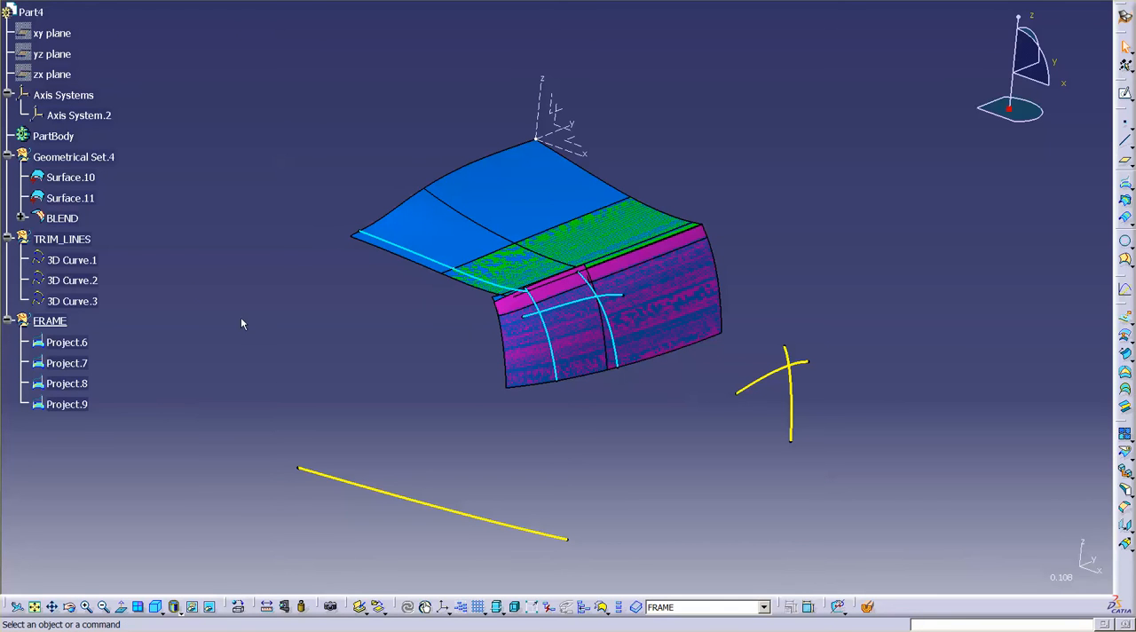
mouse_move(103, 255)
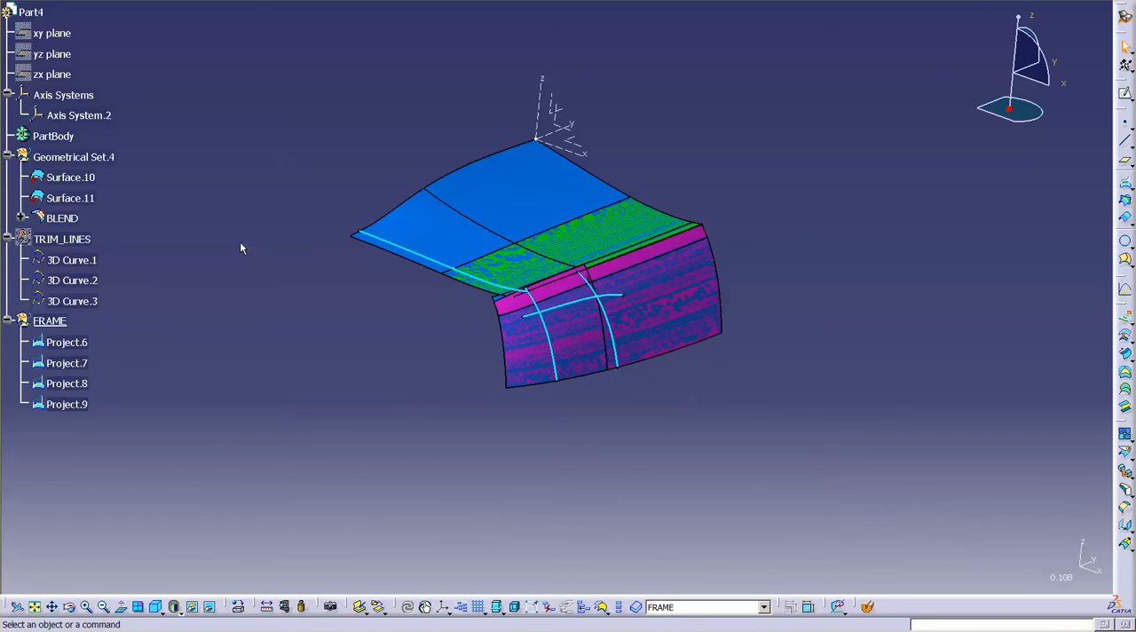
mouse_move(474, 442)
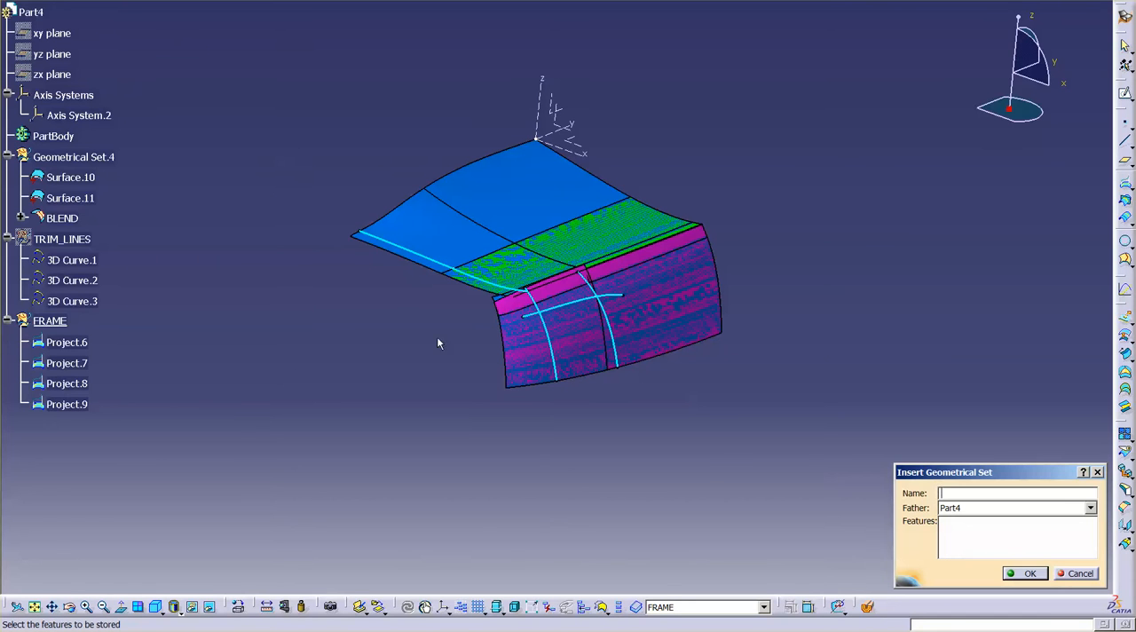
Name the new geometrical set SLABS and create it.
text(SLABS)
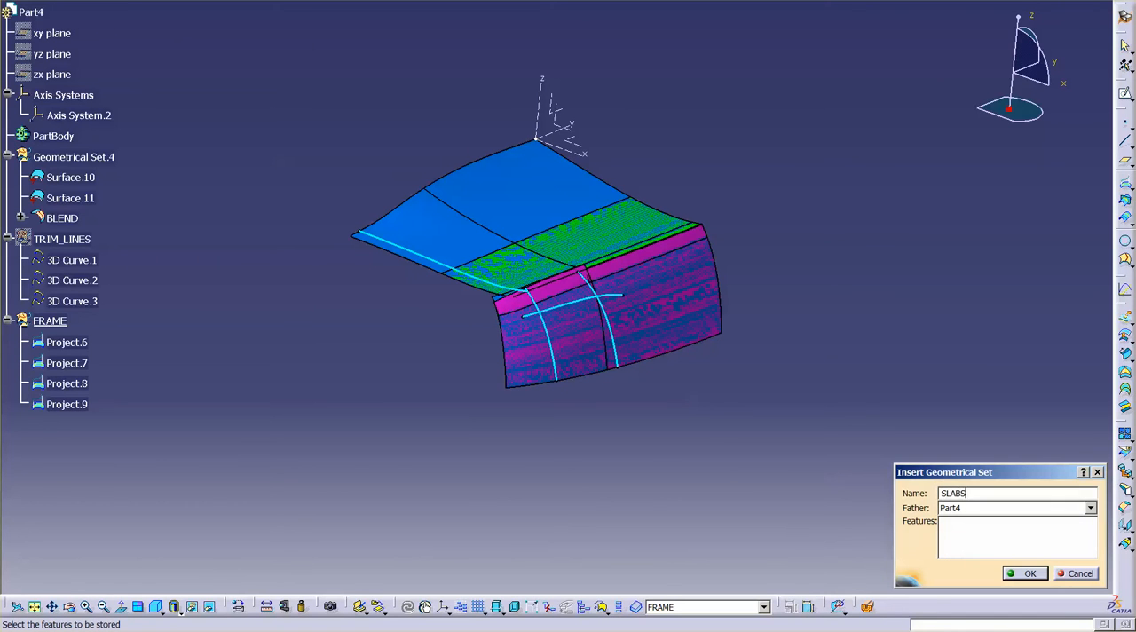
click(1029, 572)
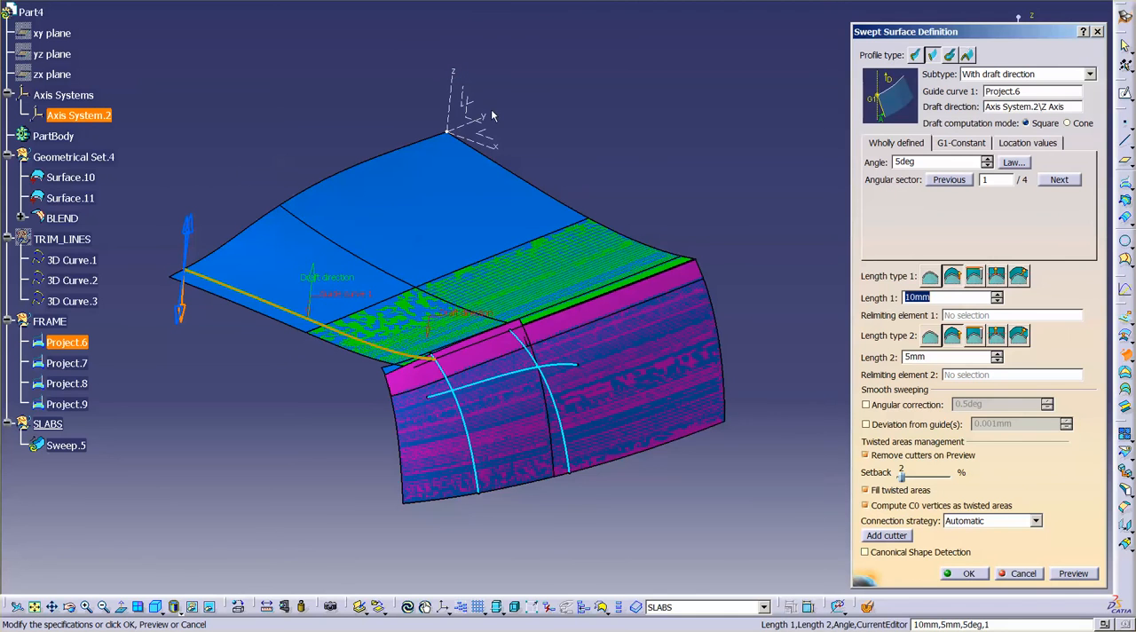
Sweep four drafted slabs along Project.6–Project.9 at 5° draft, lengths 20 mm and 10 mm.
click(1057, 179)
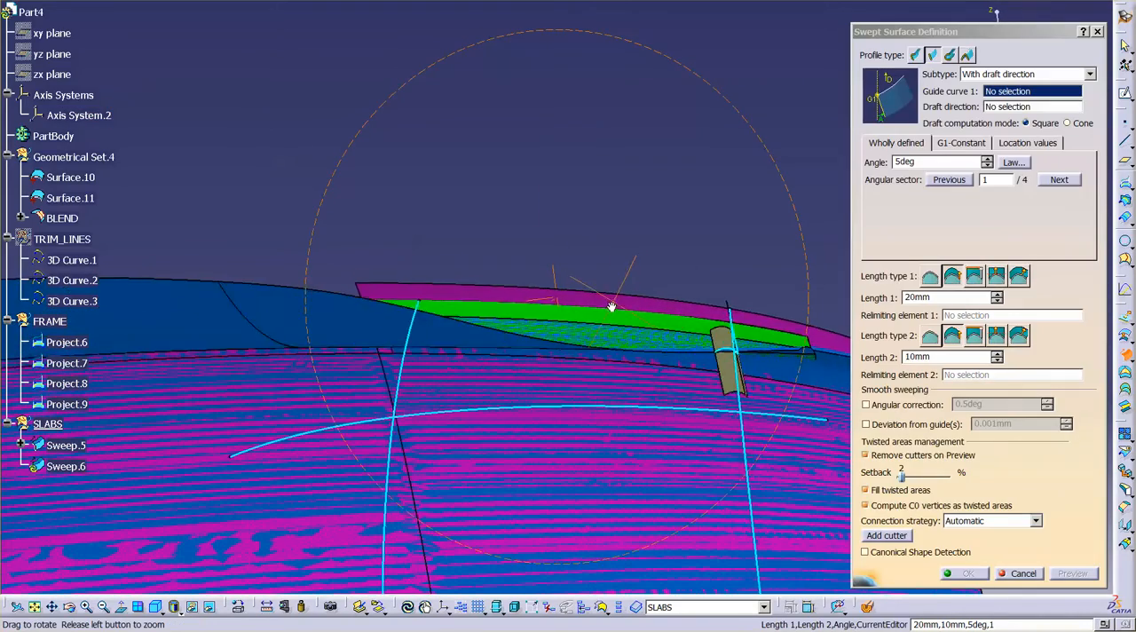
drag(611, 306, 482, 441)
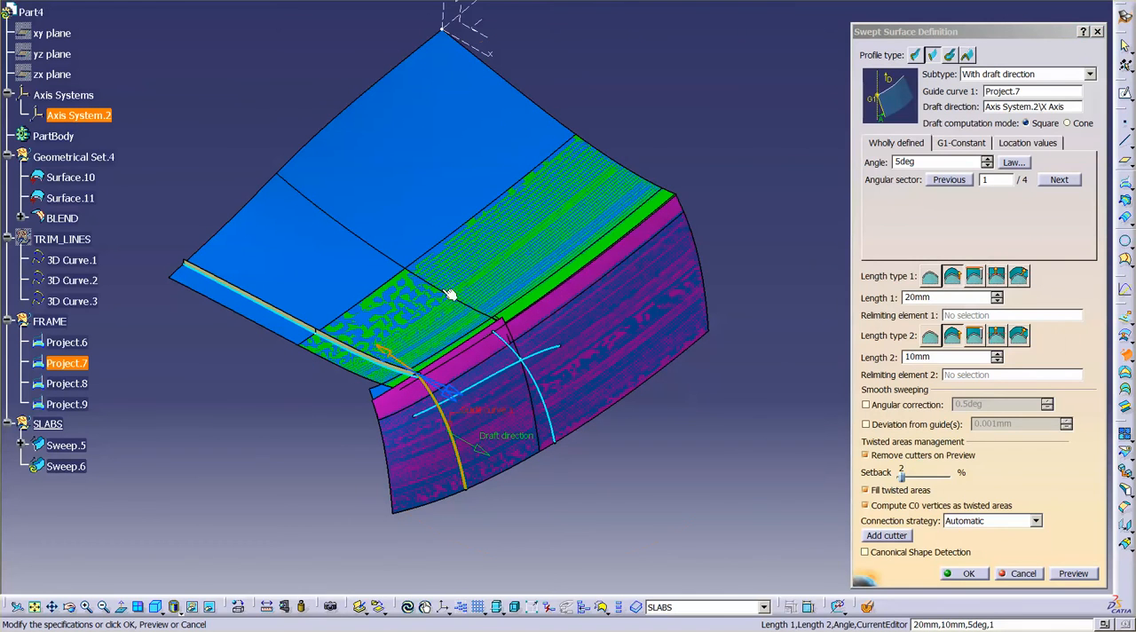
click(1058, 179)
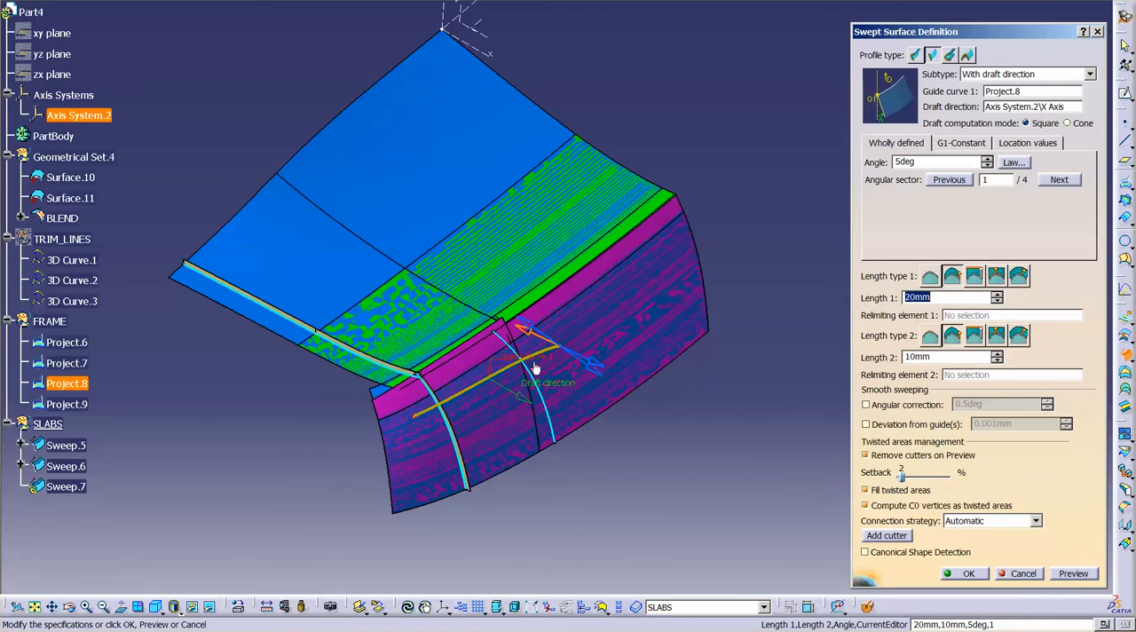
drag(533, 368, 612, 306)
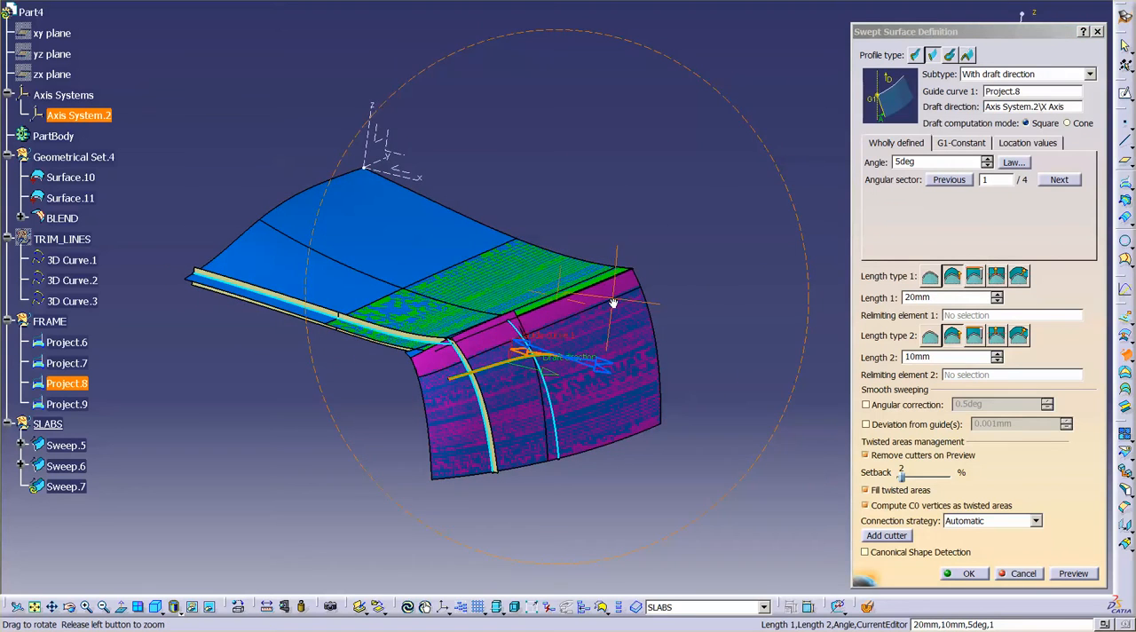
drag(613, 302, 473, 488)
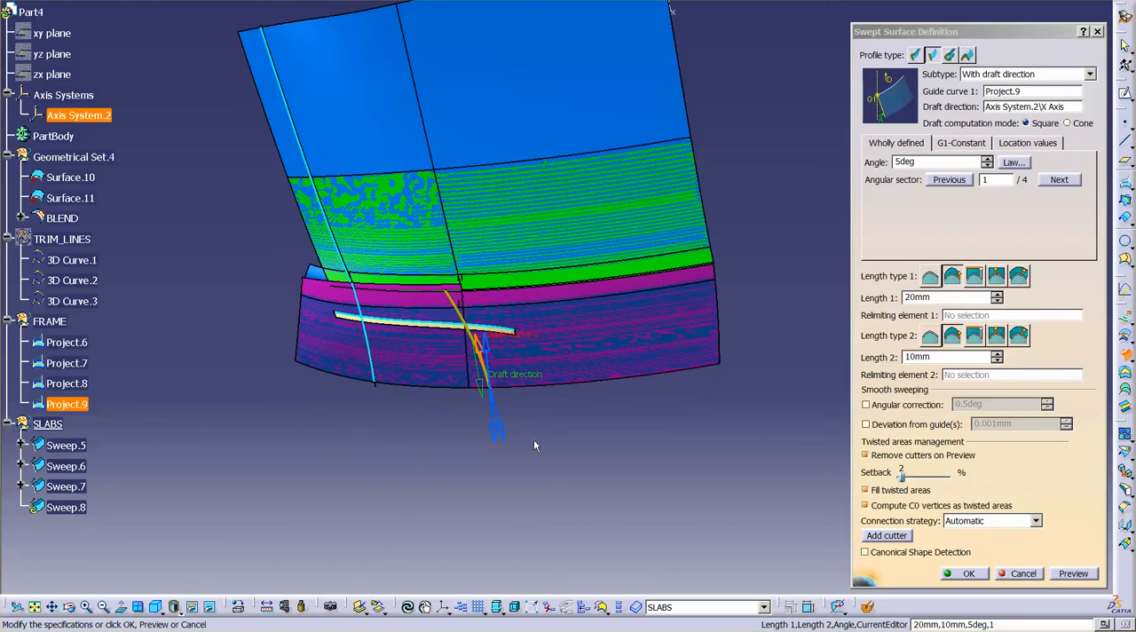
click(967, 572)
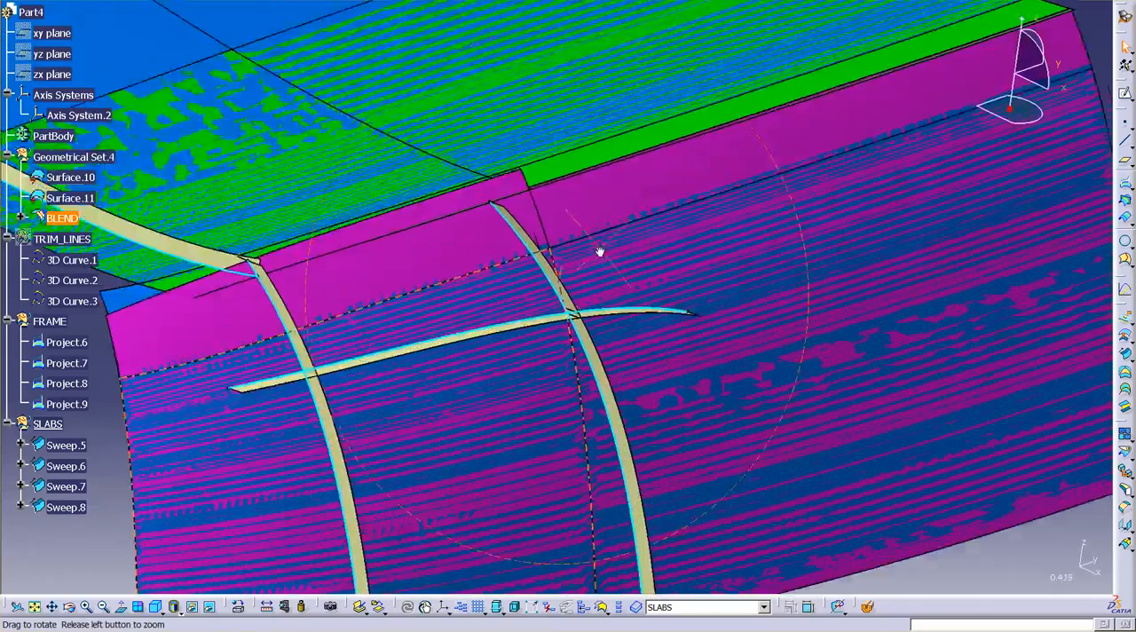
Orbit the model around the flange corner to inspect the crossing slabs and bend.
drag(599, 253, 533, 370)
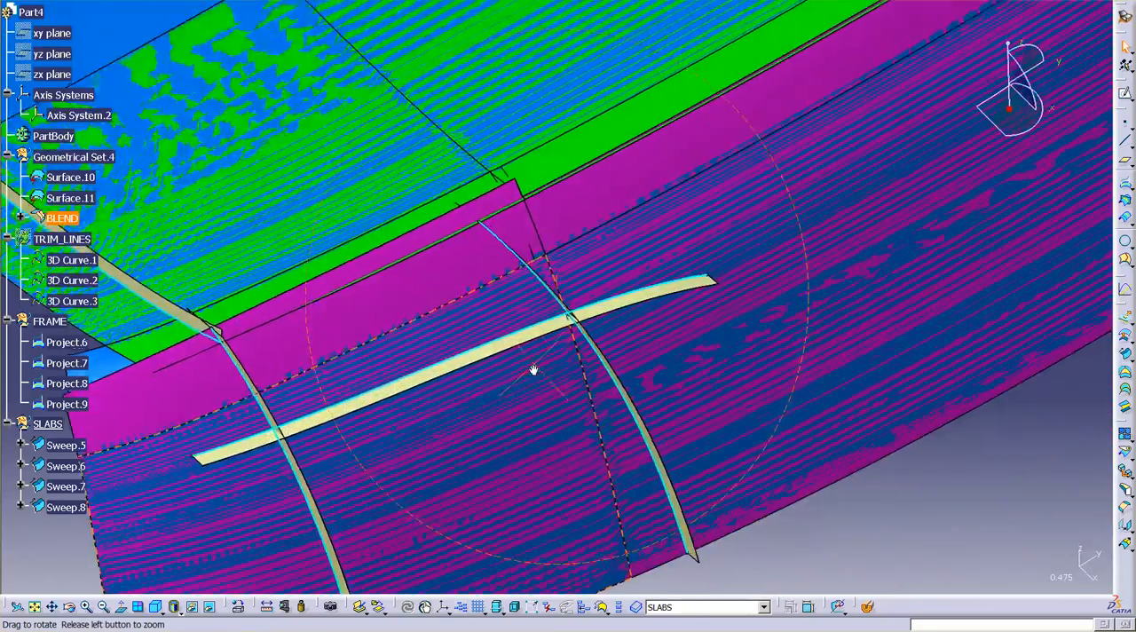
drag(533, 368, 604, 182)
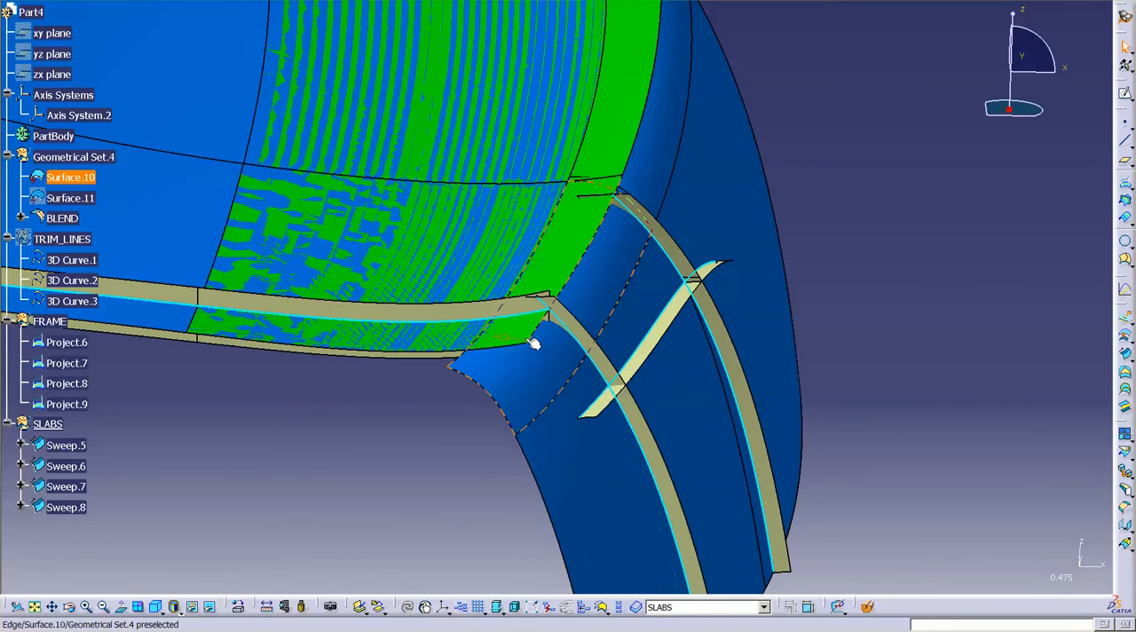
drag(532, 346, 626, 353)
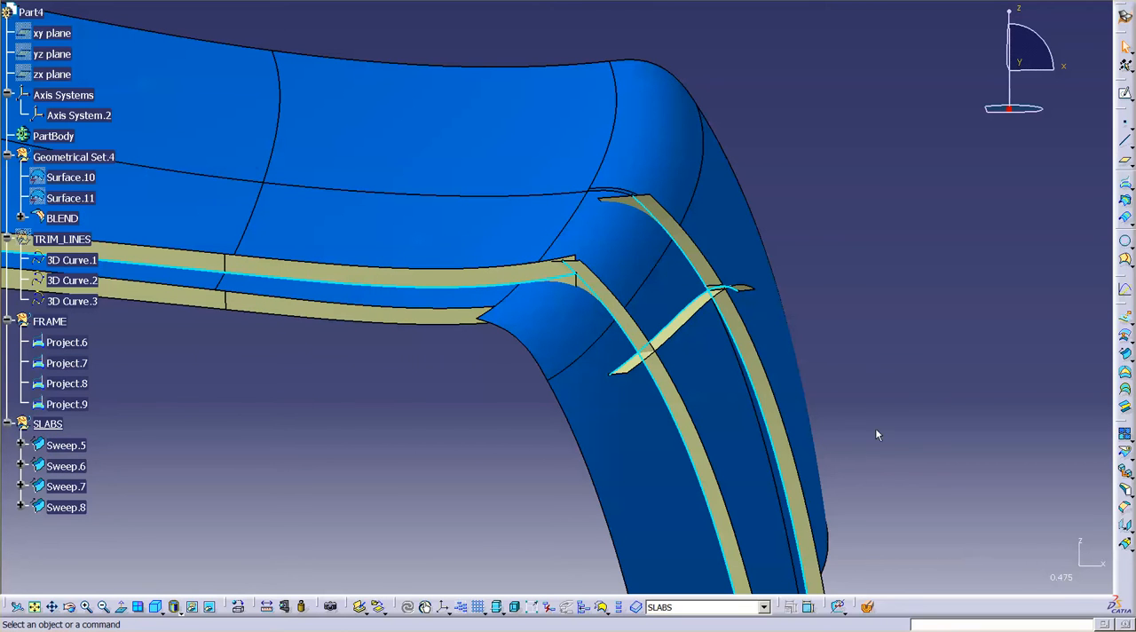
mouse_move(929, 337)
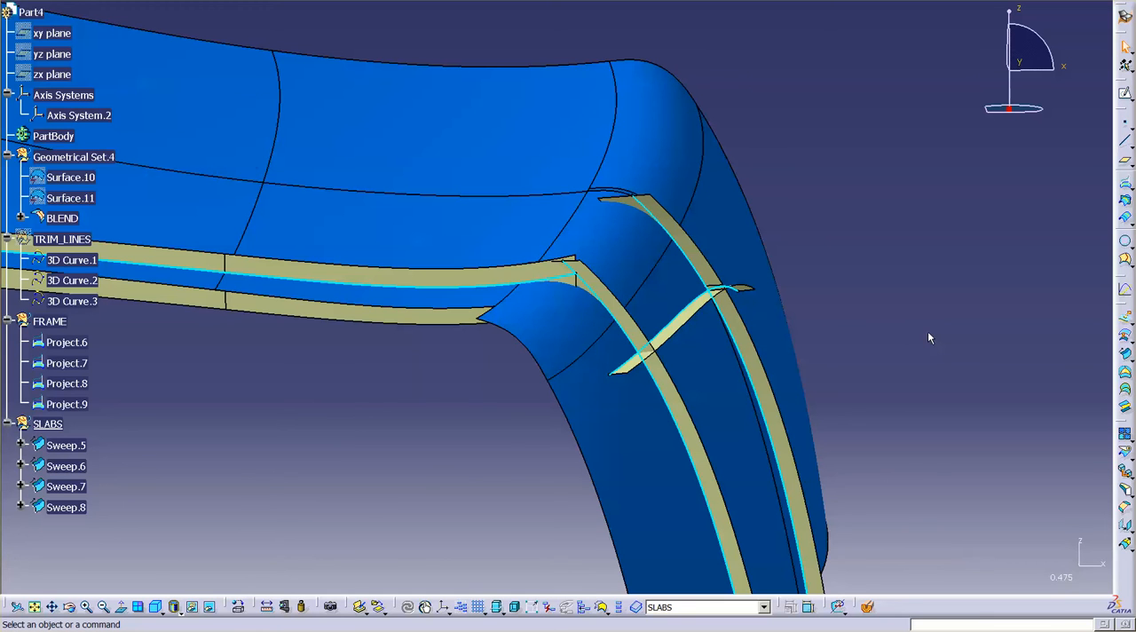
mouse_move(818, 248)
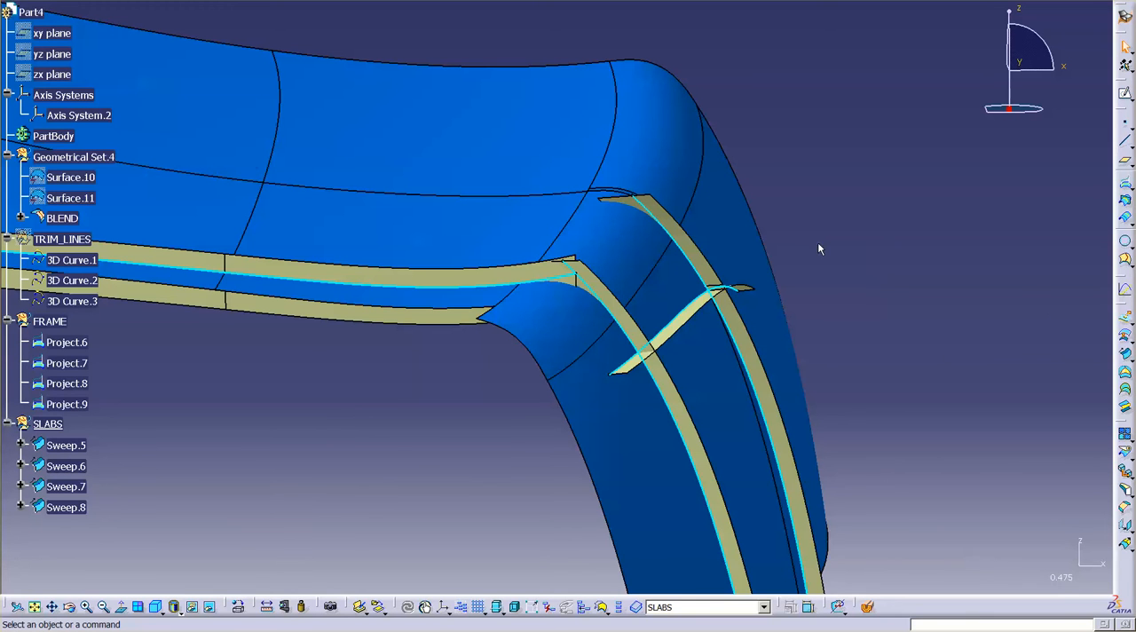
Make FRAME the work object and intersect the slabs with the BLEND surface.
right_click(49, 320)
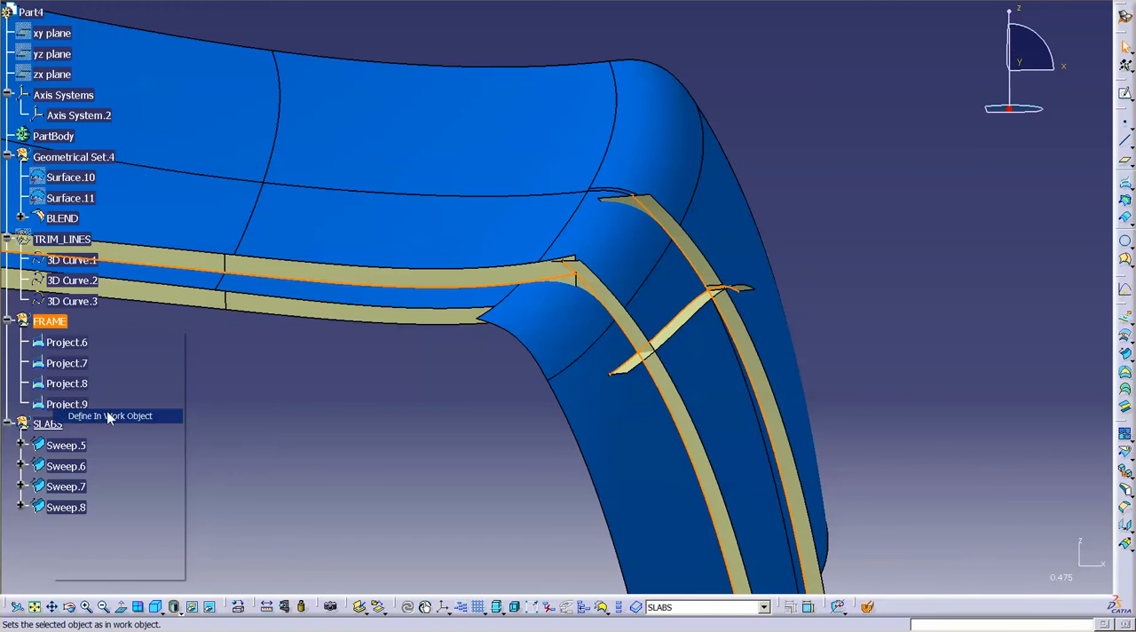
click(110, 415)
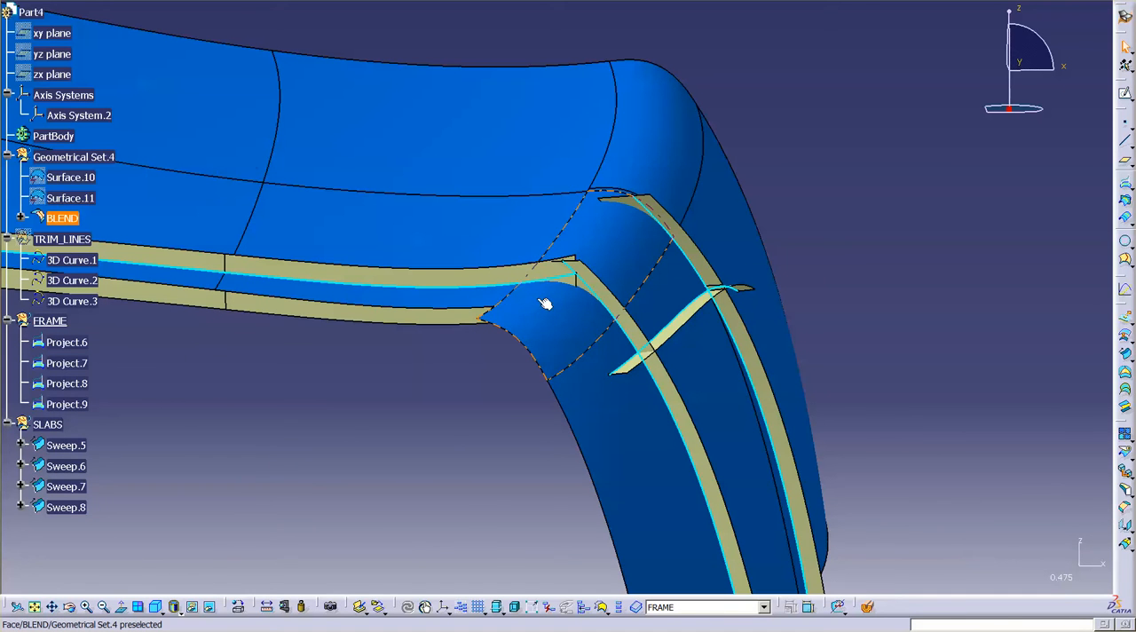
mouse_move(575, 326)
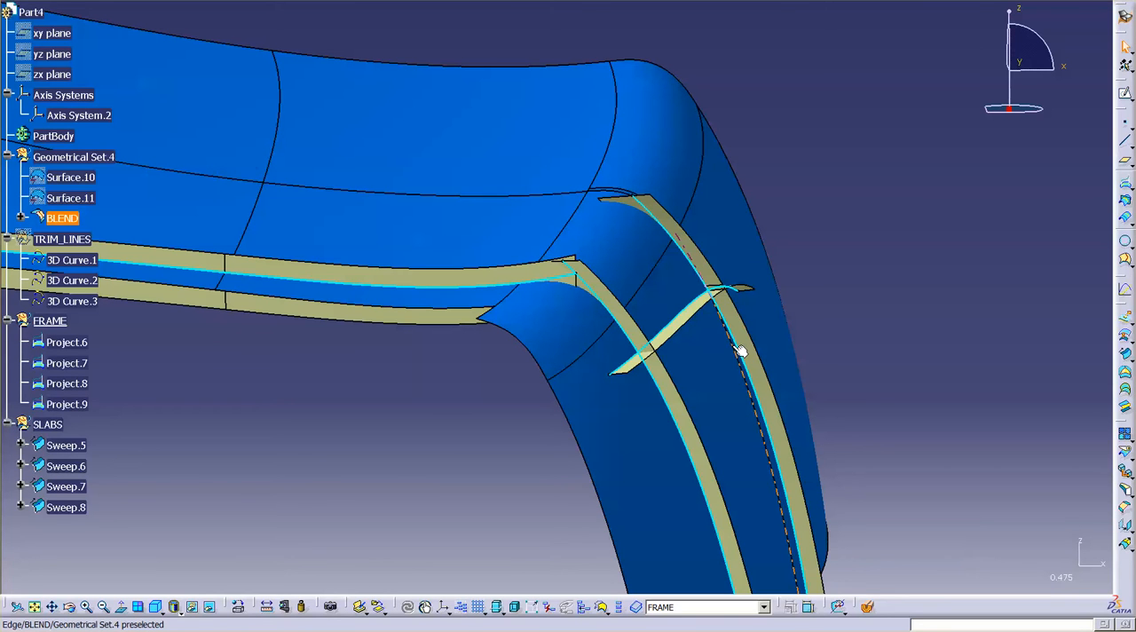
click(947, 273)
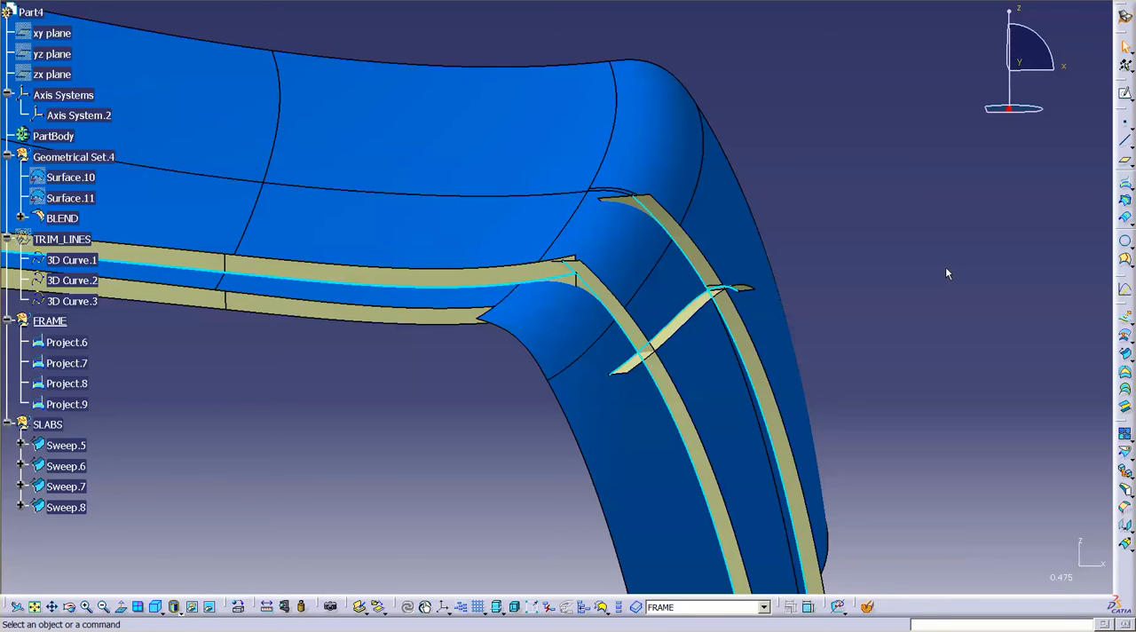
mouse_move(909, 290)
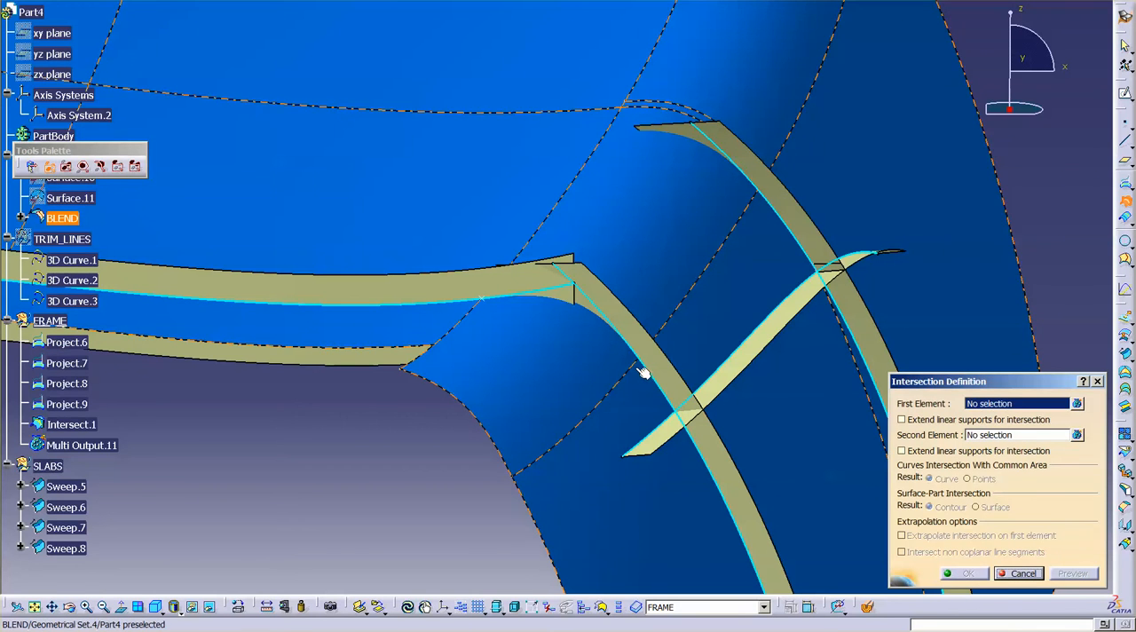
click(647, 373)
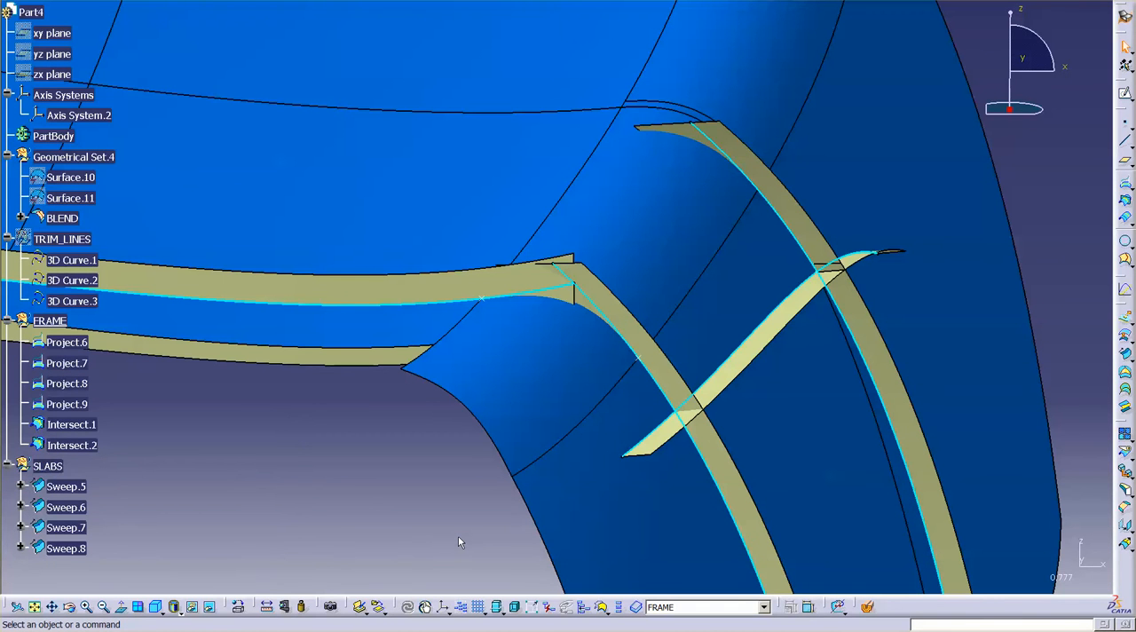
mouse_move(588, 405)
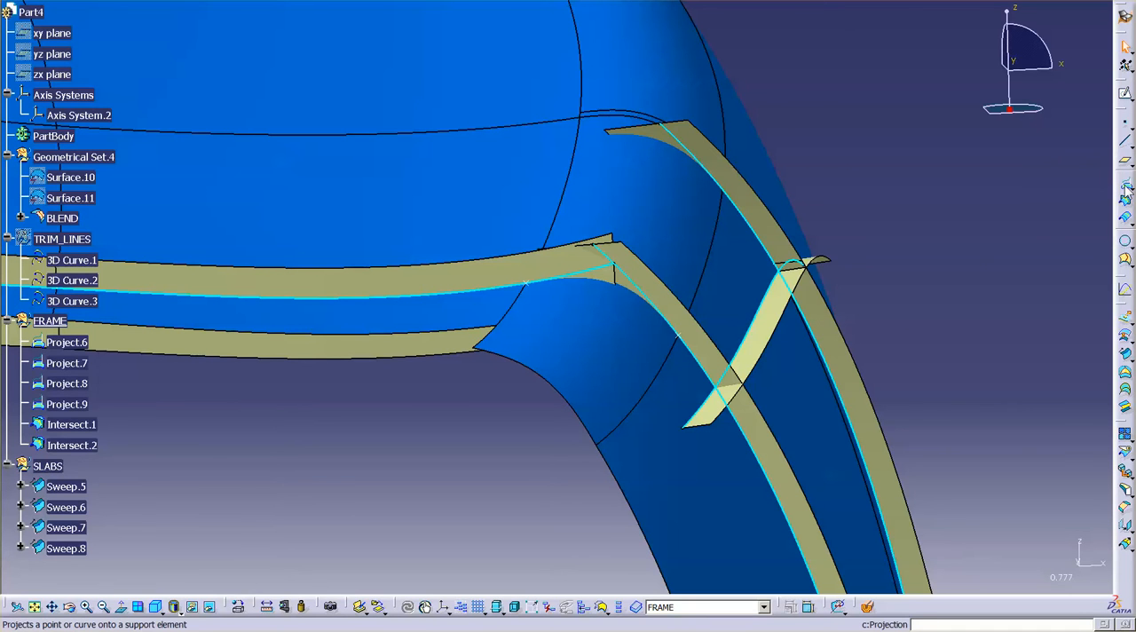
mouse_move(1125, 187)
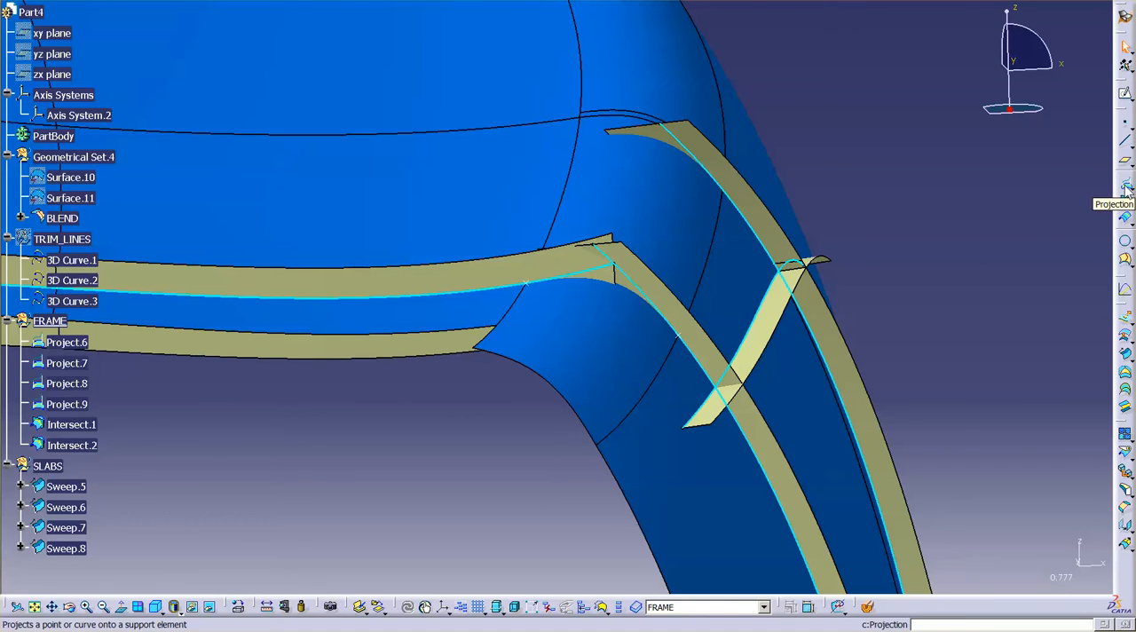
Project the intersection curves onto the sweep slabs, creating Project.10 to Project.13.
click(1126, 186)
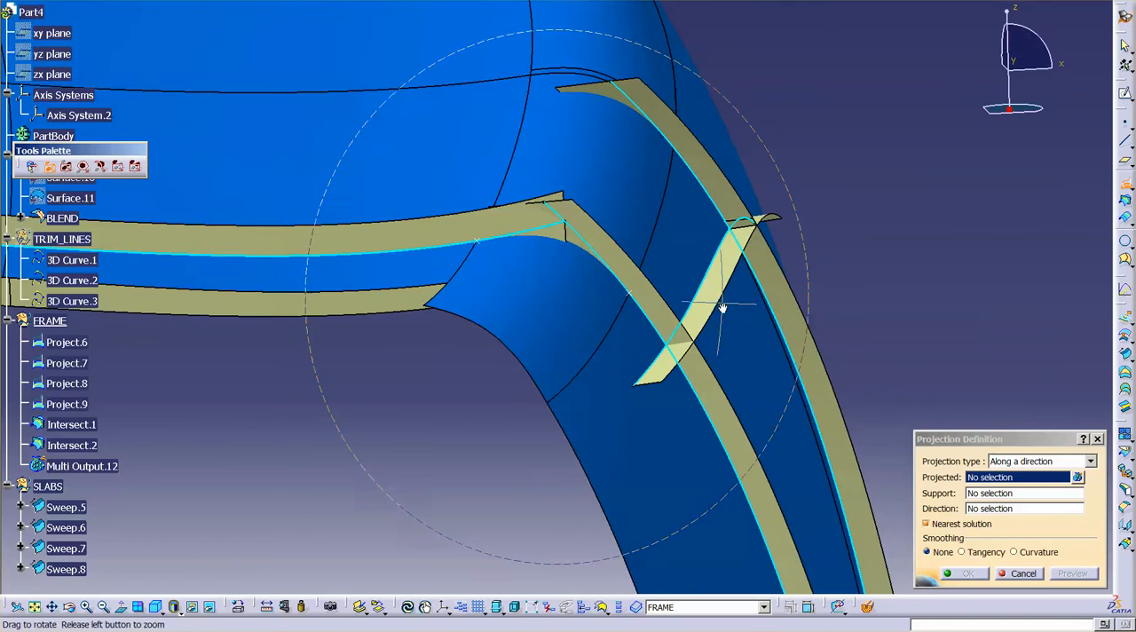
drag(721, 308, 750, 263)
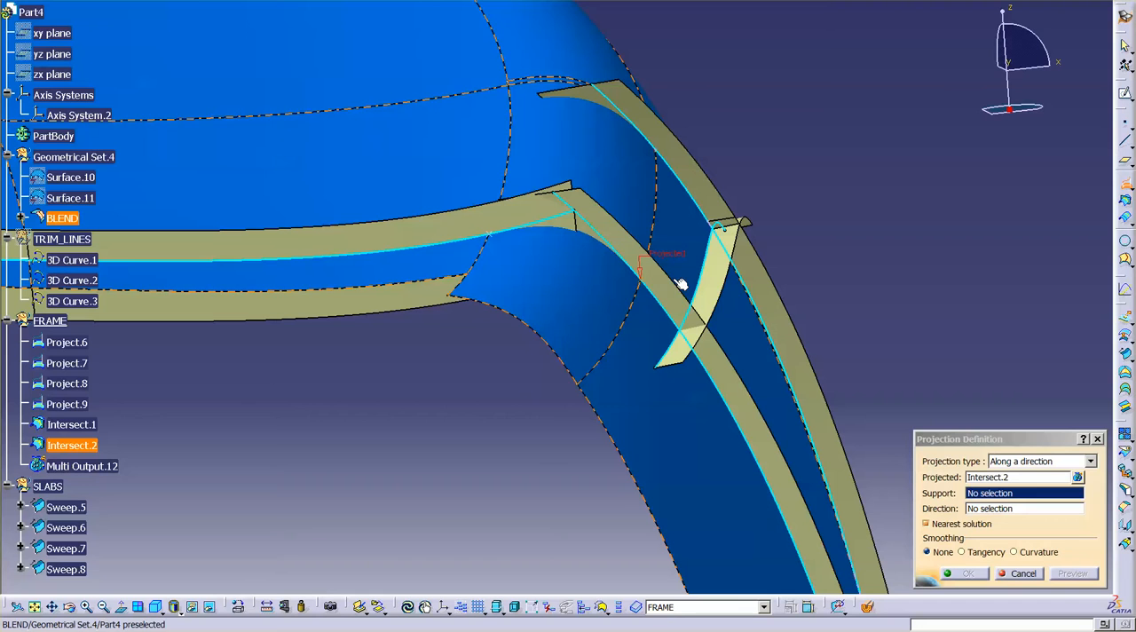
click(781, 431)
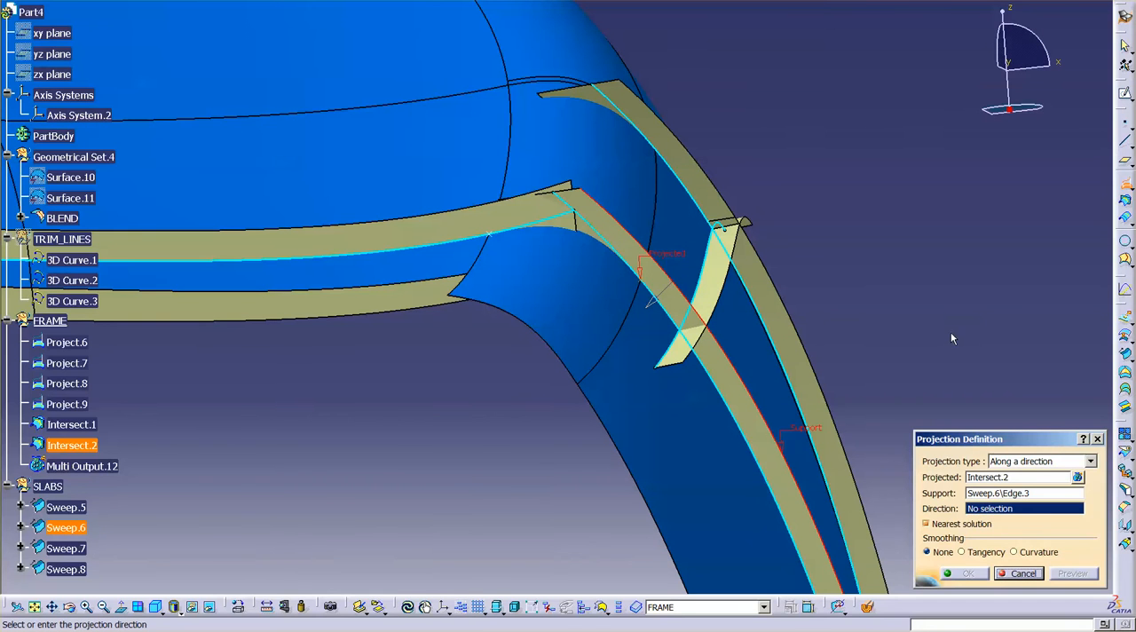
click(1039, 460)
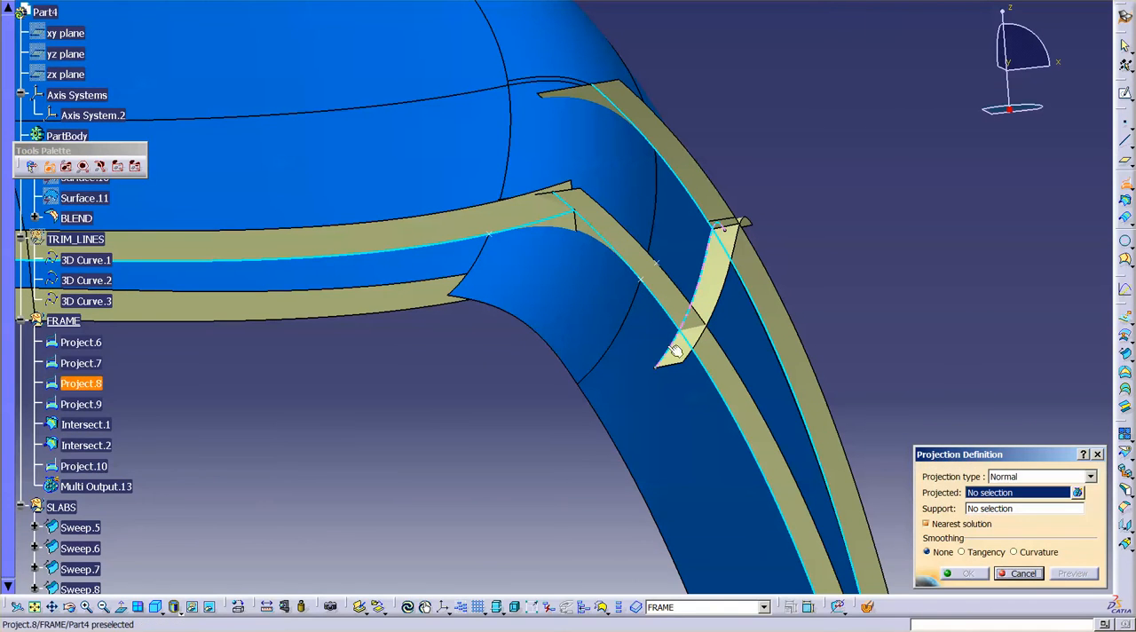
drag(675, 351, 674, 266)
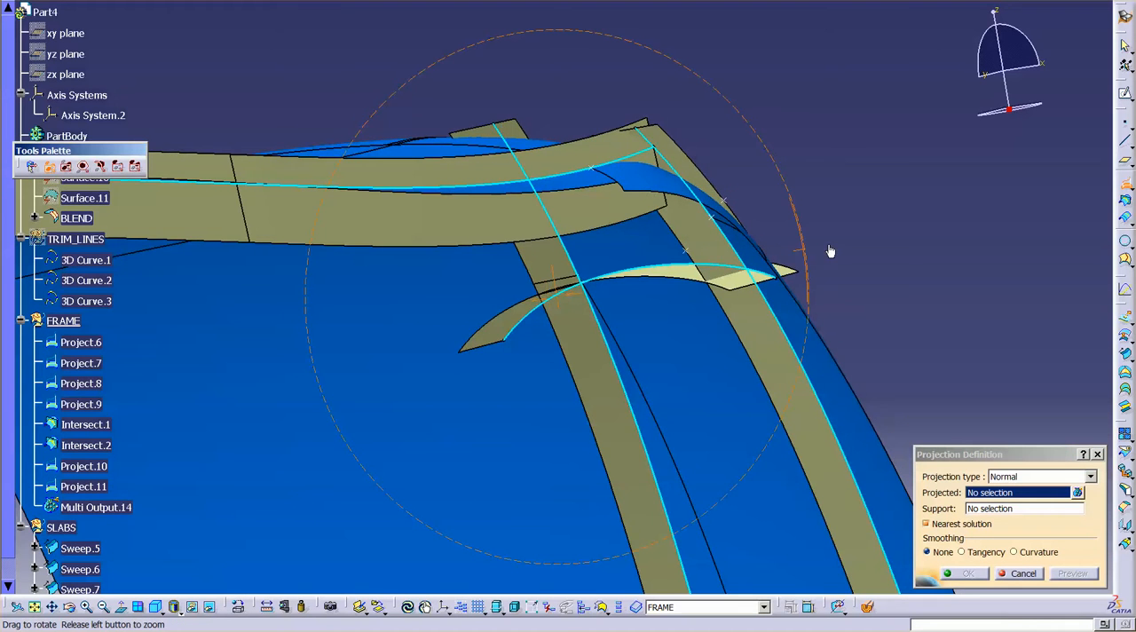
drag(829, 251, 626, 255)
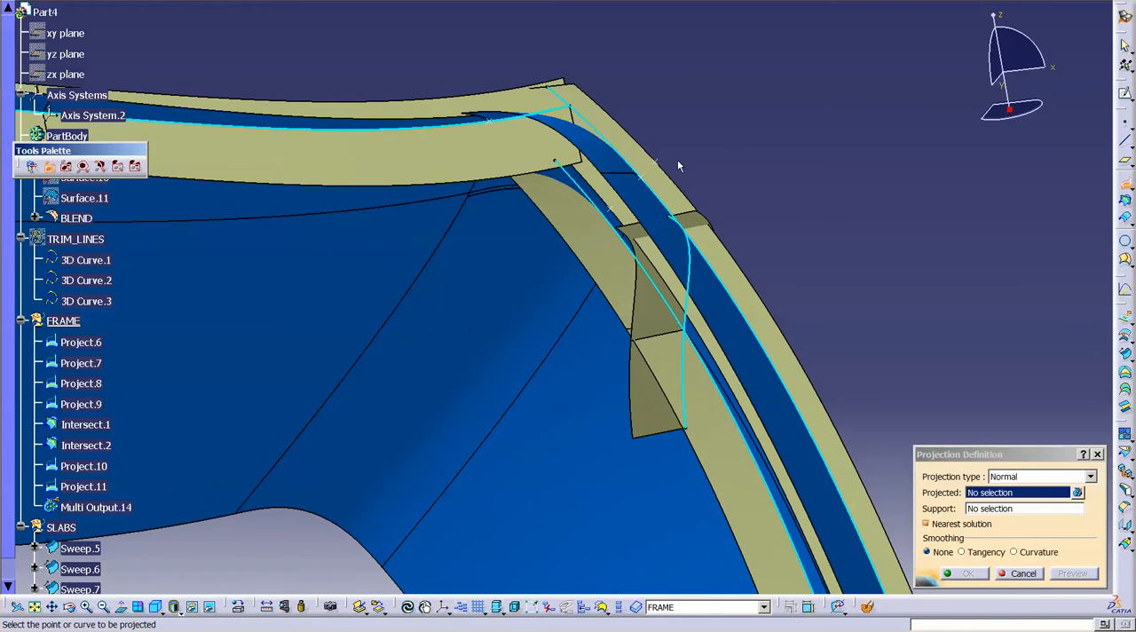
mouse_move(673, 167)
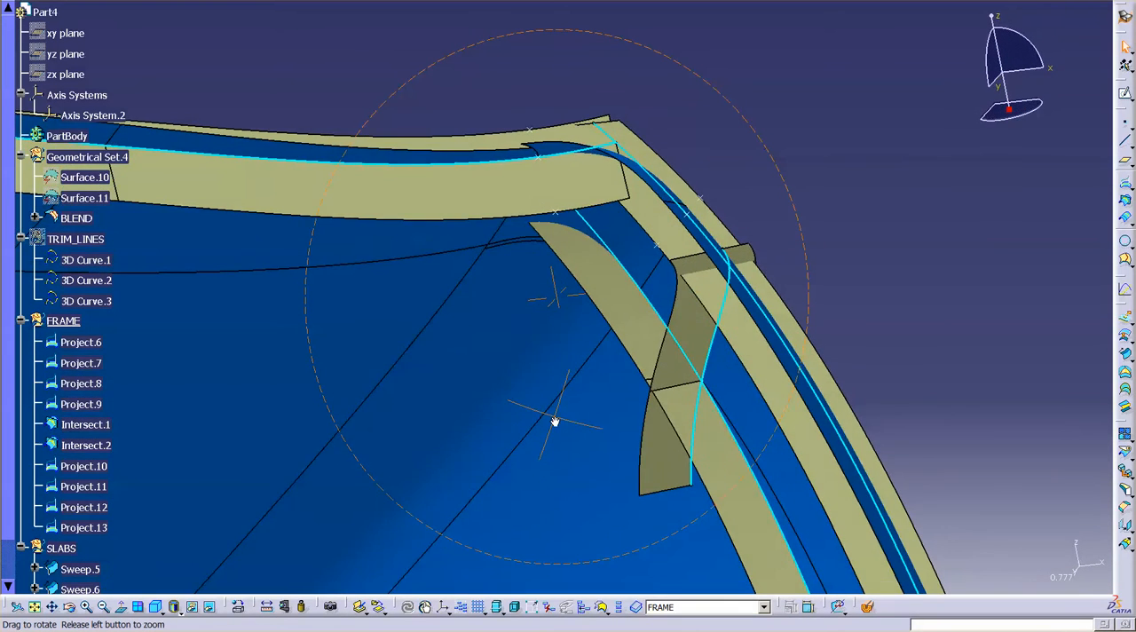
drag(554, 422, 504, 483)
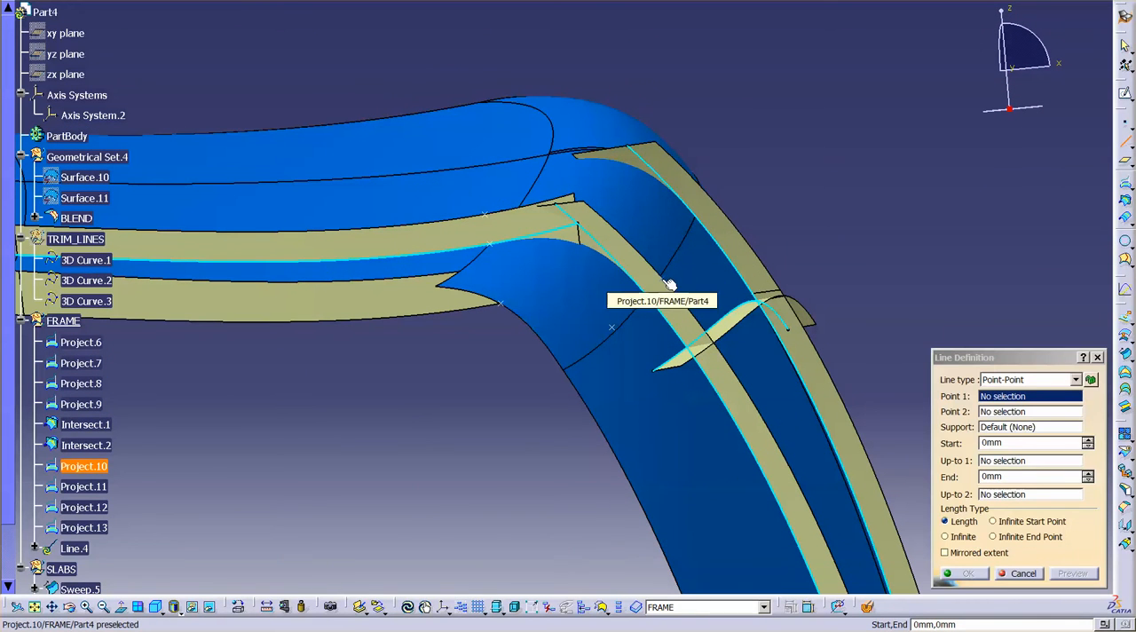
Create point-to-point lines Line.4 and Line.5 between the projected points.
click(661, 280)
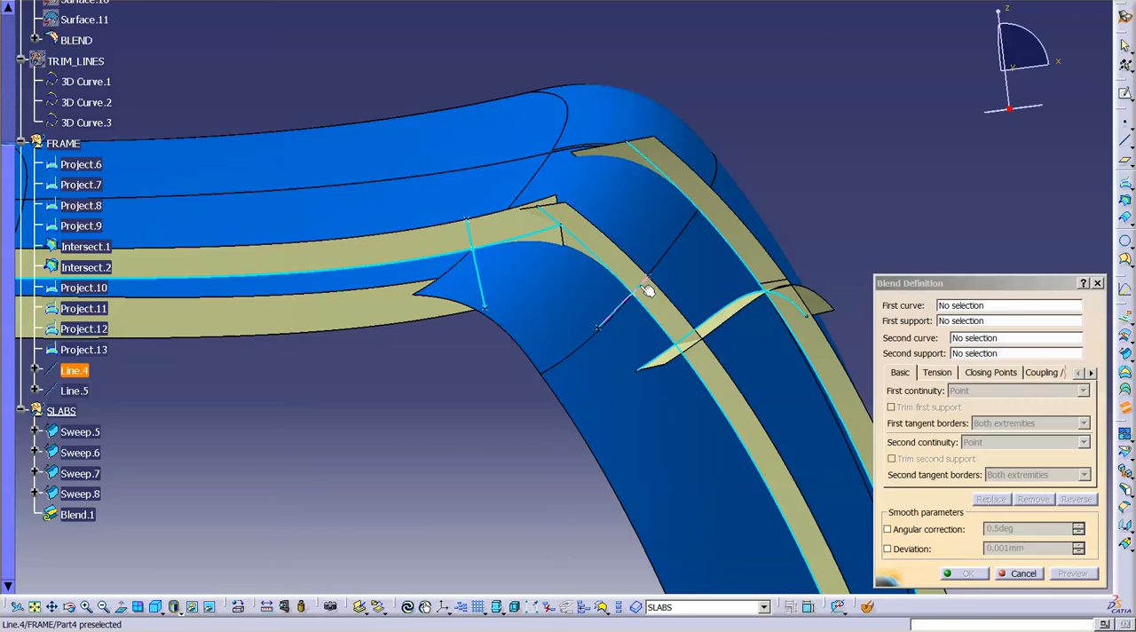
Blend between Line.4 and Line.5 with curvature continuity, then inspect the slab junction.
click(648, 293)
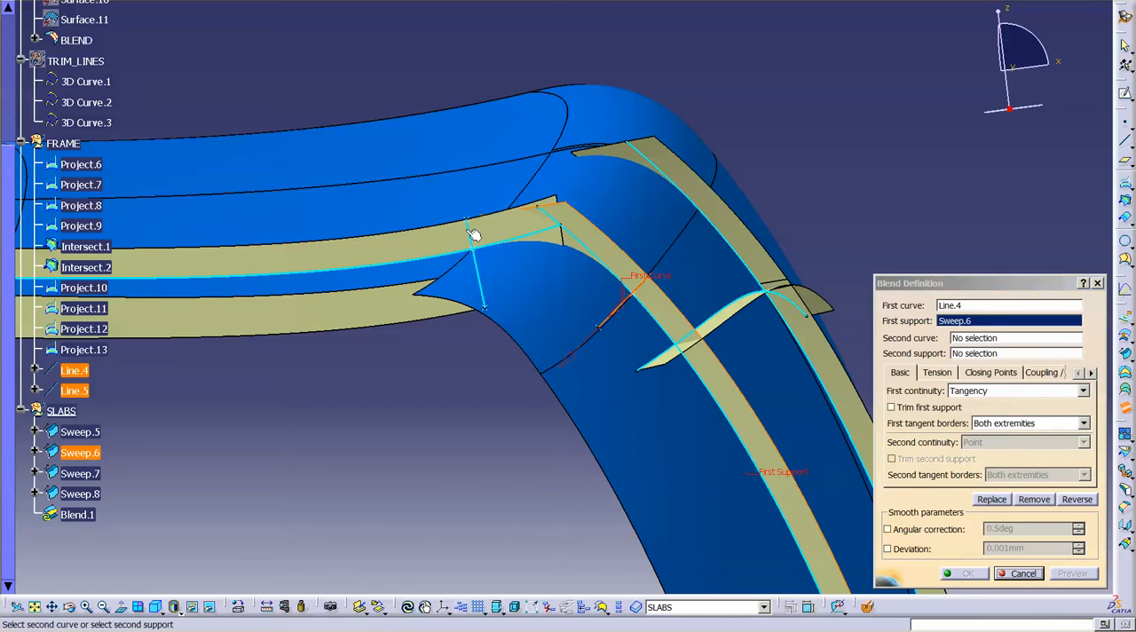
click(475, 235)
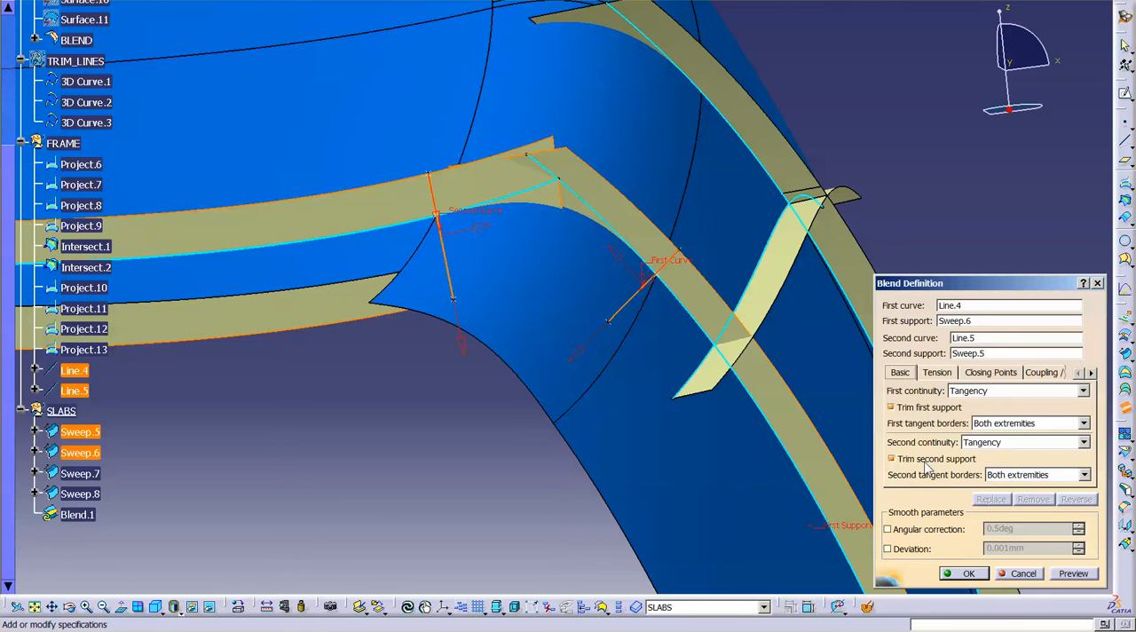
mouse_move(980, 407)
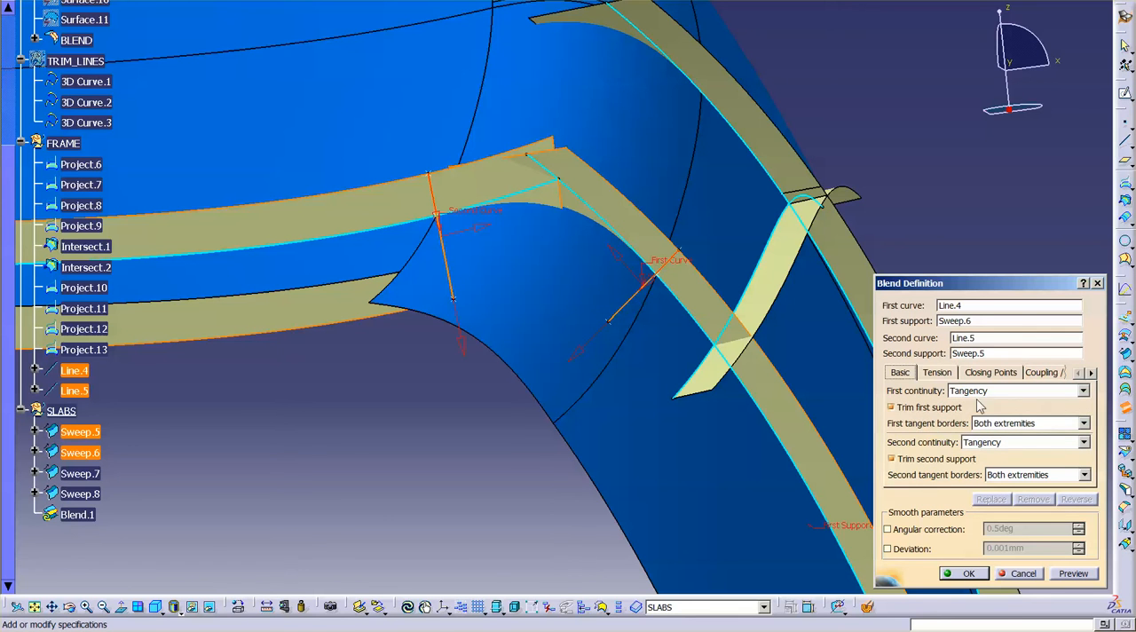
click(1016, 390)
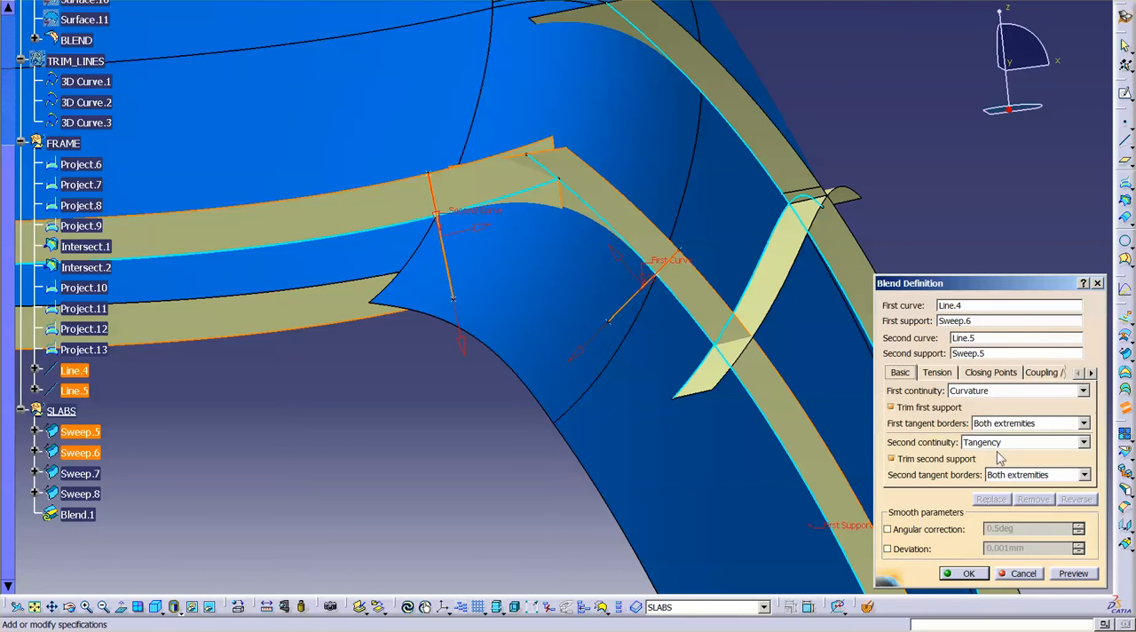
click(1024, 442)
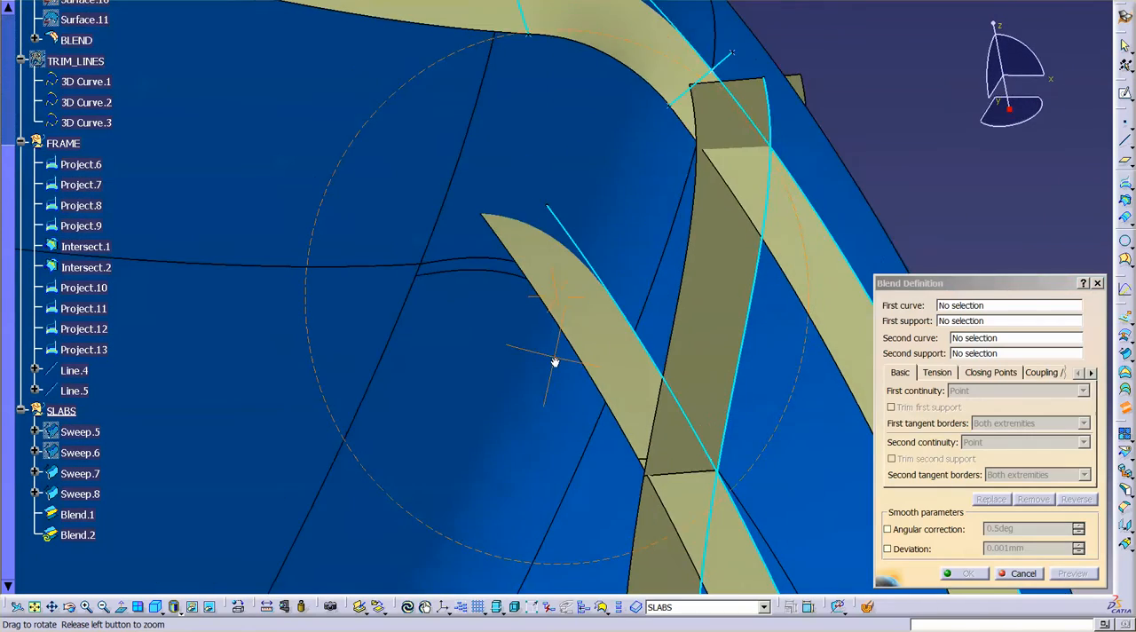
drag(555, 362, 586, 312)
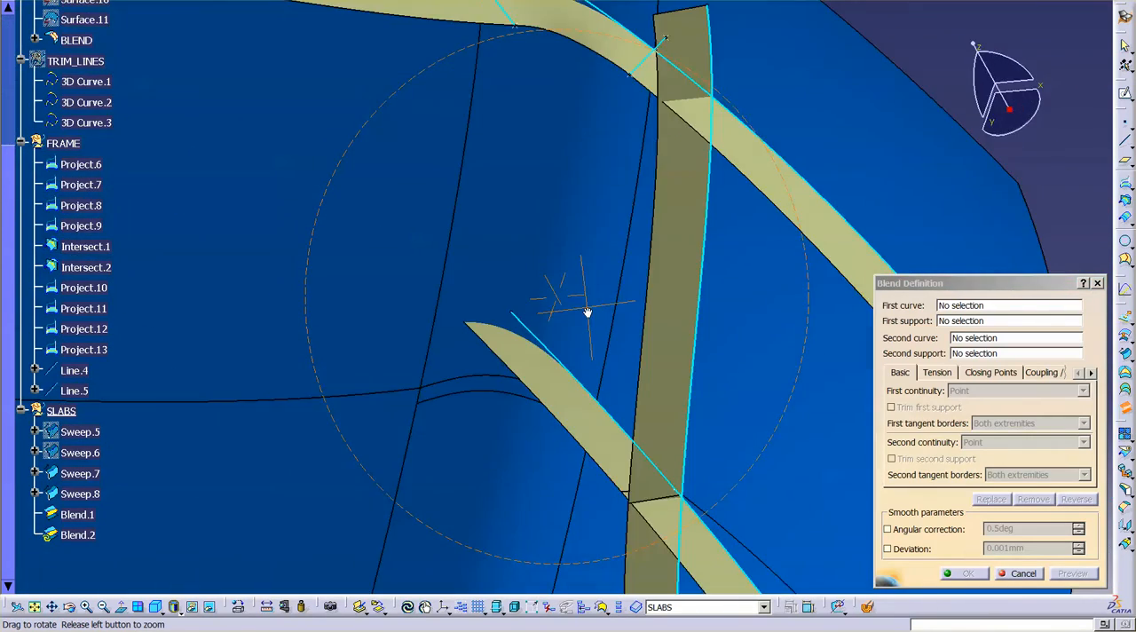
drag(586, 311, 602, 322)
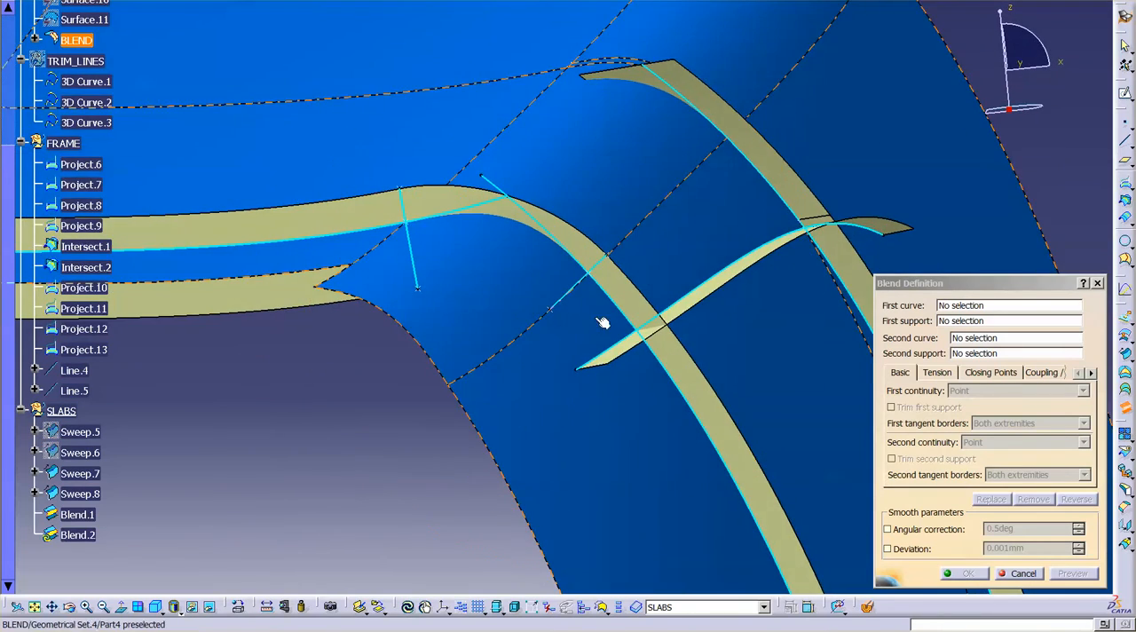
drag(604, 322, 588, 417)
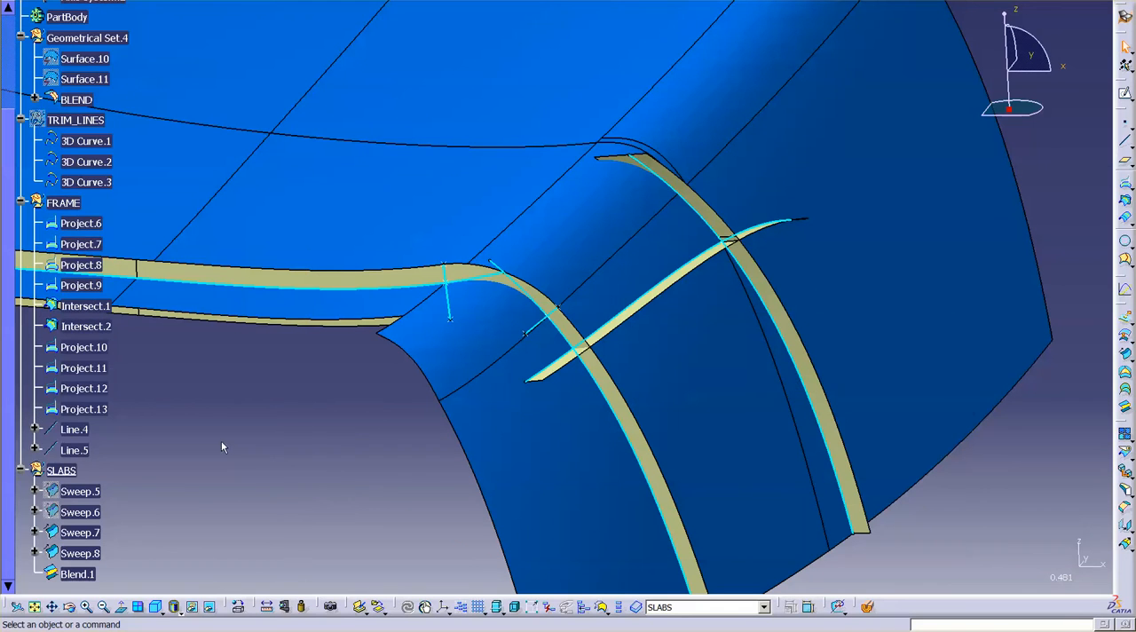
Hide the FRAME curves from Project.6 through Line.5 with Hide/Show.
click(80, 222)
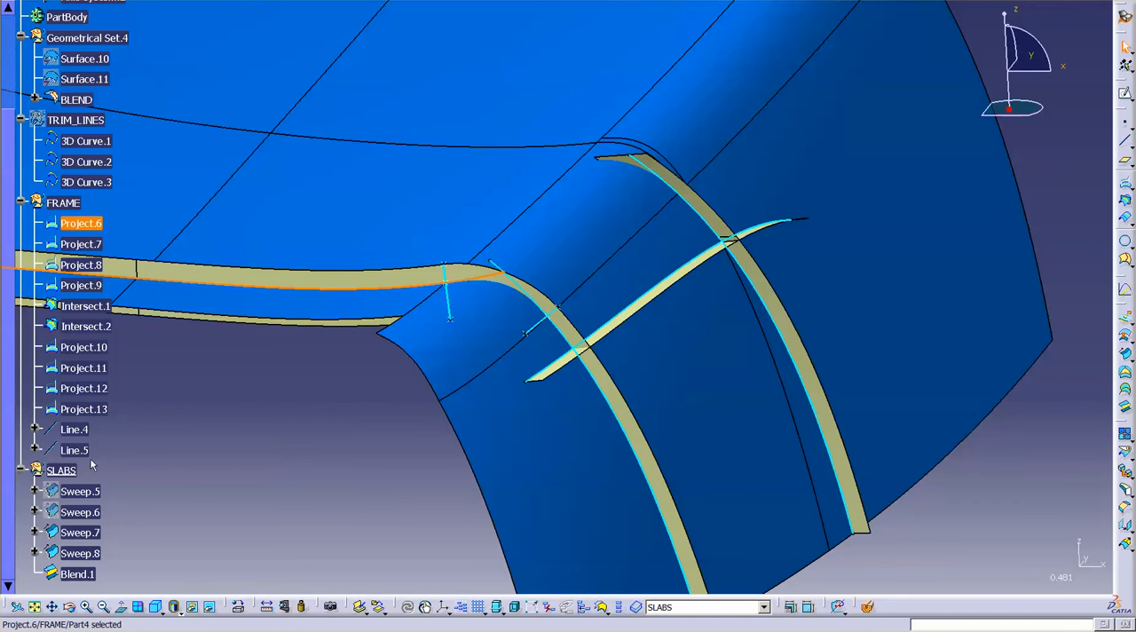
click(236, 444)
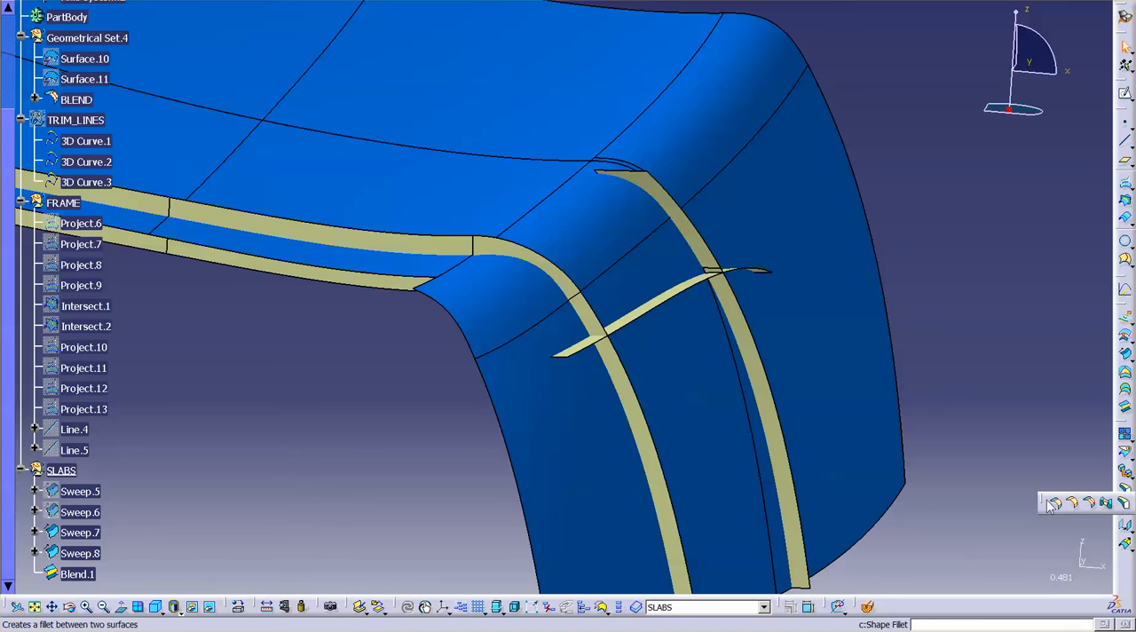
Add a 20mm chordal bitangent fillet between Fillet.4 and Sweep.8, trimming both supports.
click(1053, 502)
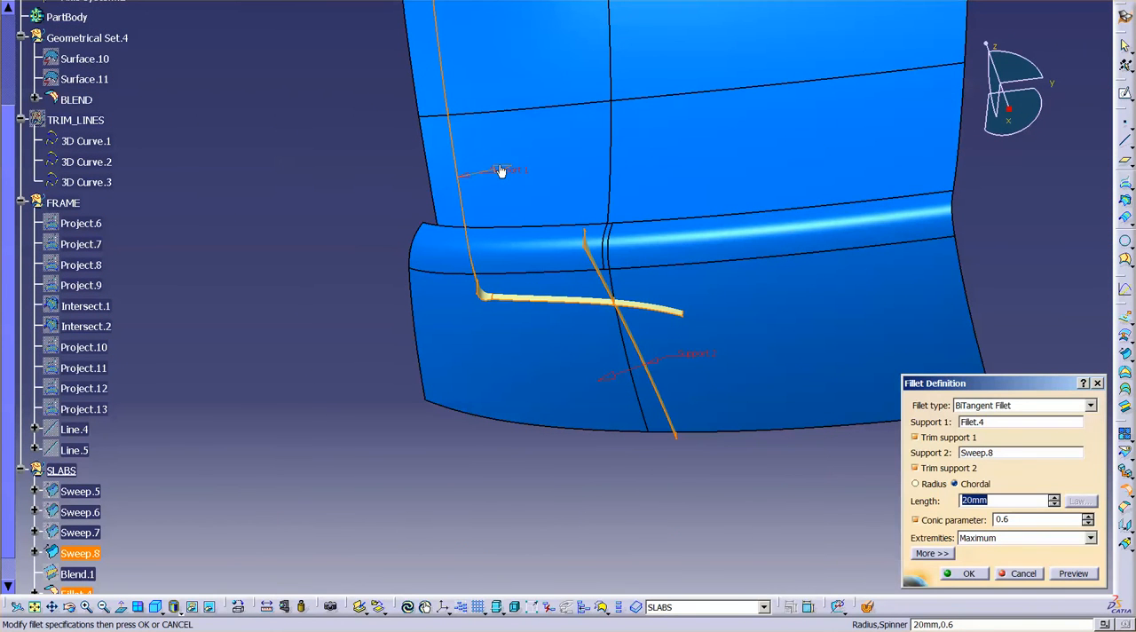
click(1023, 573)
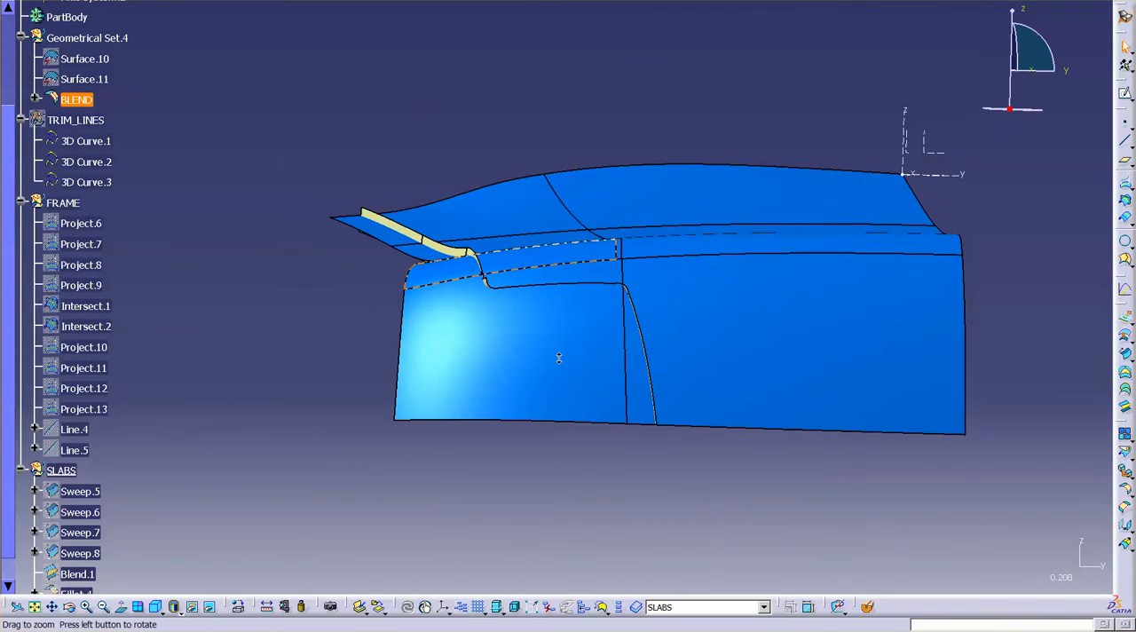
scroll(down, 3)
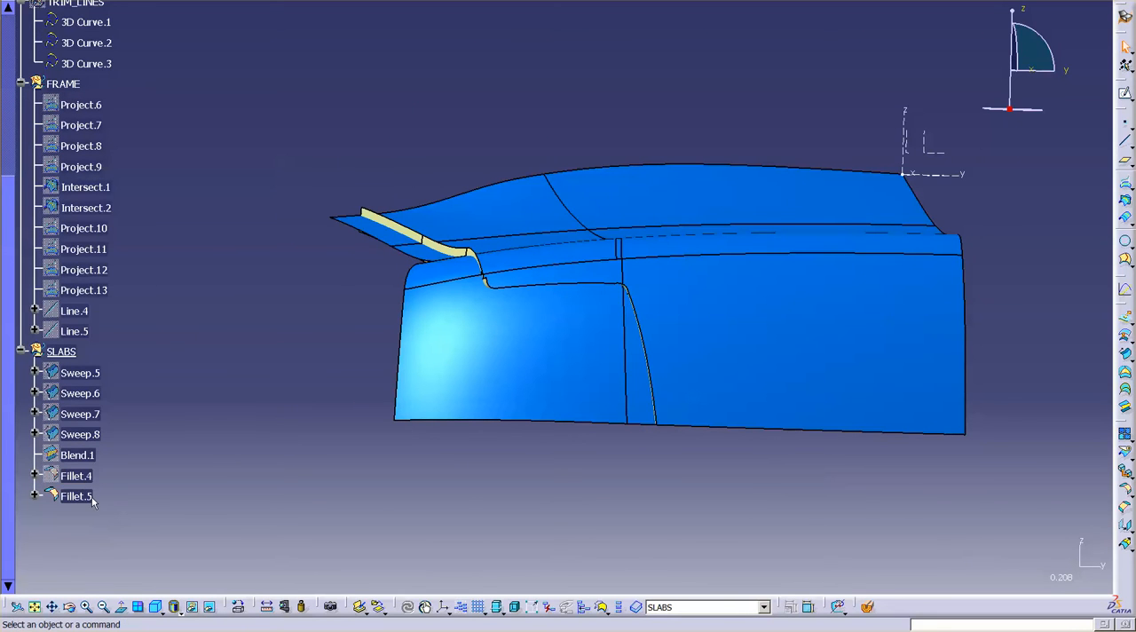
Rename Fillet.5 to FIRST_FLANGE in Properties and give it a magenta fill colour.
right_click(75, 495)
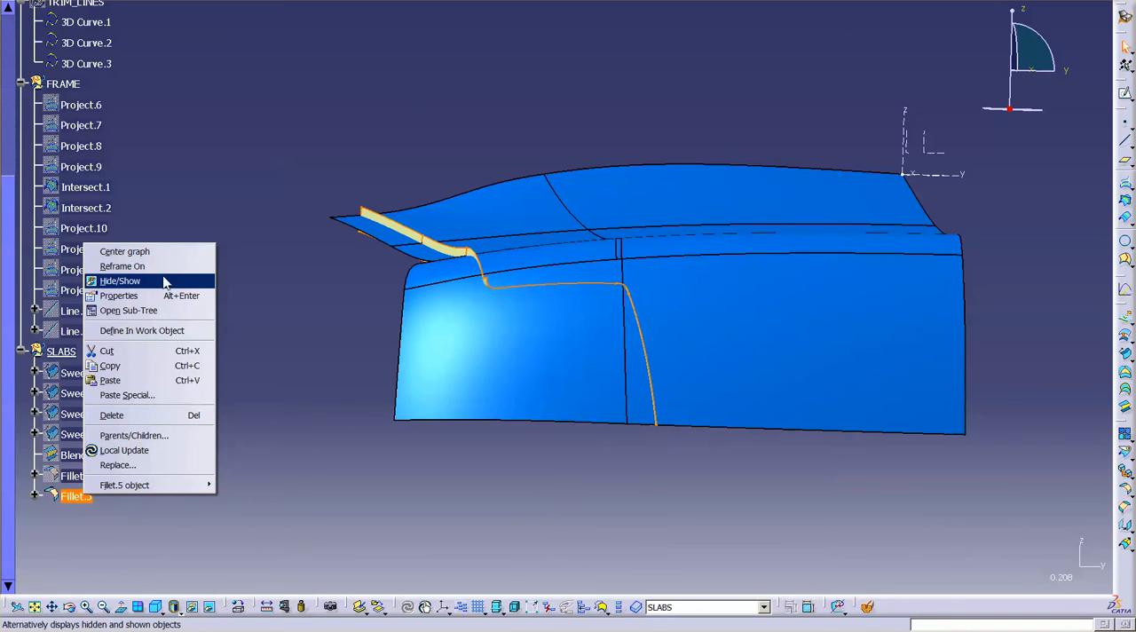
click(118, 295)
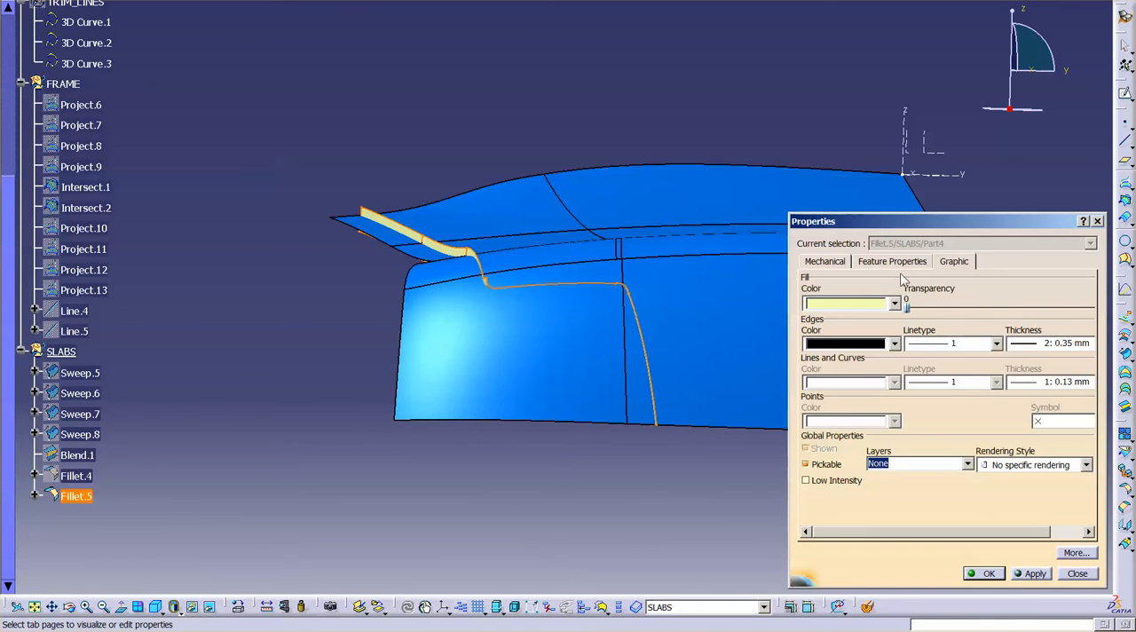
click(891, 261)
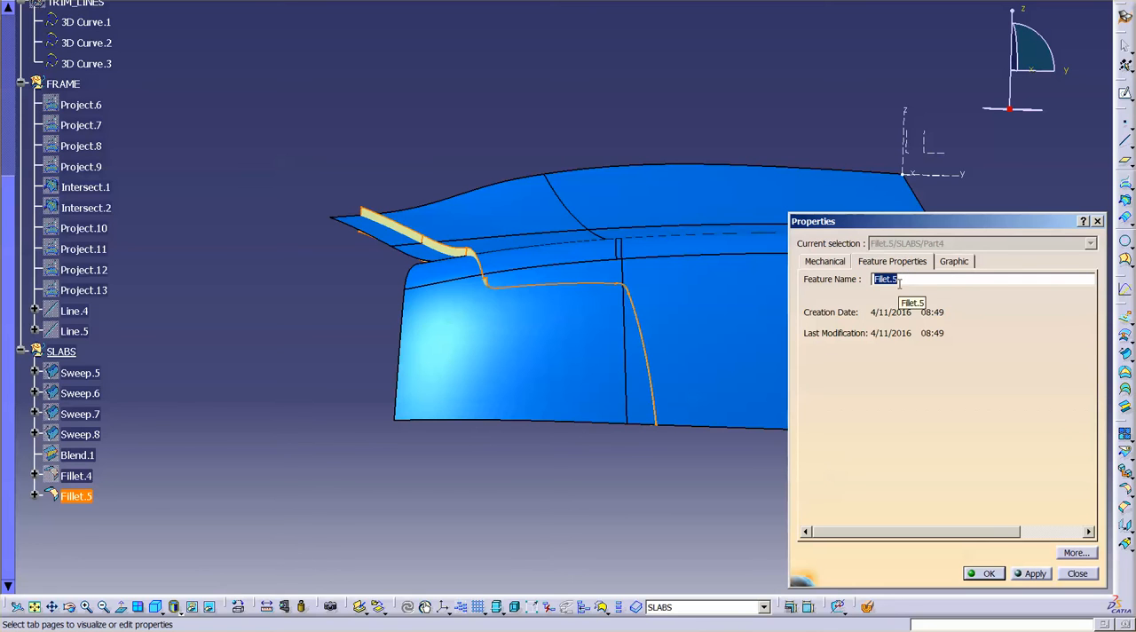
text(FIRST_)
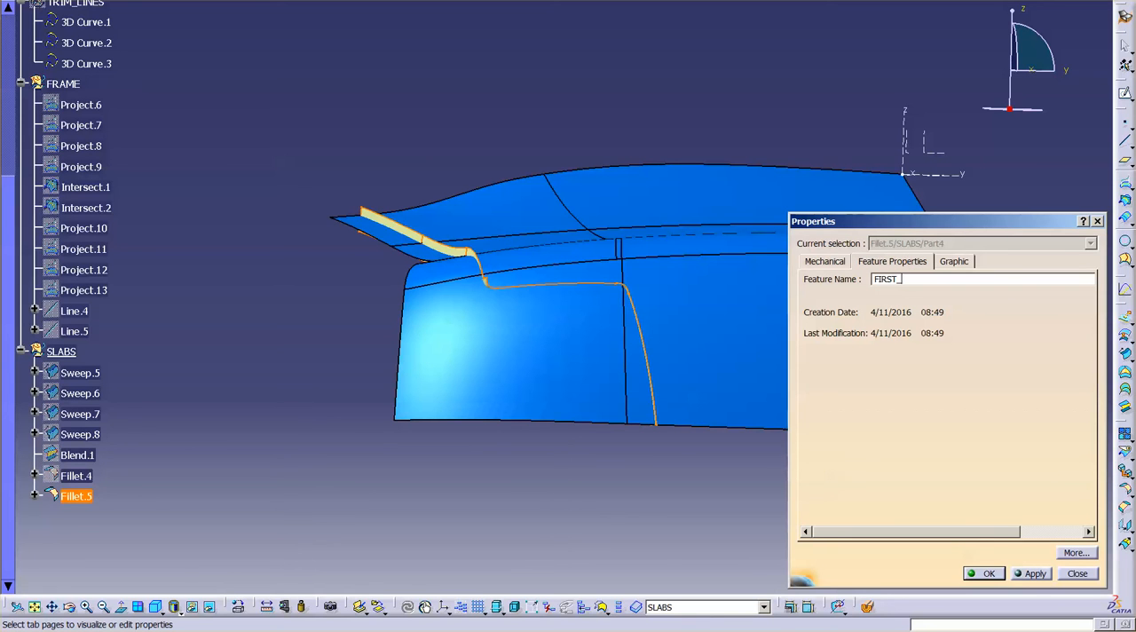
text(FLANGE)
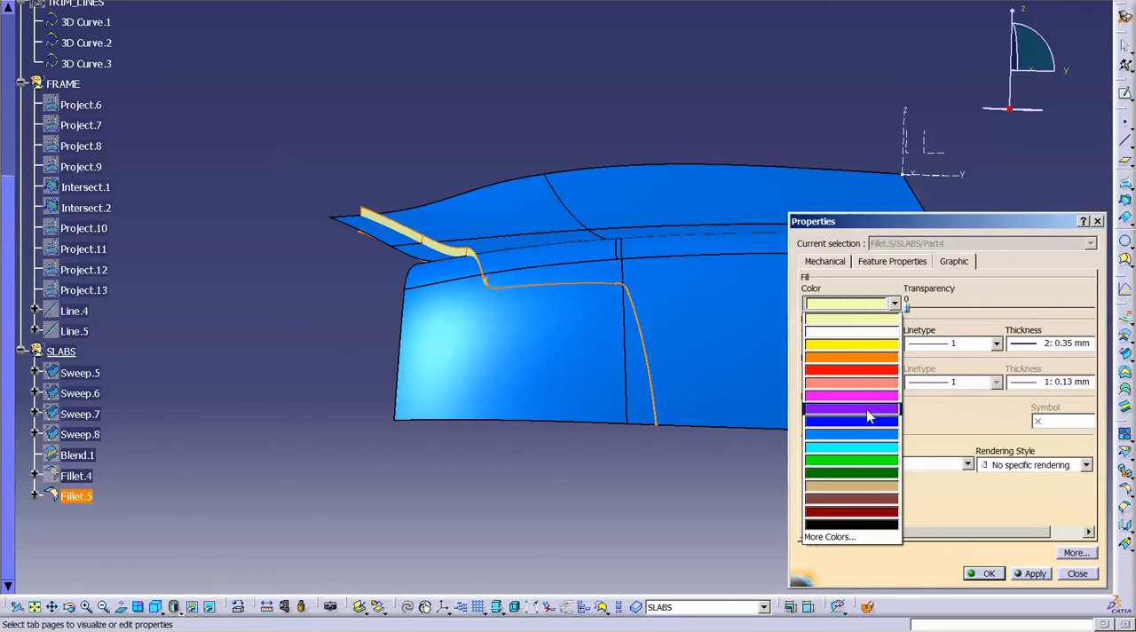
click(850, 392)
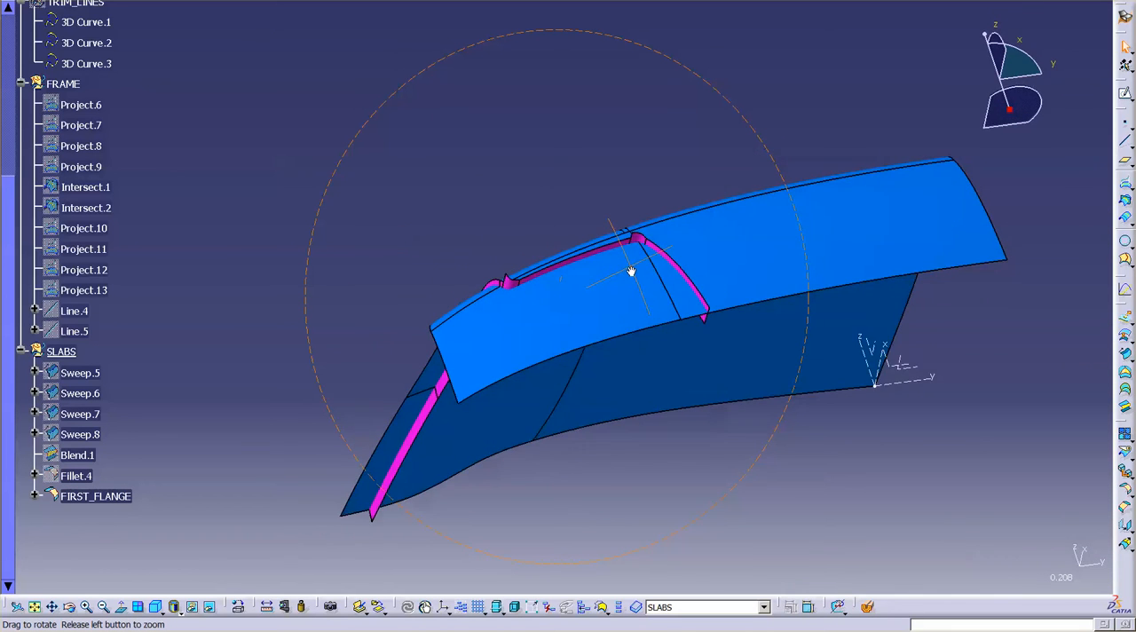
drag(630, 270, 645, 429)
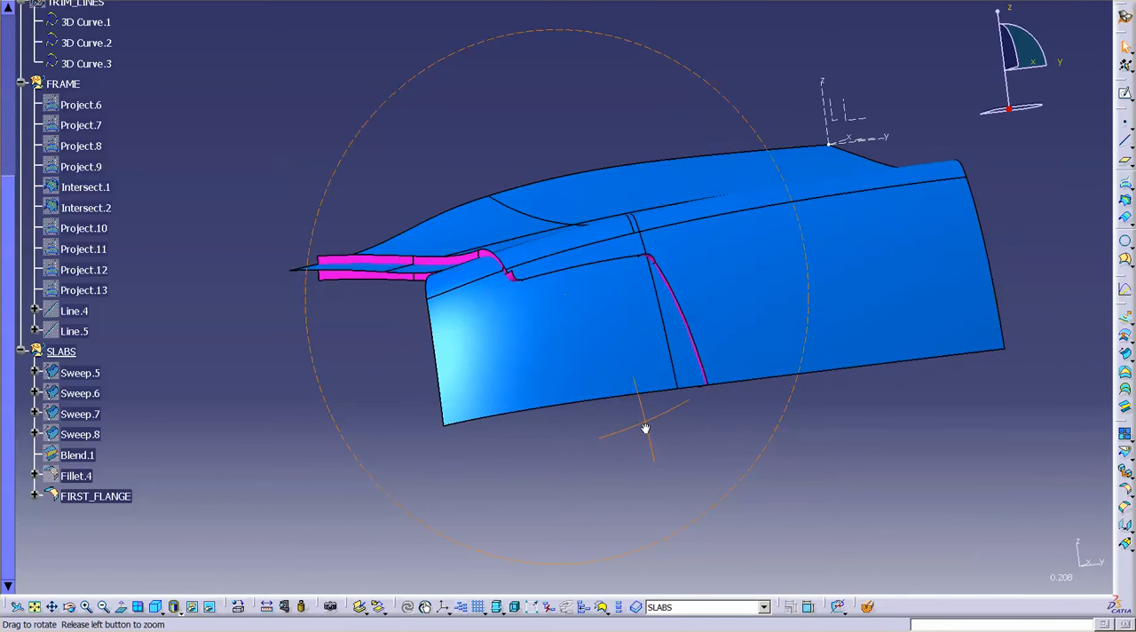
drag(645, 429, 633, 462)
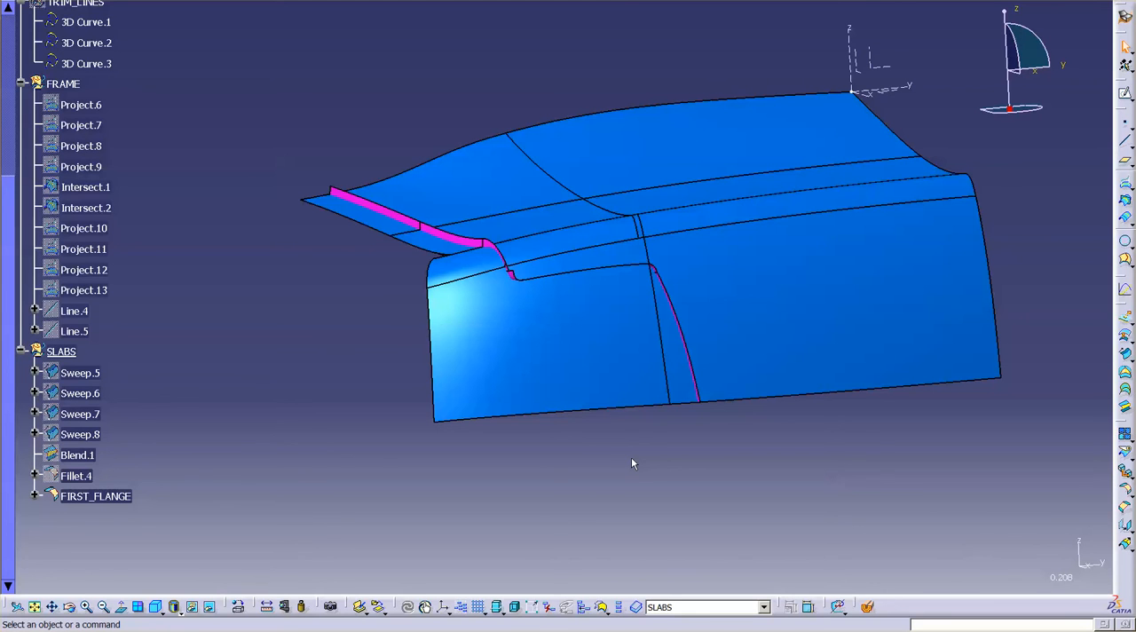
mouse_move(539, 402)
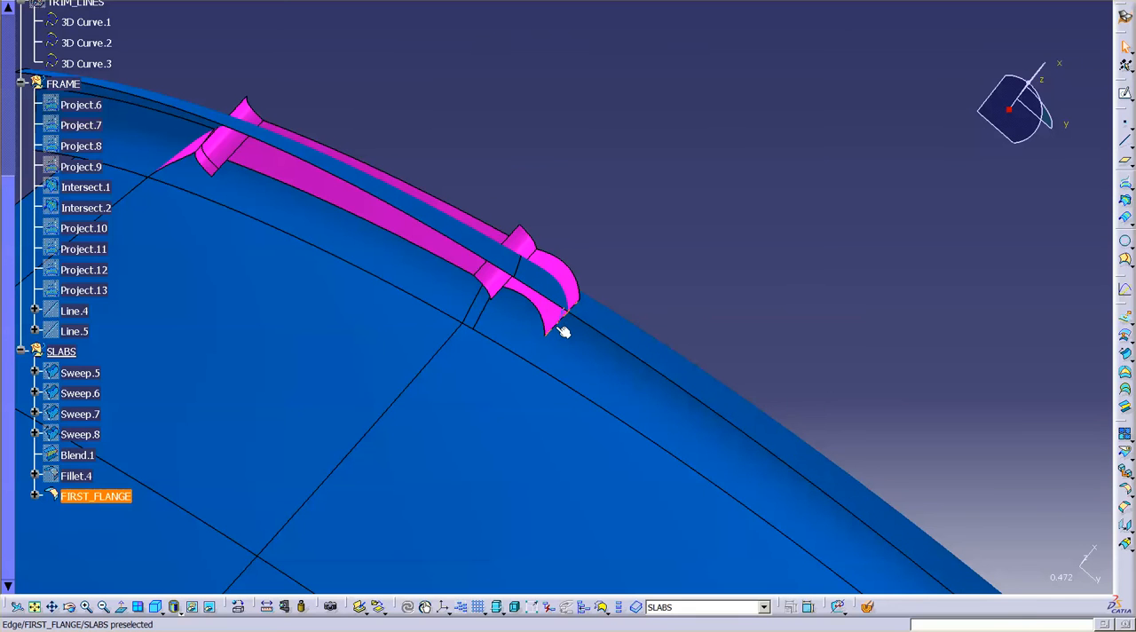
mouse_move(671, 317)
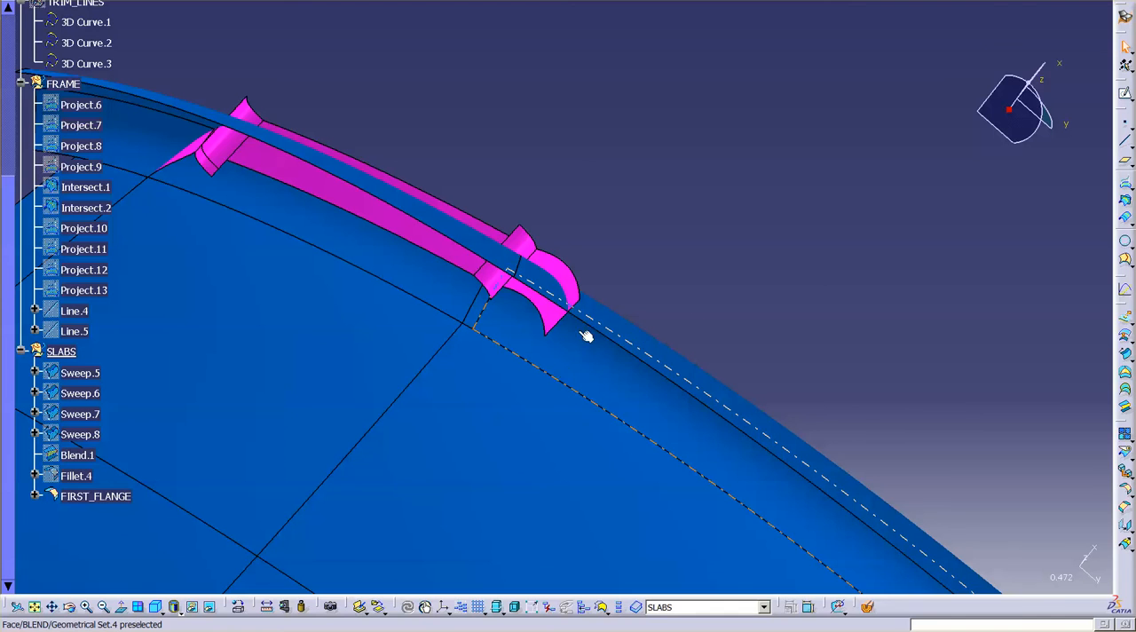
mouse_move(594, 337)
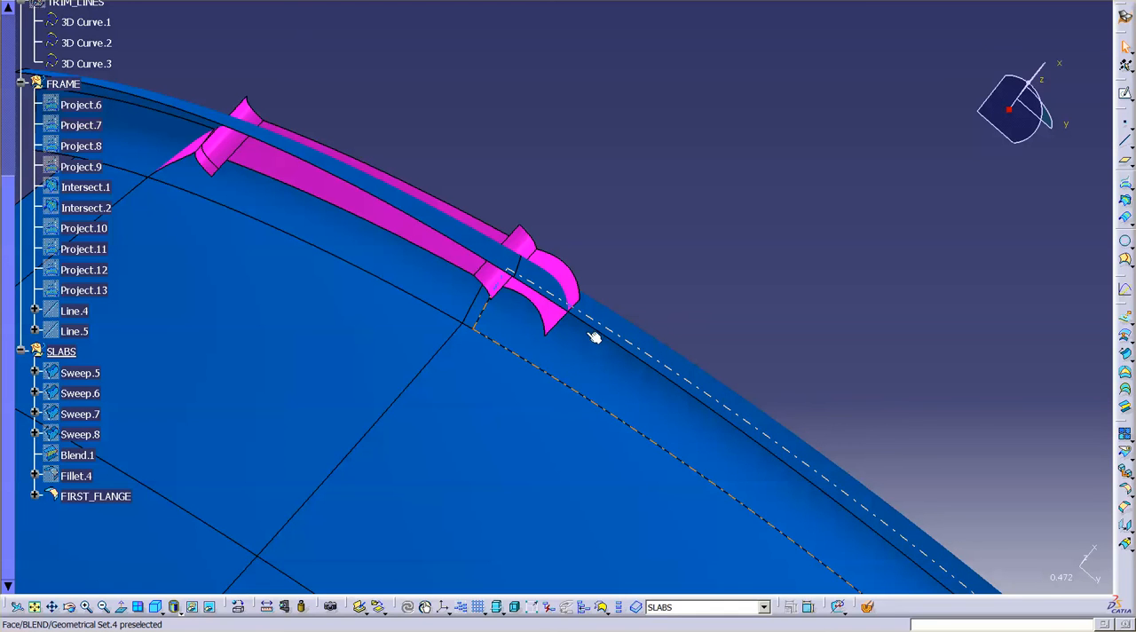
click(744, 292)
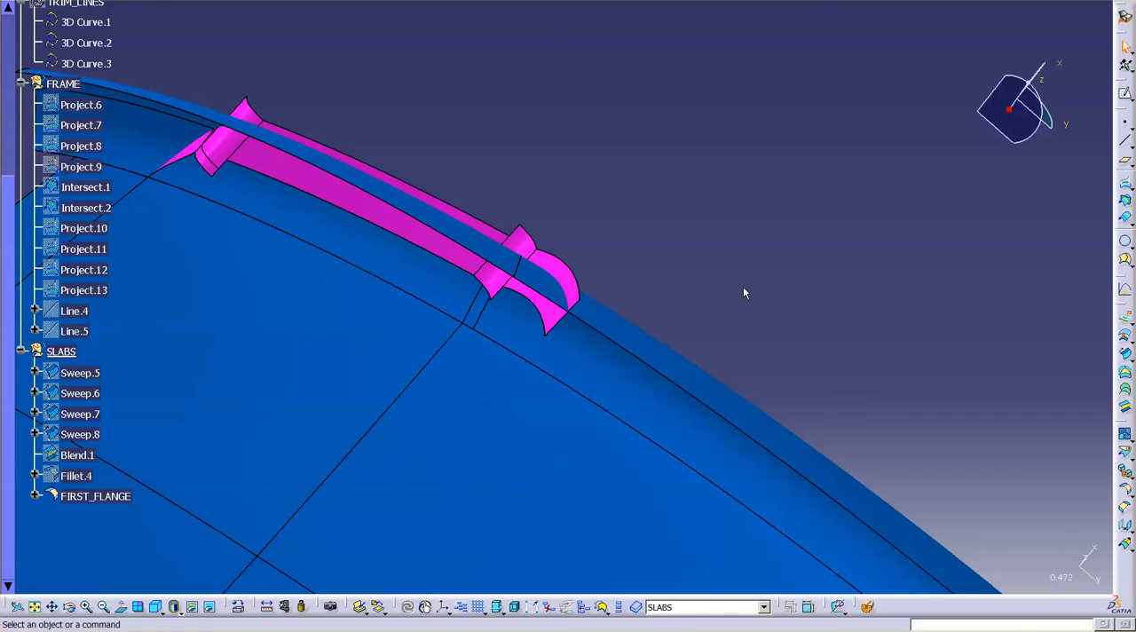
mouse_move(1092, 320)
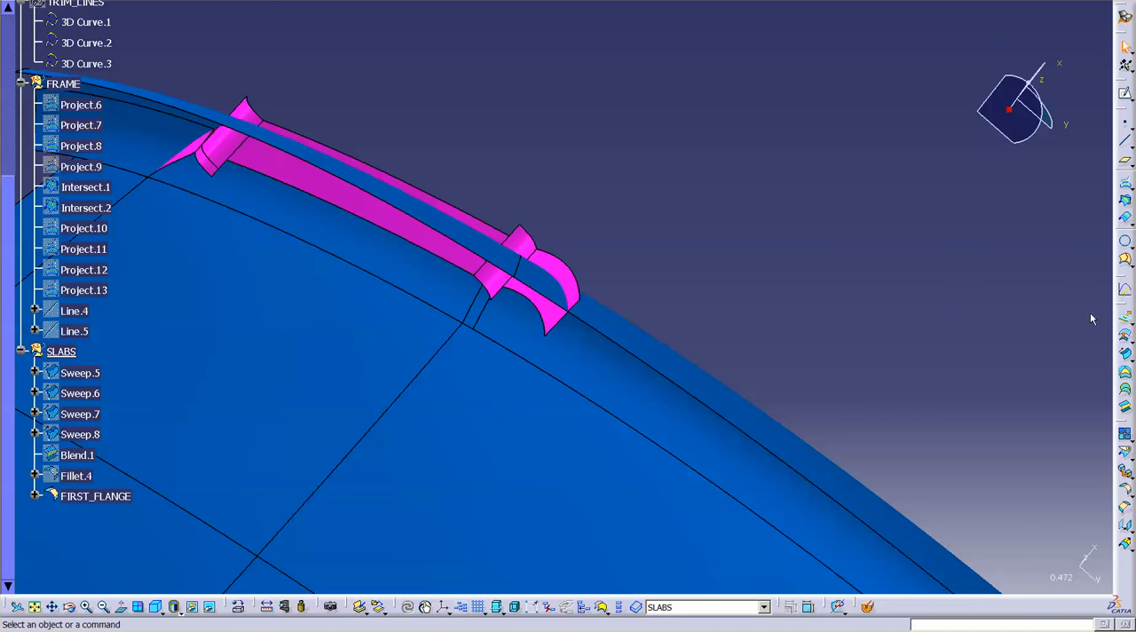
click(1124, 184)
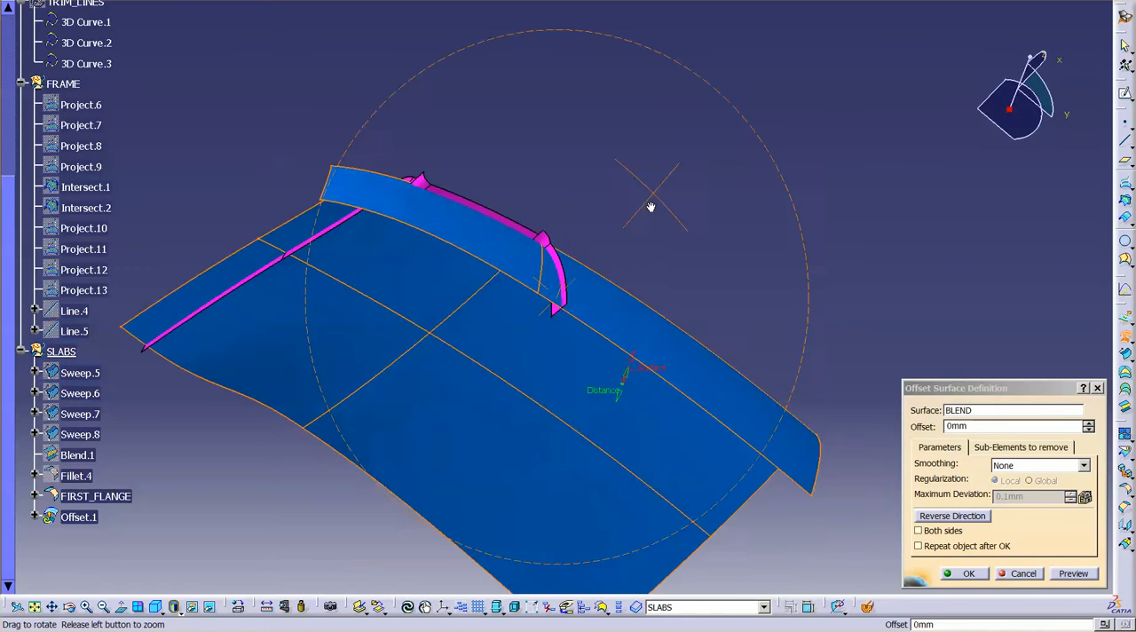
Create Offset.1 from the BLEND surface under SLABS.
drag(651, 207, 544, 180)
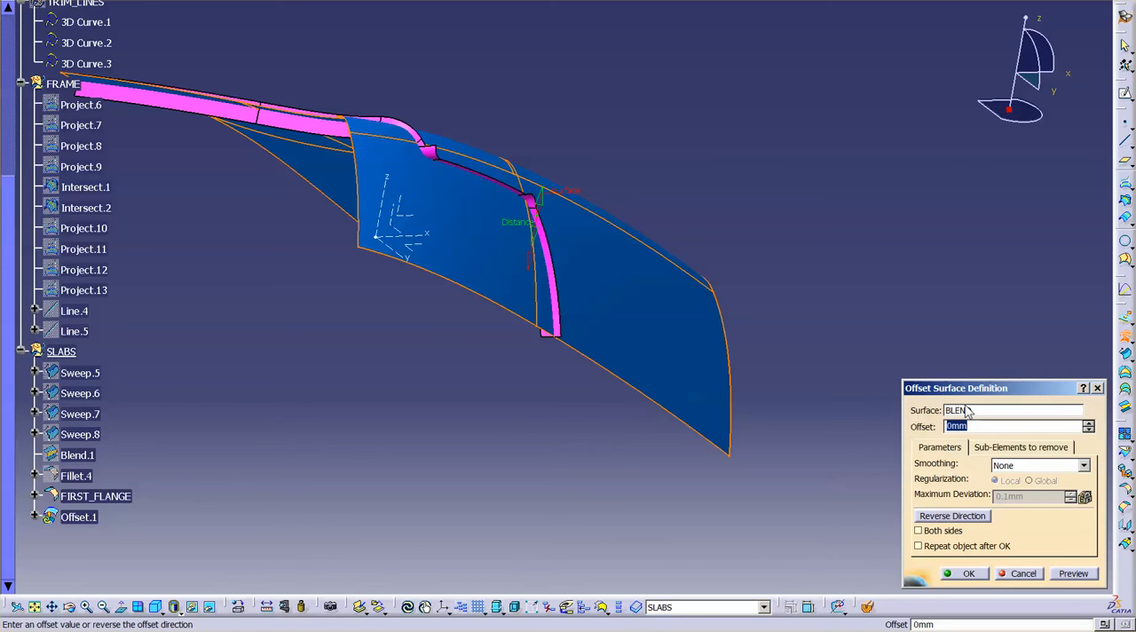
click(968, 573)
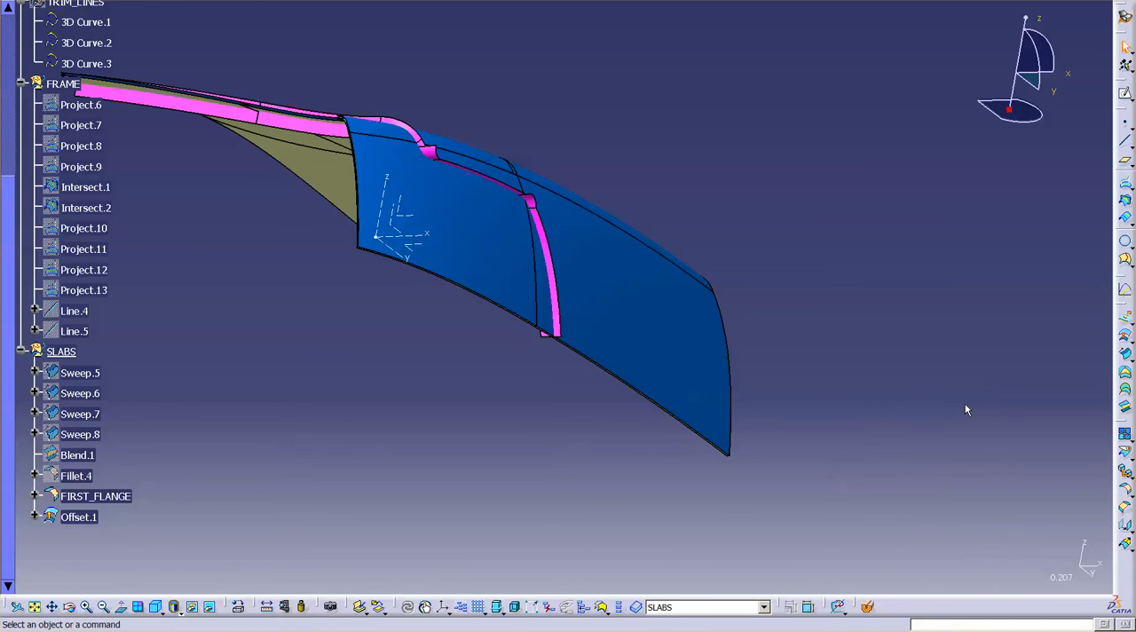
mouse_move(635, 384)
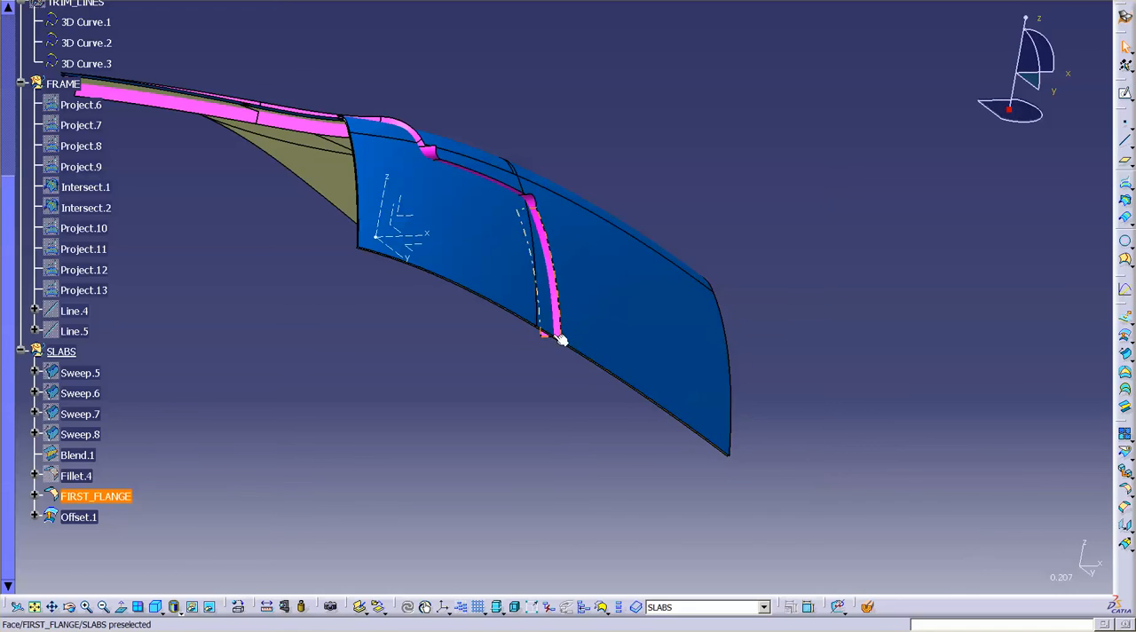
Offset the magenta FIRST_FLANGE by 3mm to create Offset.2.
drag(559, 338, 696, 404)
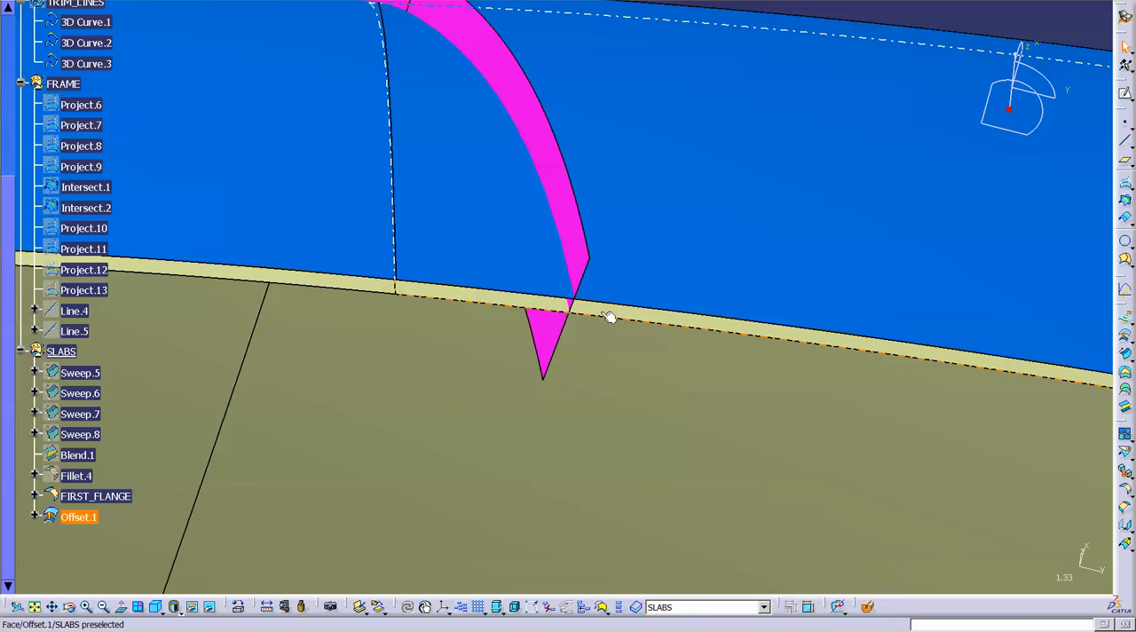
mouse_move(943, 336)
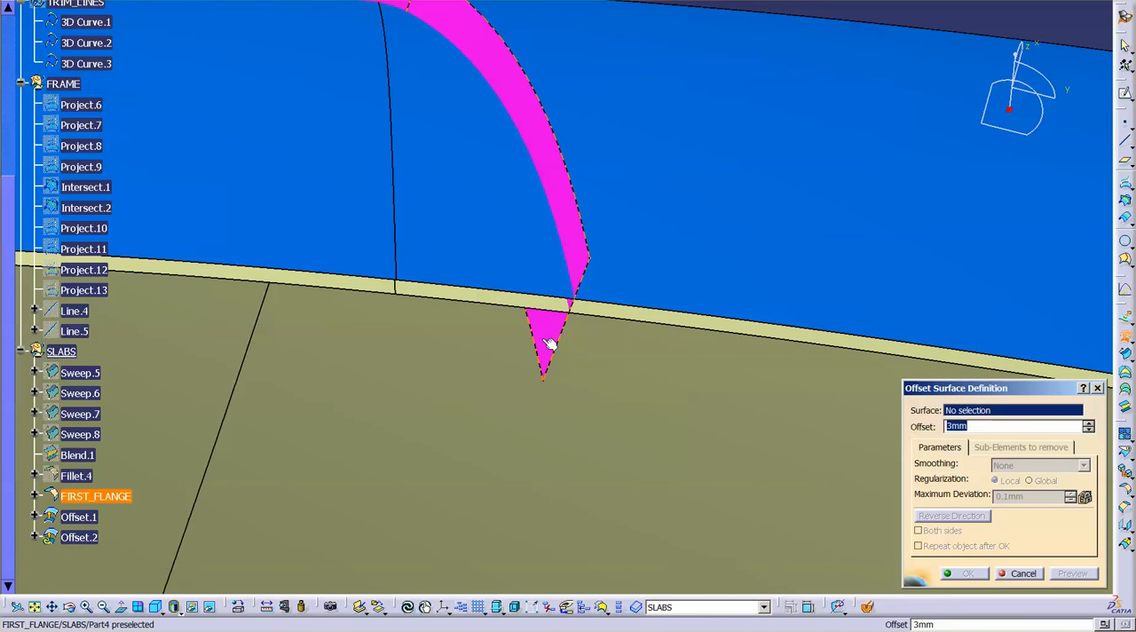
click(541, 355)
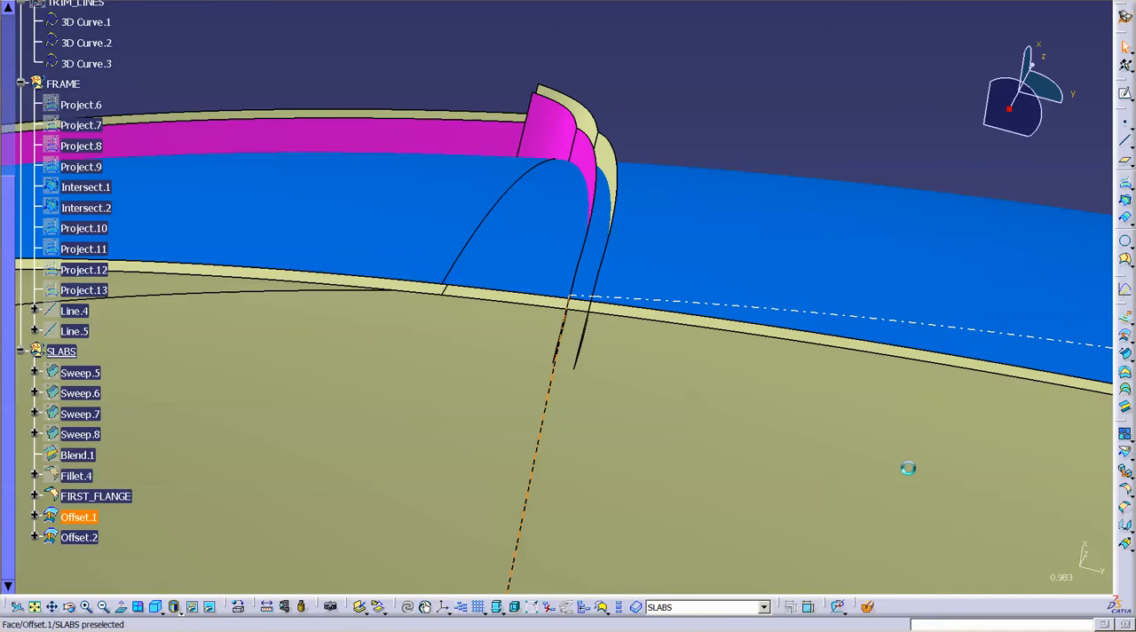
drag(909, 467, 619, 199)
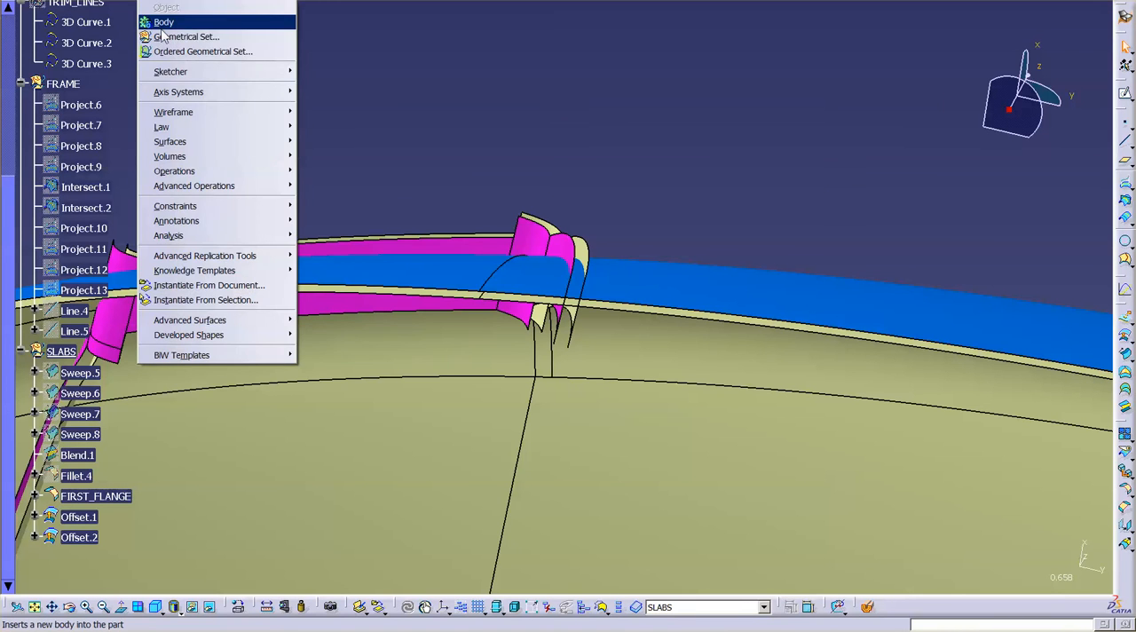
Insert a geometrical set named SPLIT and set its fill colour to cyan.
click(187, 36)
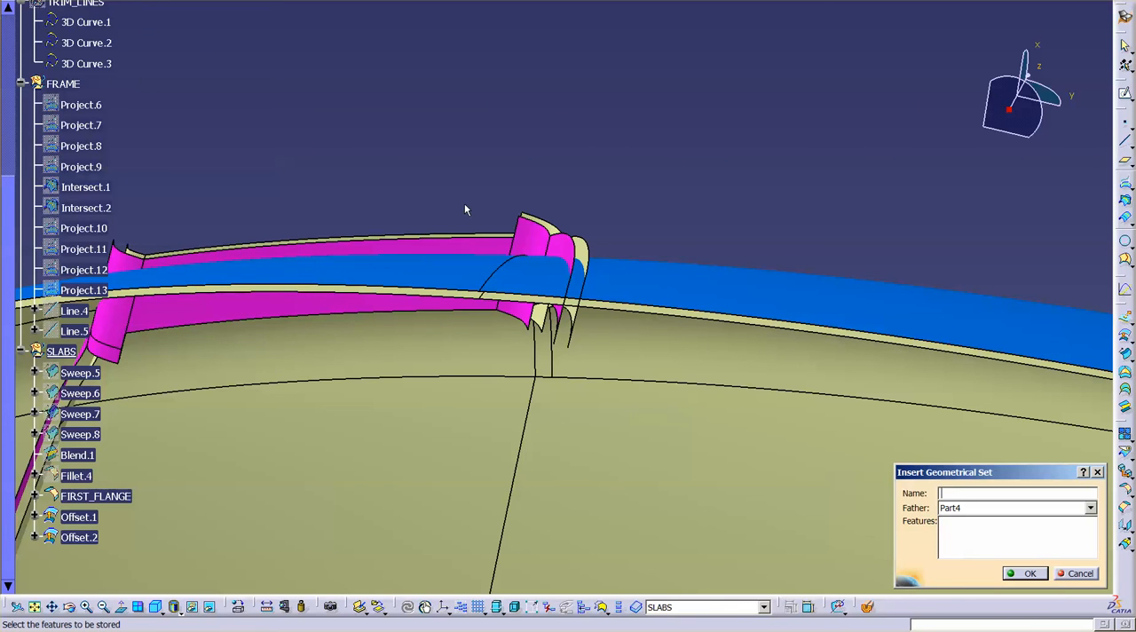
text(SP)
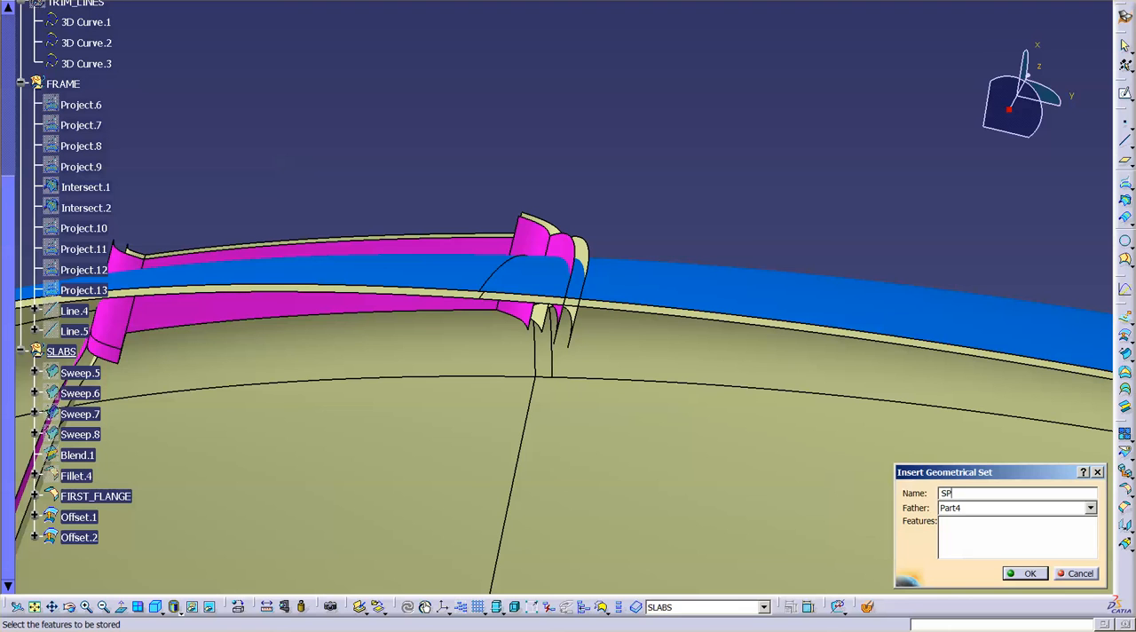
click(1029, 572)
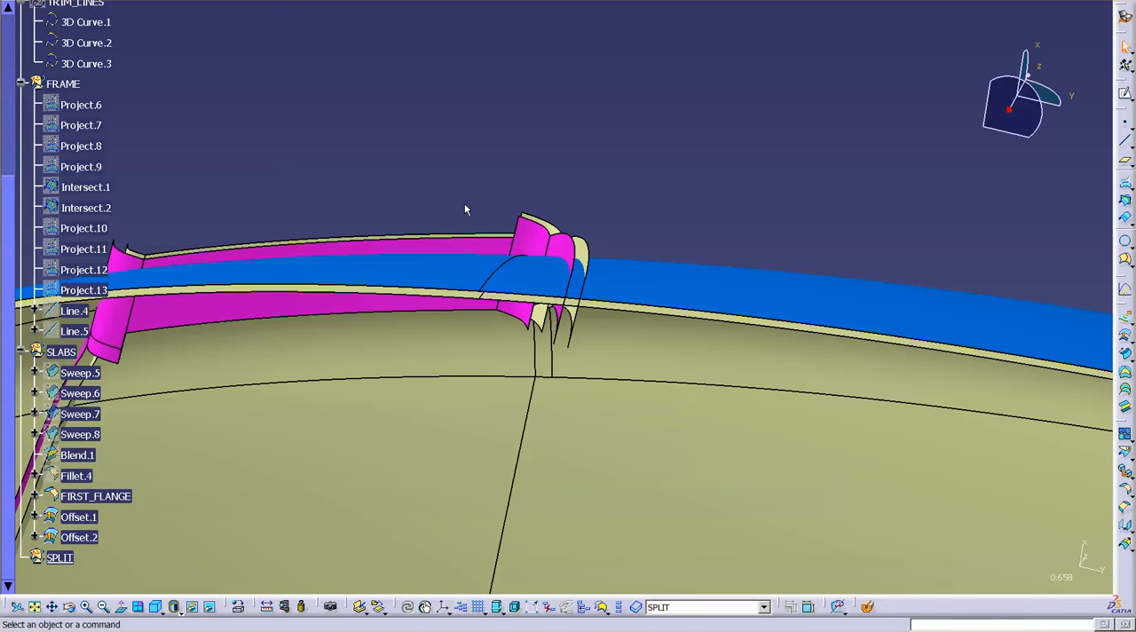
scroll(down, 3)
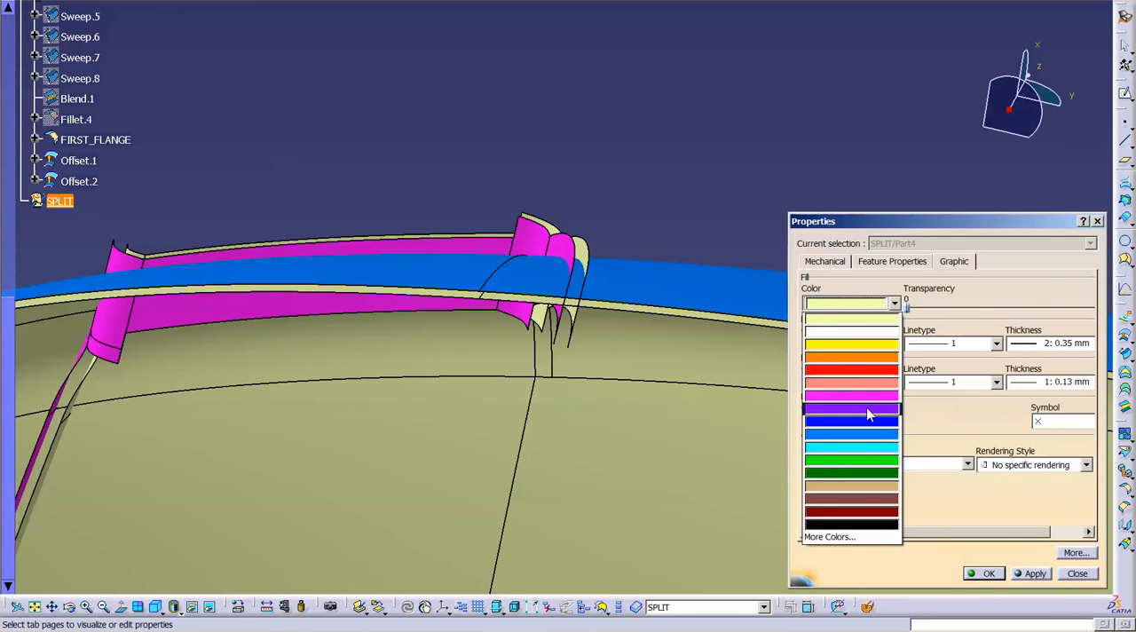
click(851, 417)
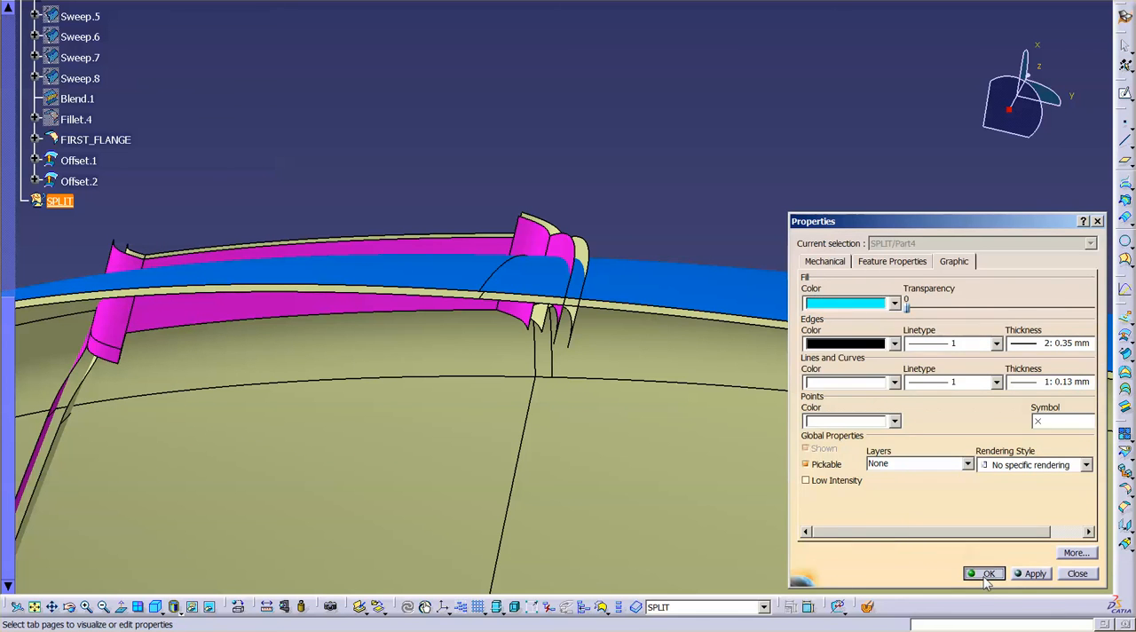
click(983, 574)
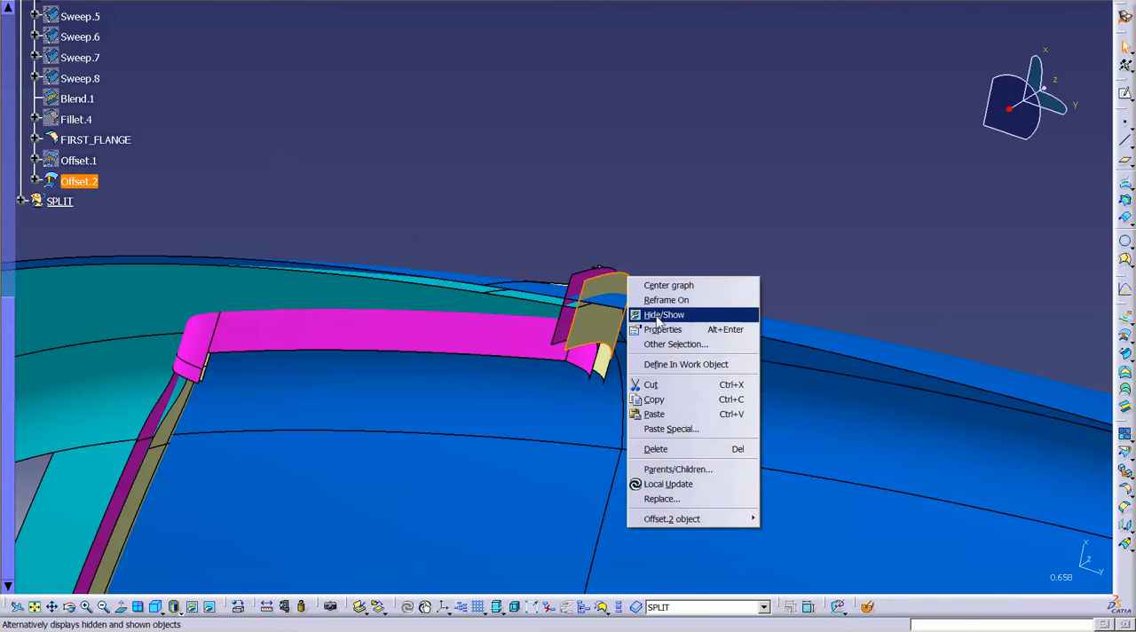
Hide Offset.2 and trim the flange with the body surface into Trim.2.
click(664, 314)
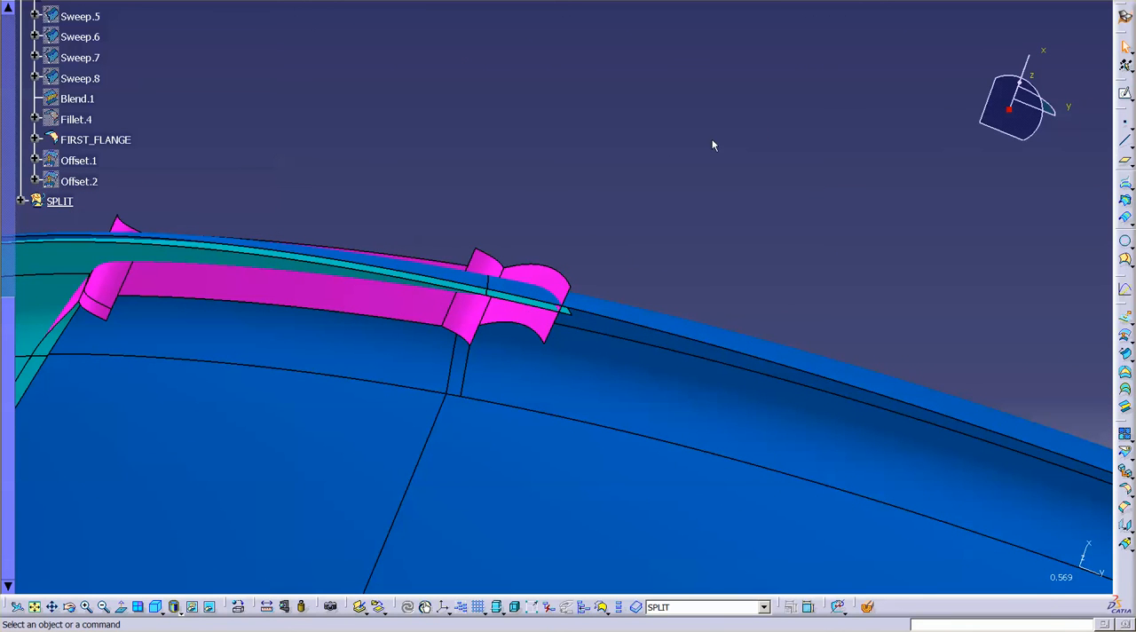
click(485, 287)
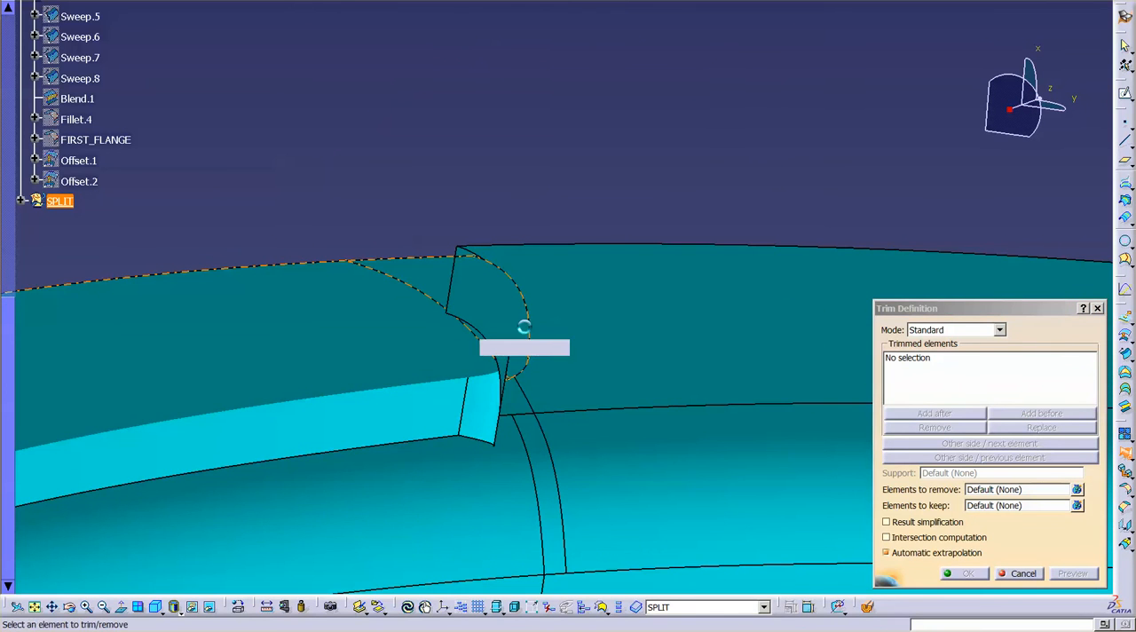
click(524, 346)
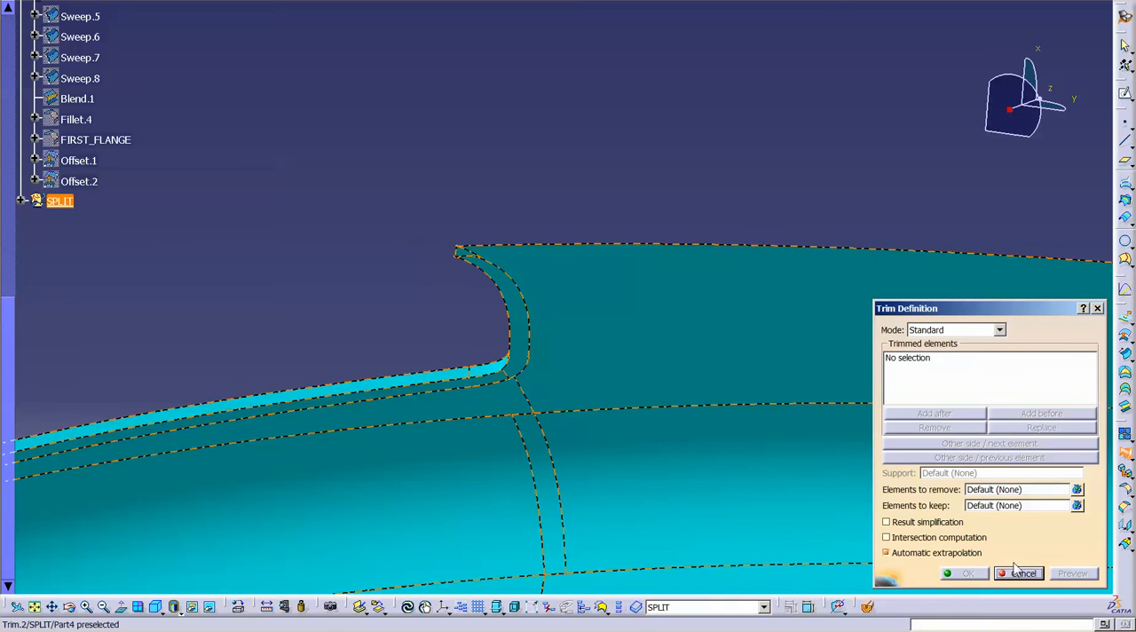
click(1019, 573)
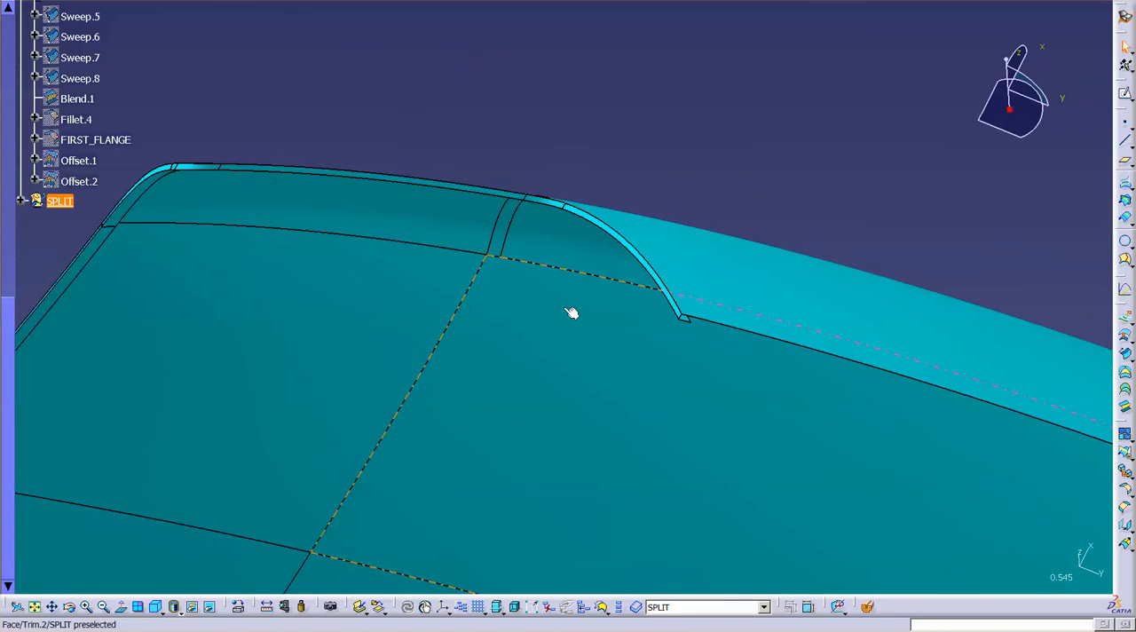
drag(572, 313, 604, 394)
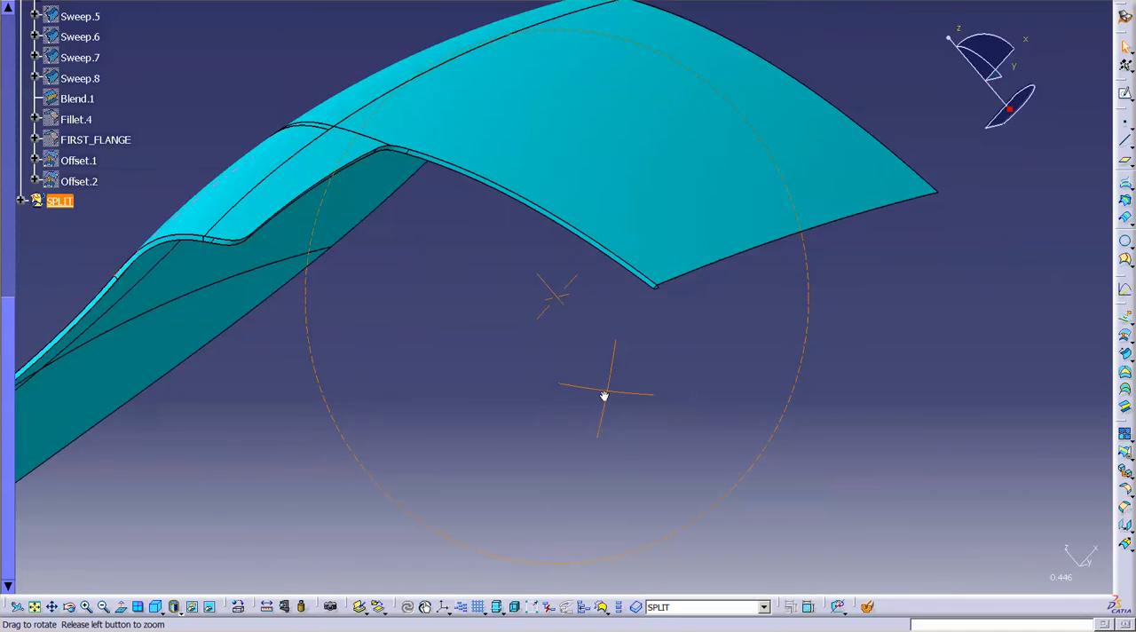
drag(604, 395, 419, 312)
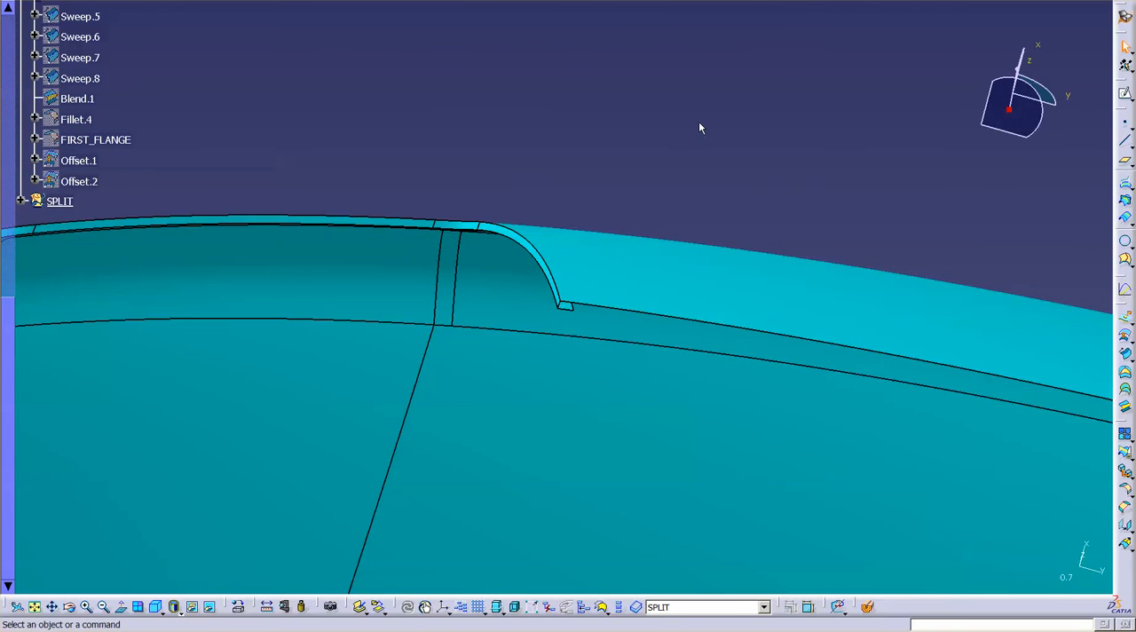
mouse_move(805, 170)
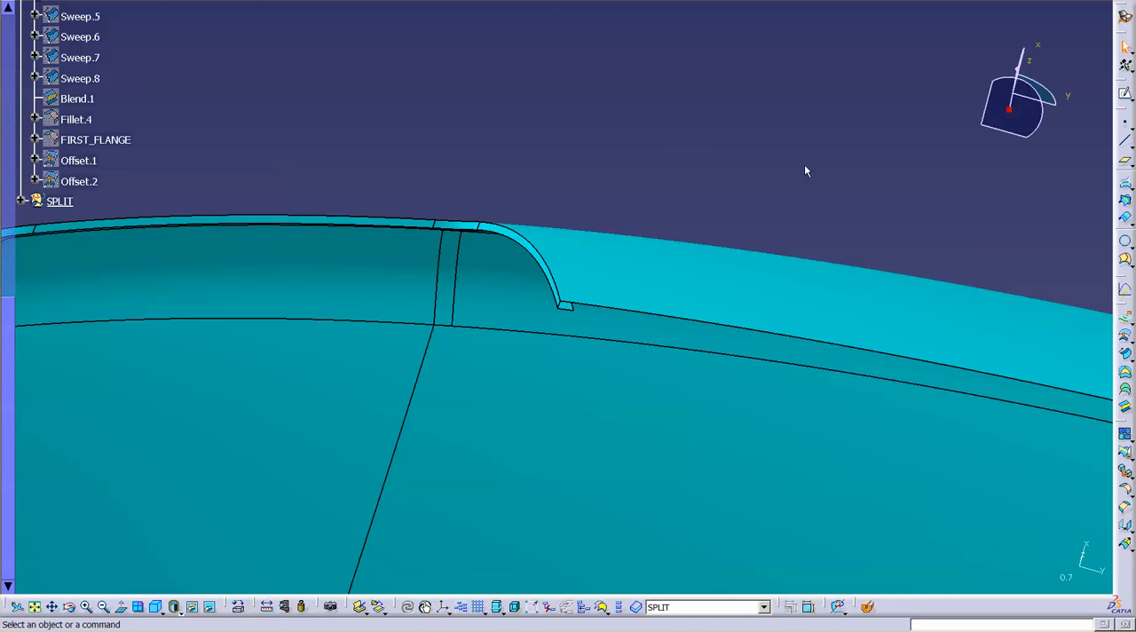
click(59, 201)
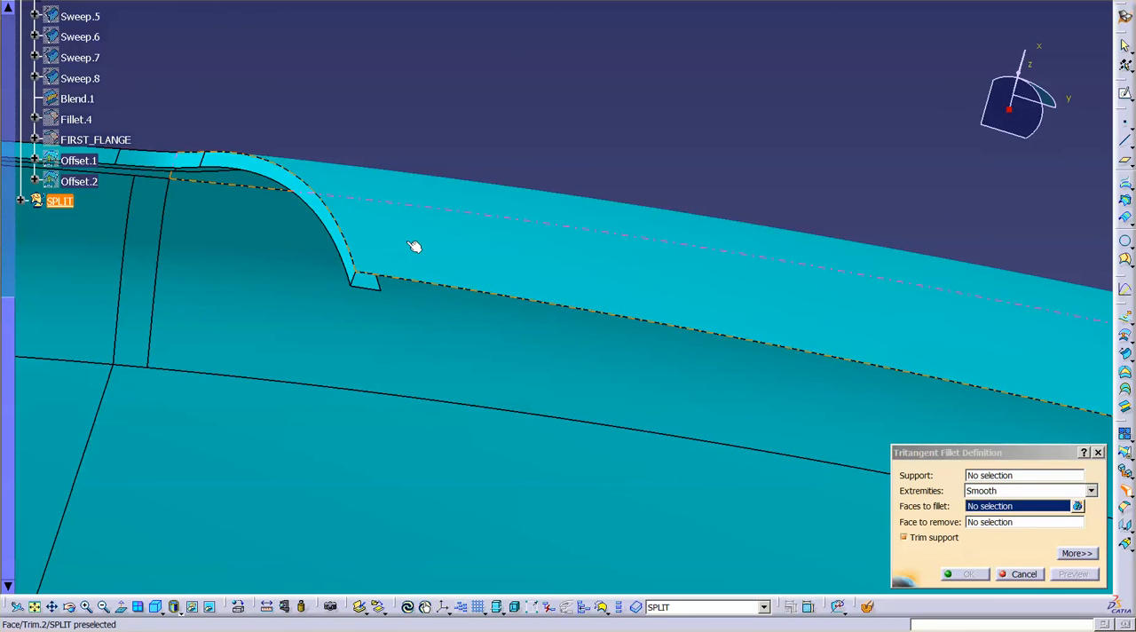
Apply a tritangent fillet on the trimmed cyan surface to roll the flange edge.
click(360, 287)
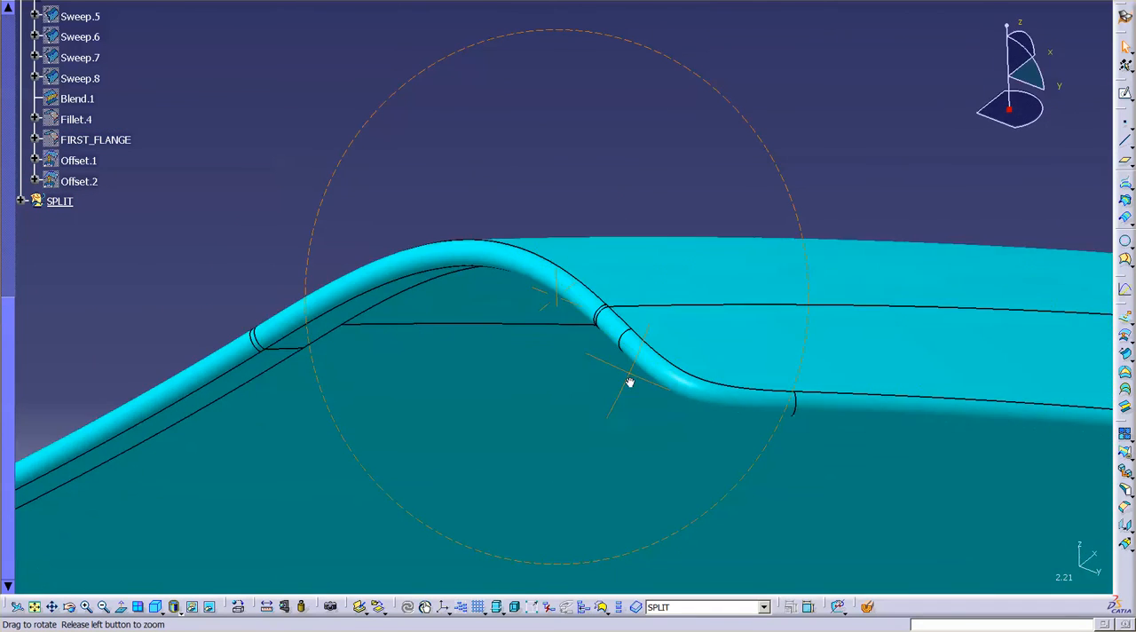
drag(630, 383, 496, 233)
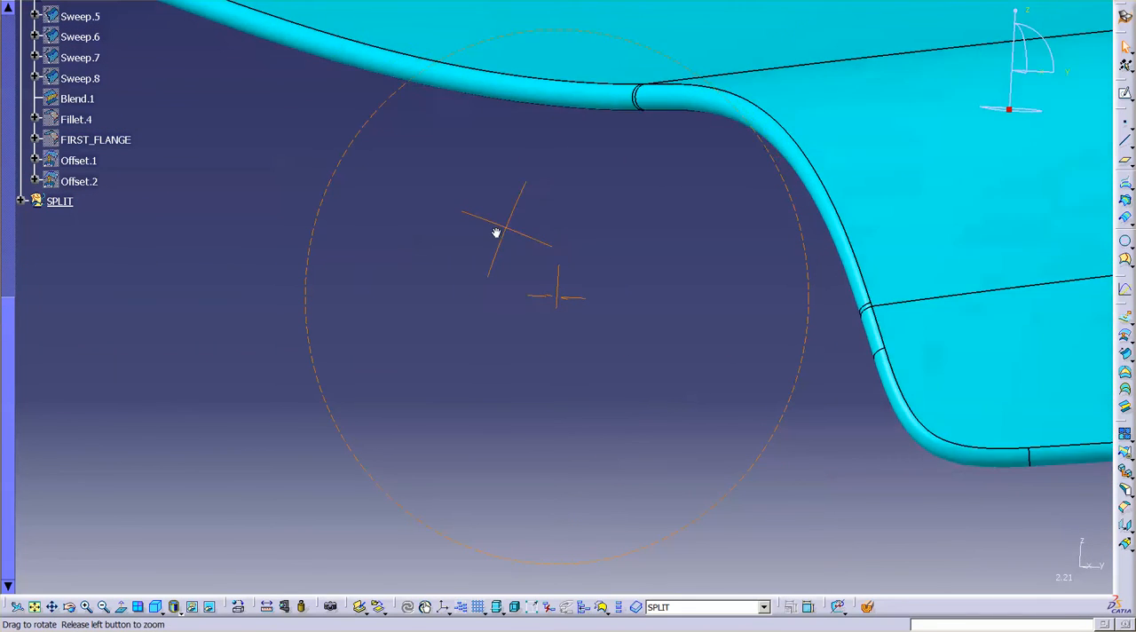
drag(497, 233, 511, 227)
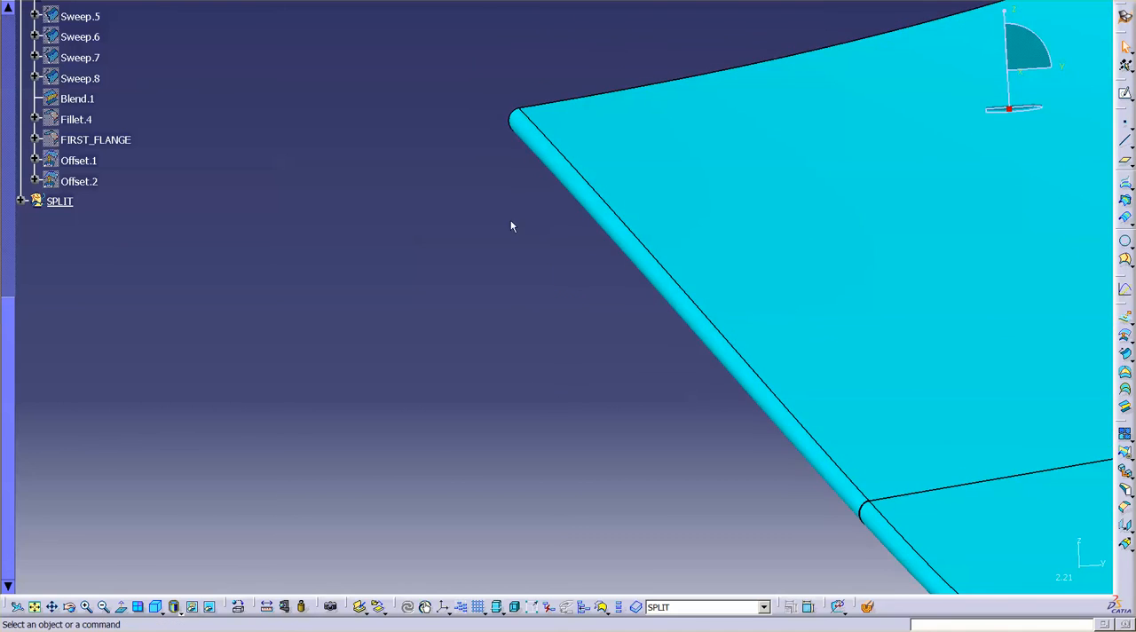
drag(510, 226, 887, 221)
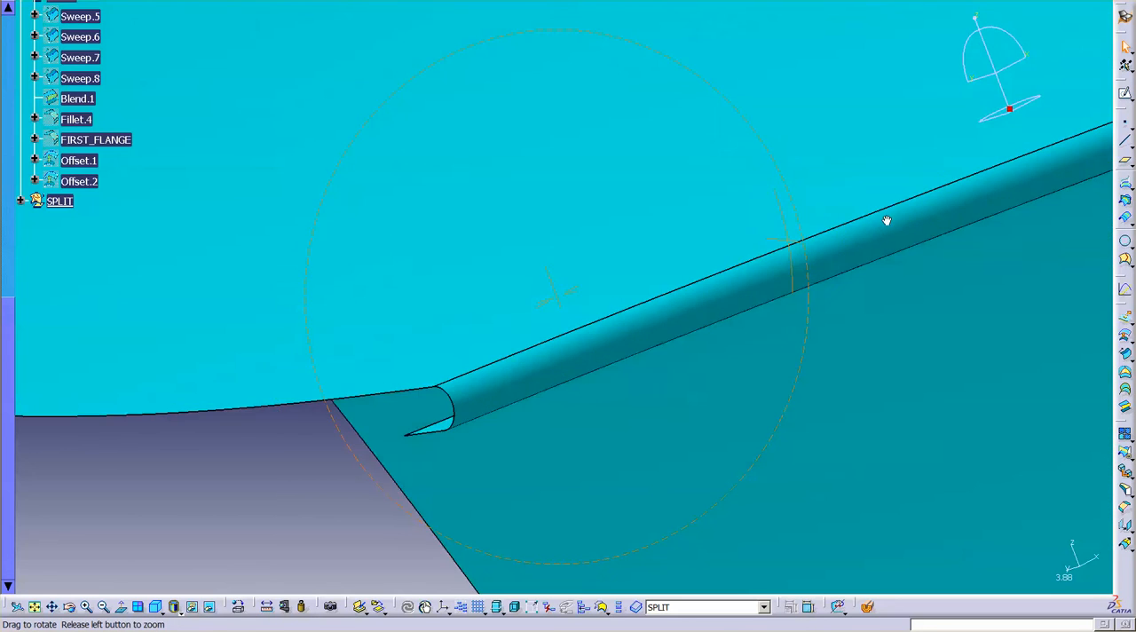
drag(886, 220, 724, 280)
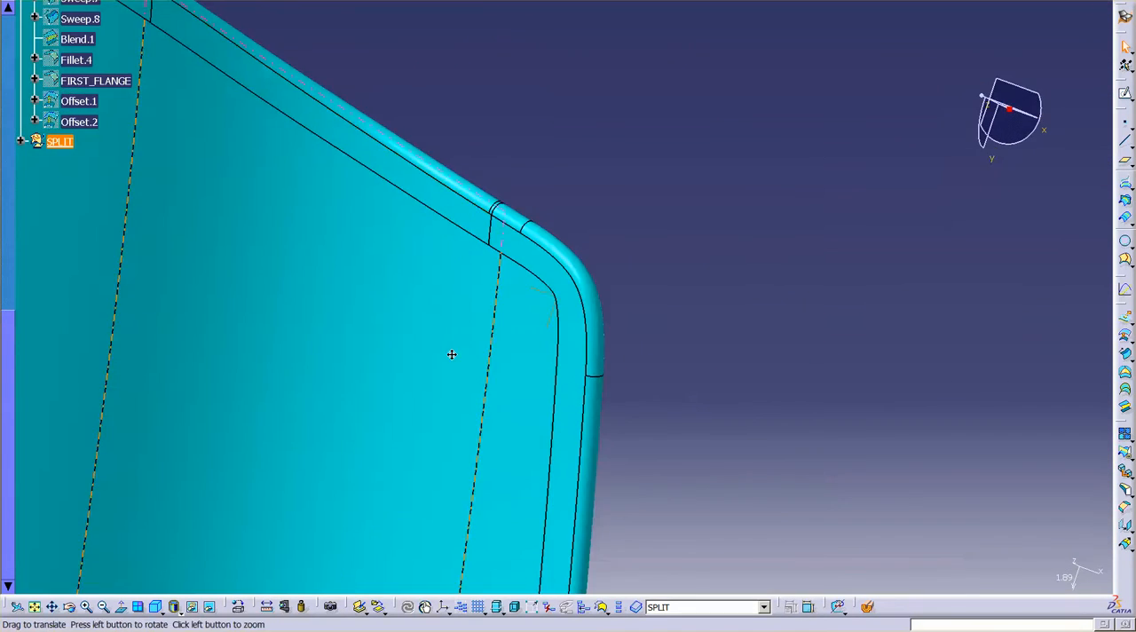
drag(452, 354, 341, 420)
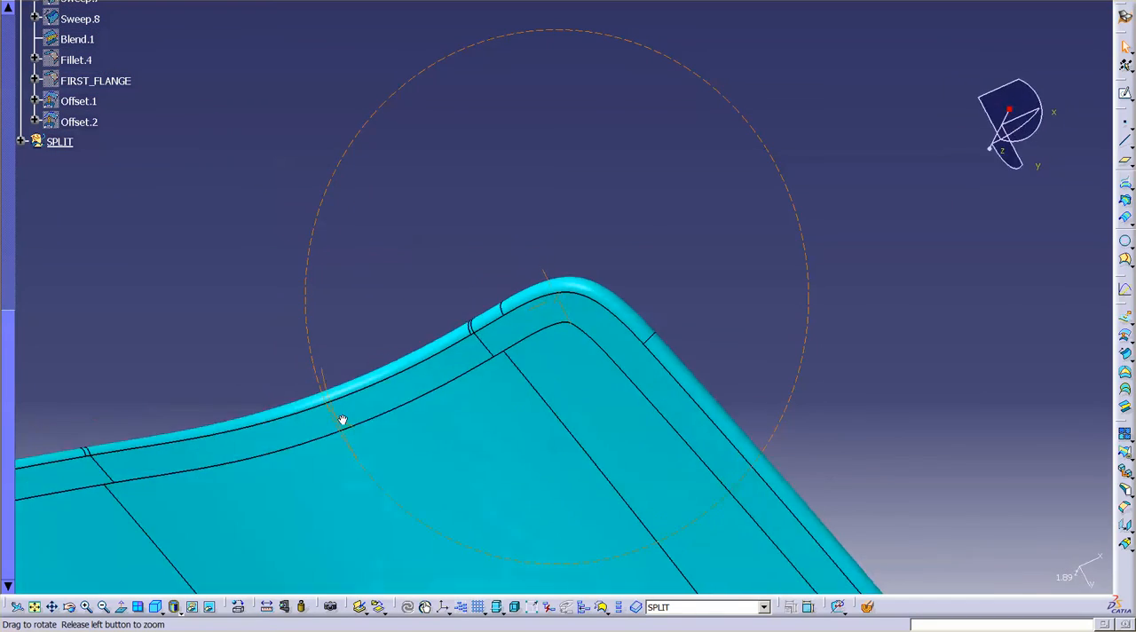
drag(342, 419, 551, 501)
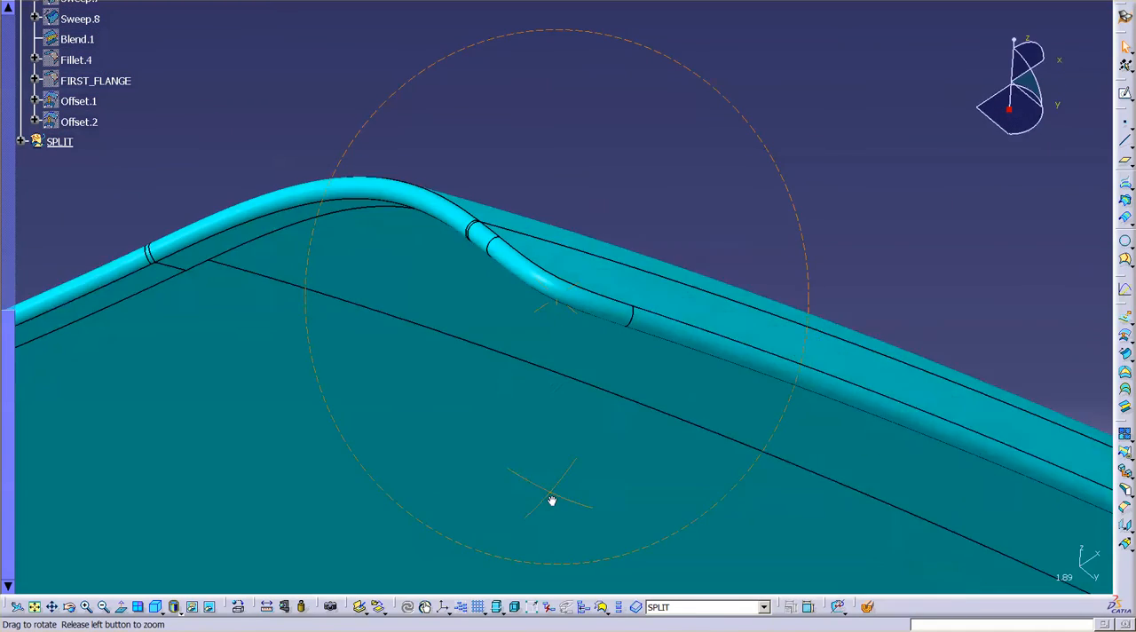
drag(552, 500, 447, 379)
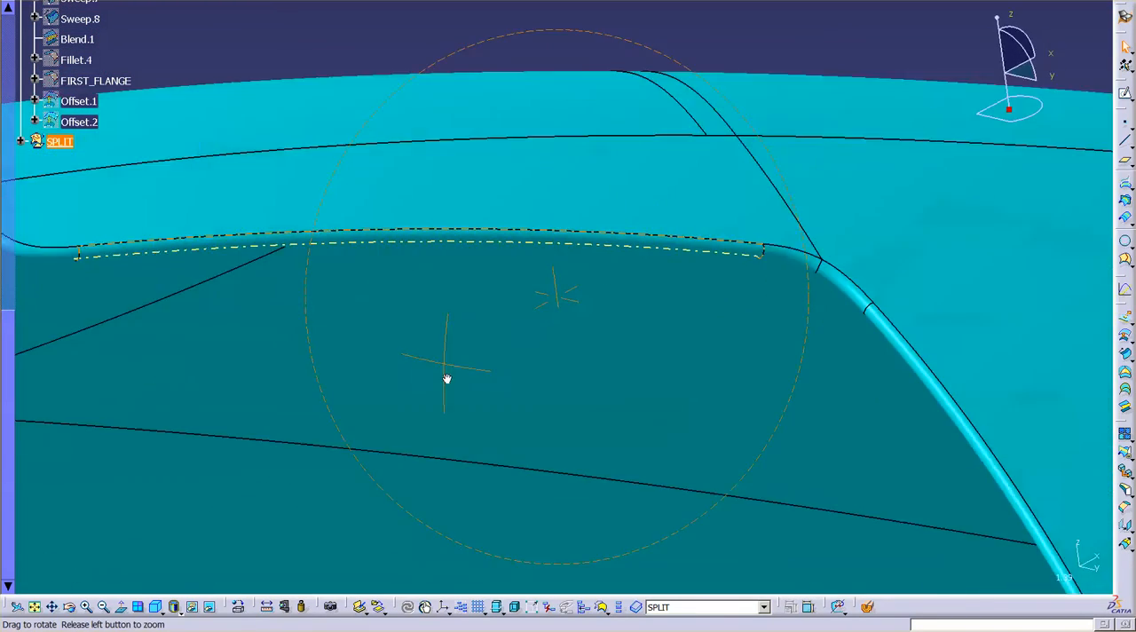
drag(447, 379, 565, 311)
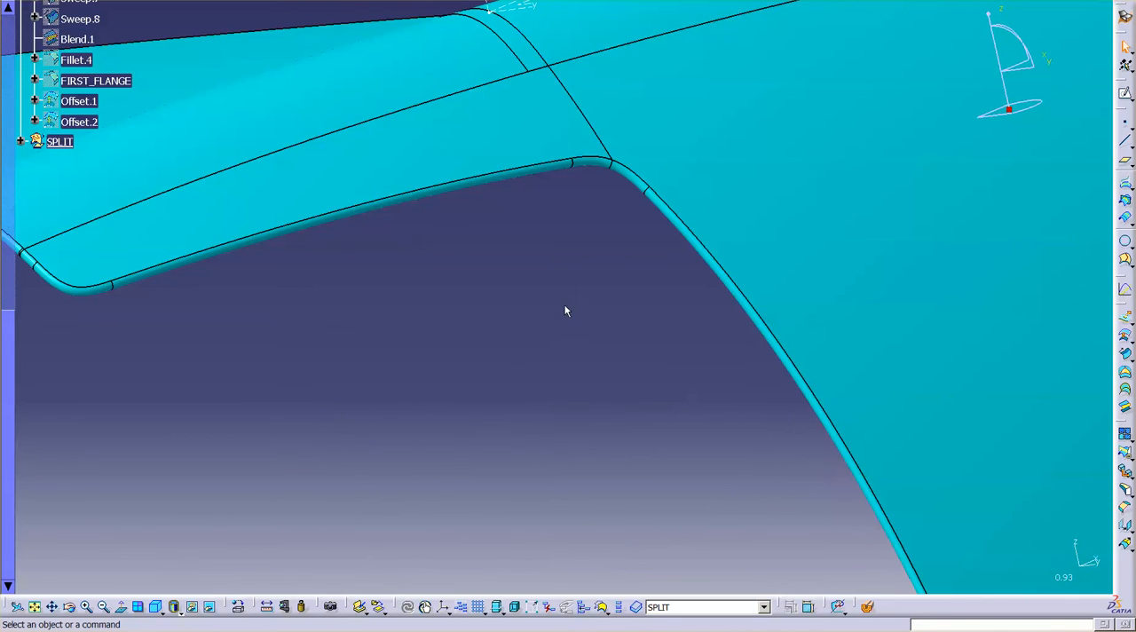
mouse_move(548, 265)
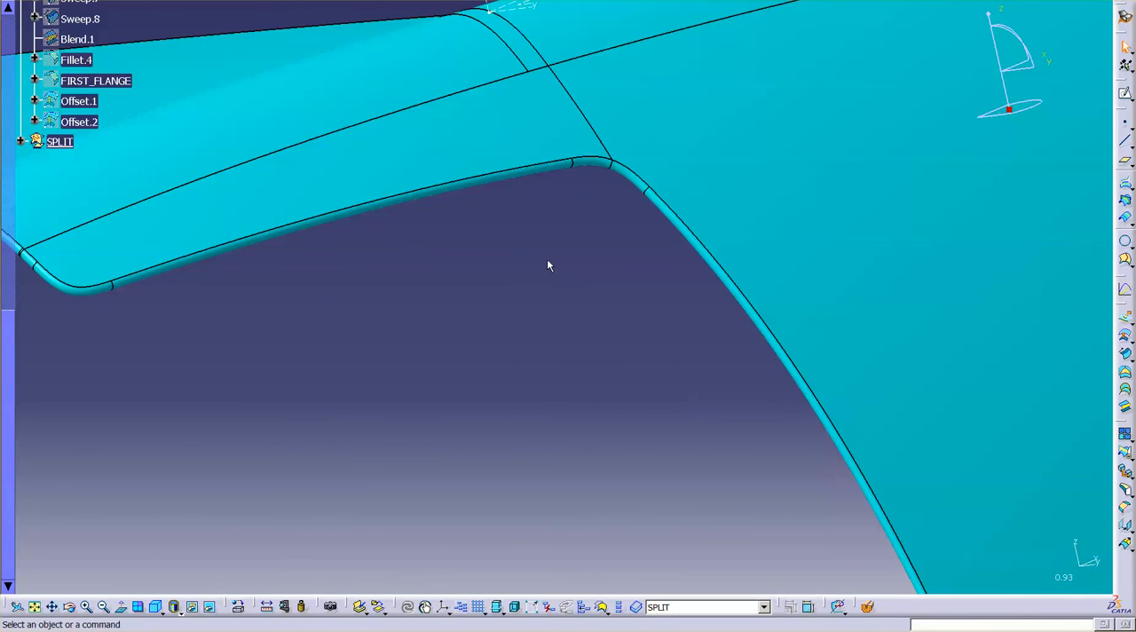
mouse_move(497, 270)
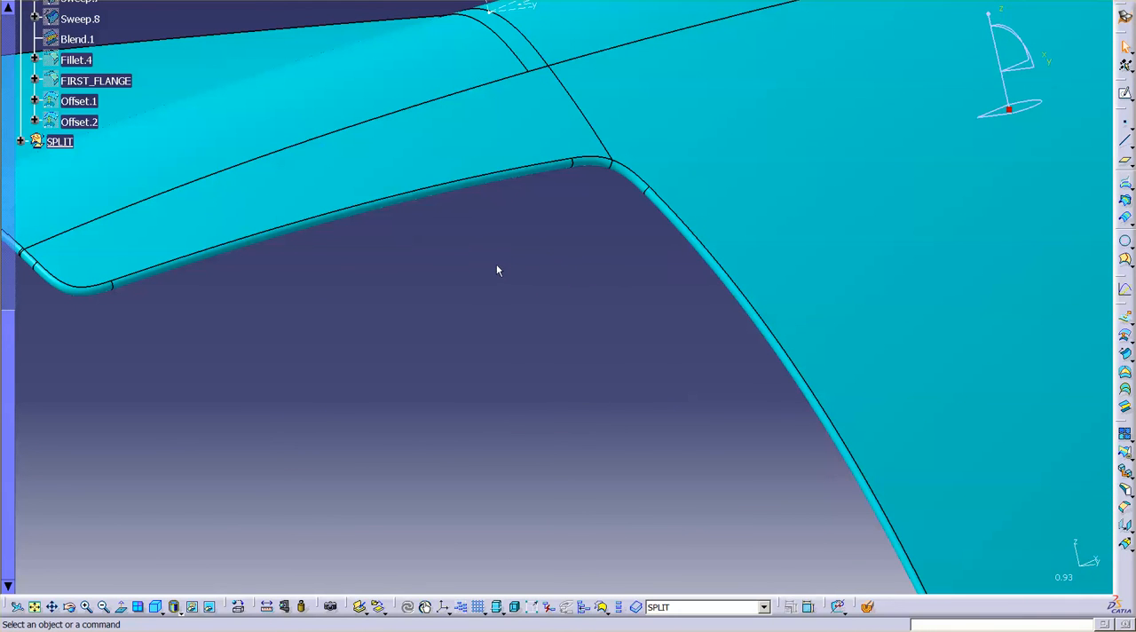
mouse_move(533, 262)
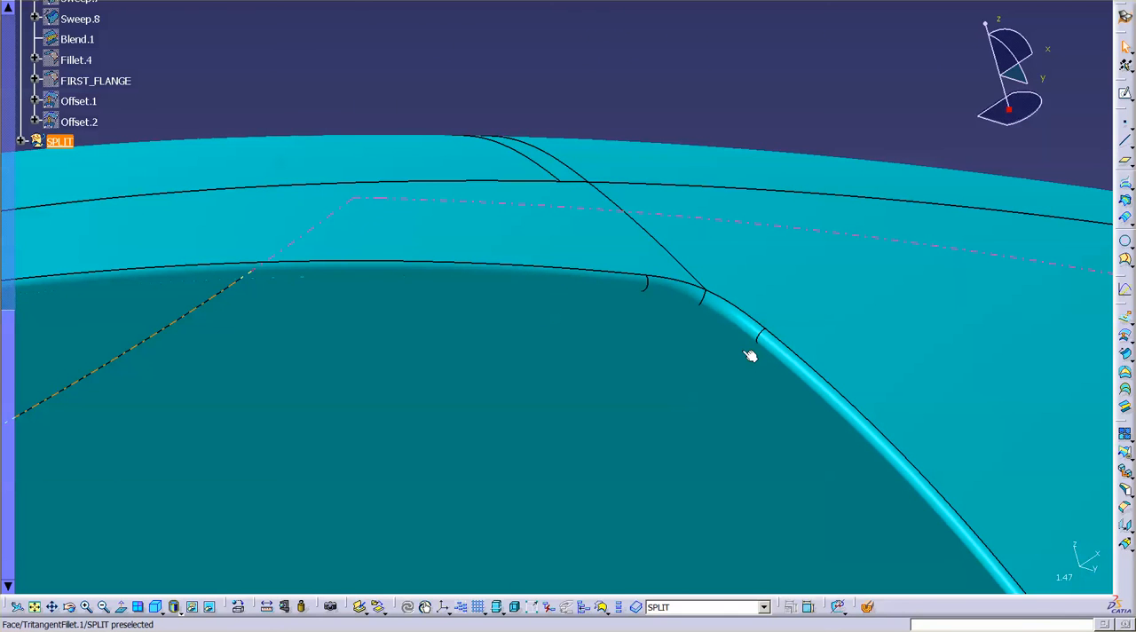
mouse_move(739, 304)
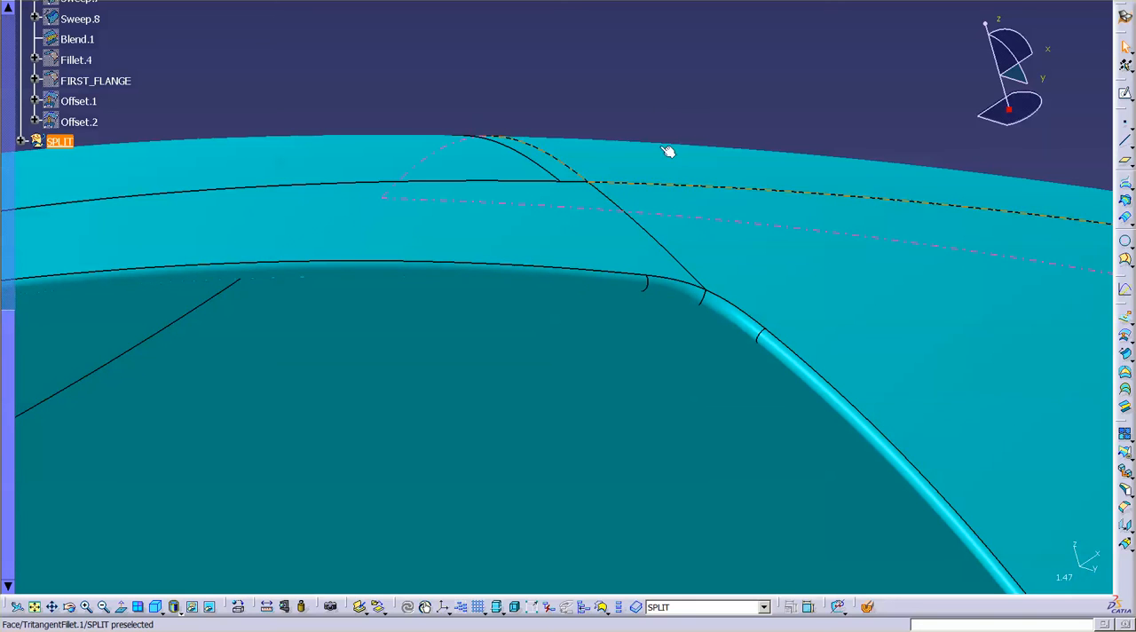
drag(668, 150, 706, 380)
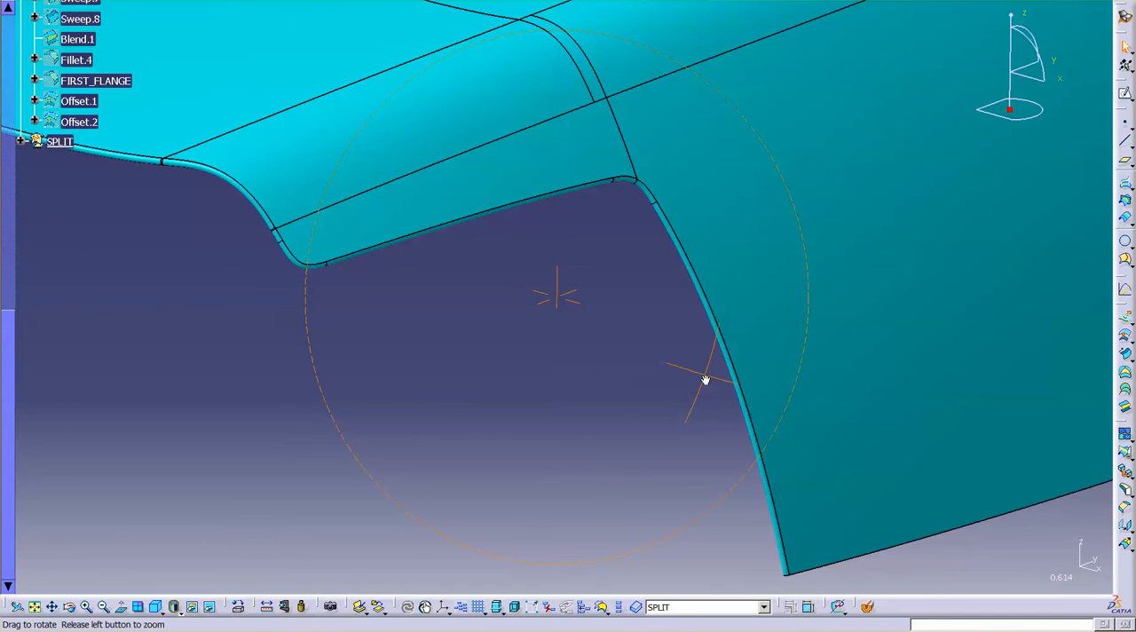
drag(706, 377, 752, 433)
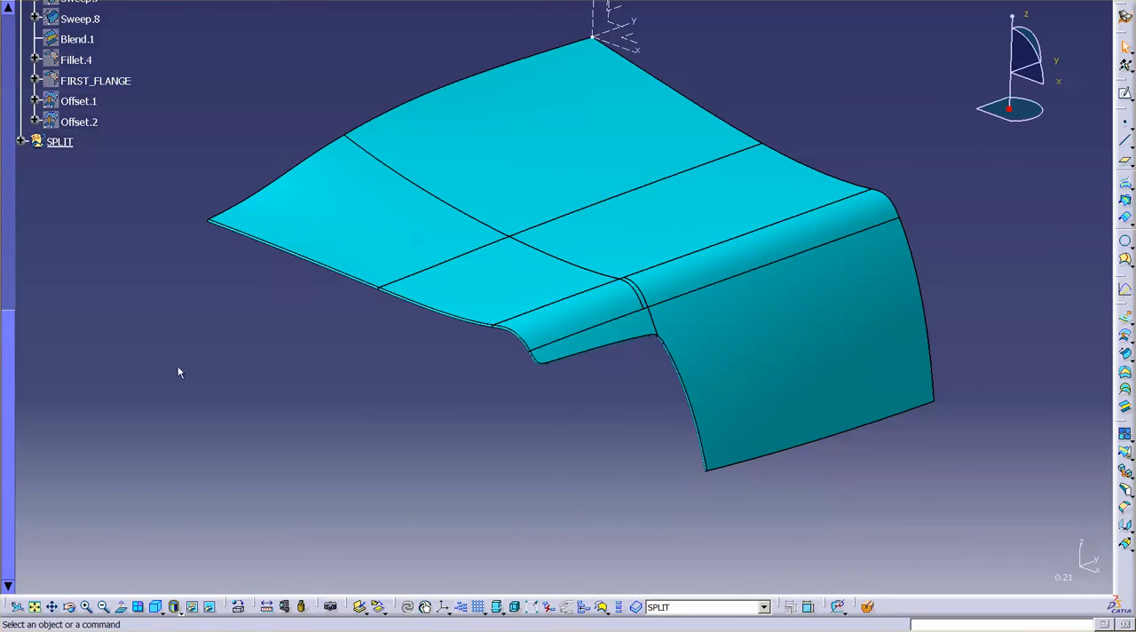
right_click(95, 199)
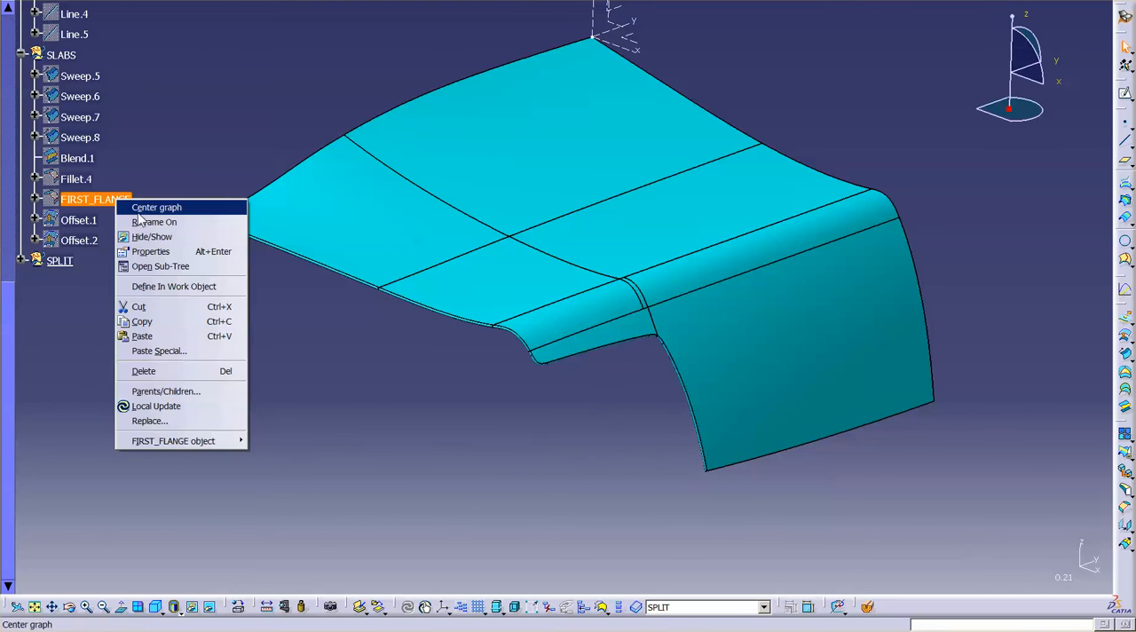